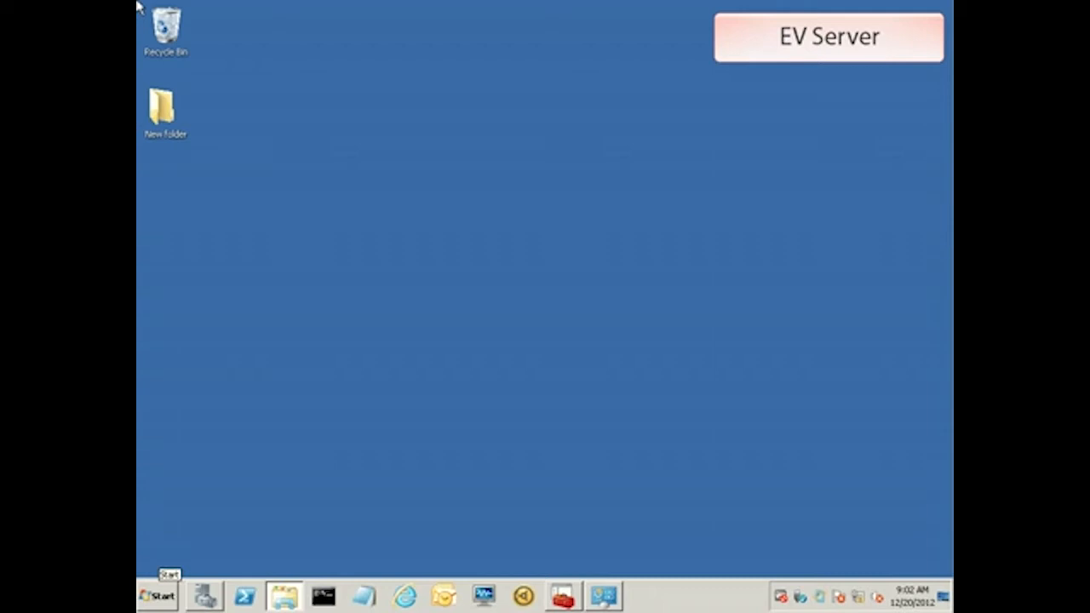
pyautogui.moveTo(150, 63)
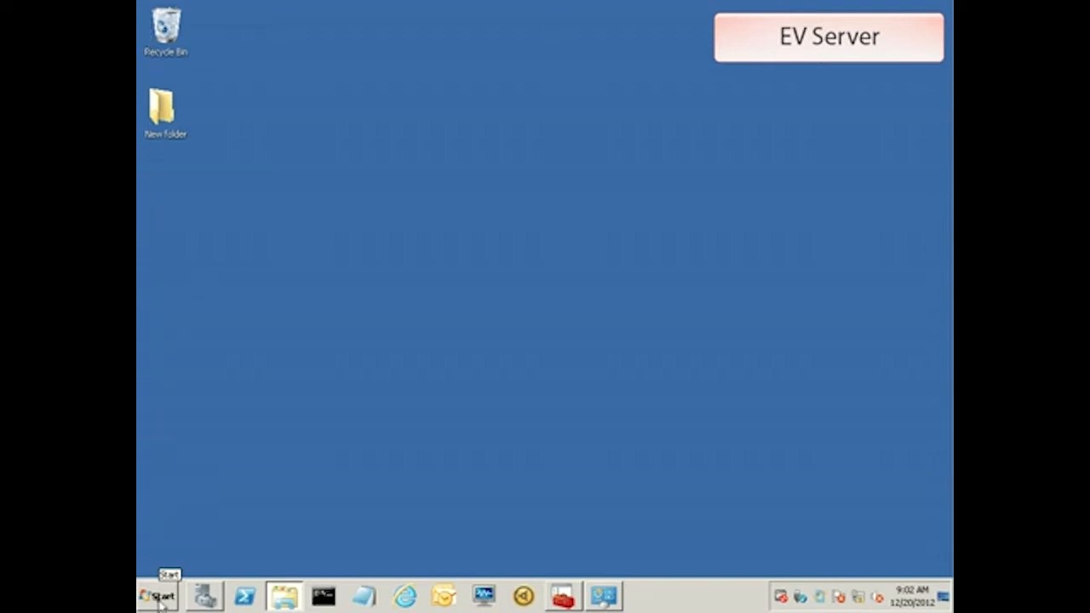
# Launch Deployment Scanner and advance to the server configuration page.
pyautogui.click(157, 595)
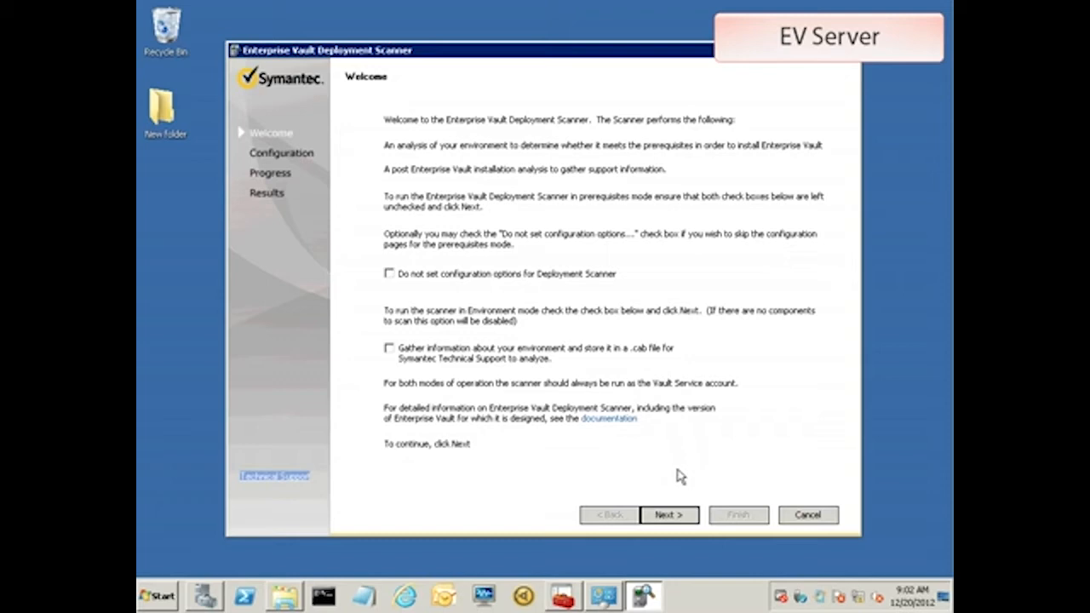
pyautogui.click(668, 515)
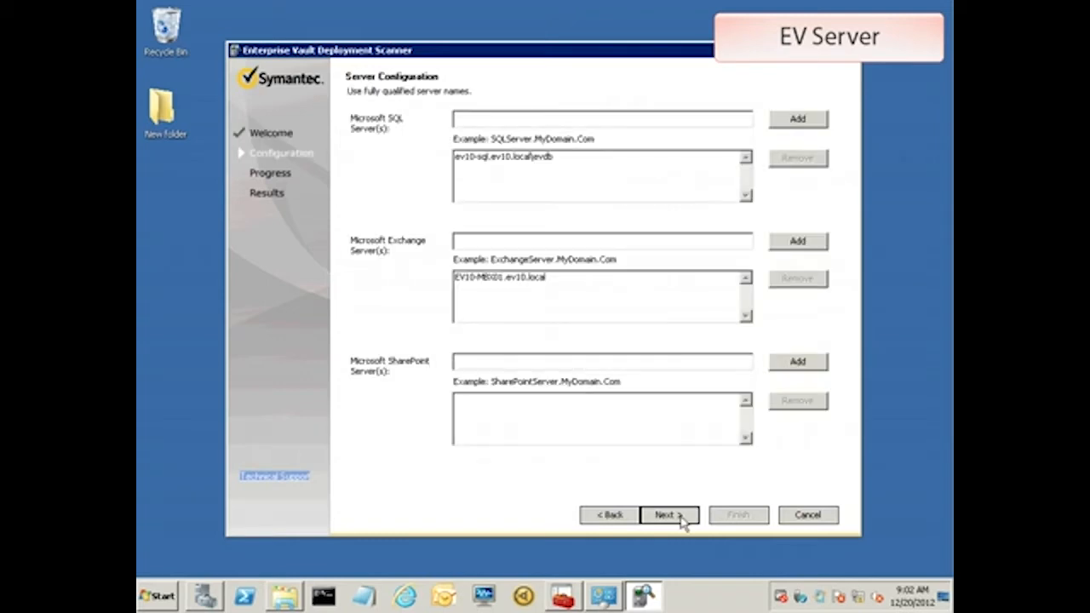
pyautogui.moveTo(538, 460)
pyautogui.write('EV10-MBX02.ev10.')
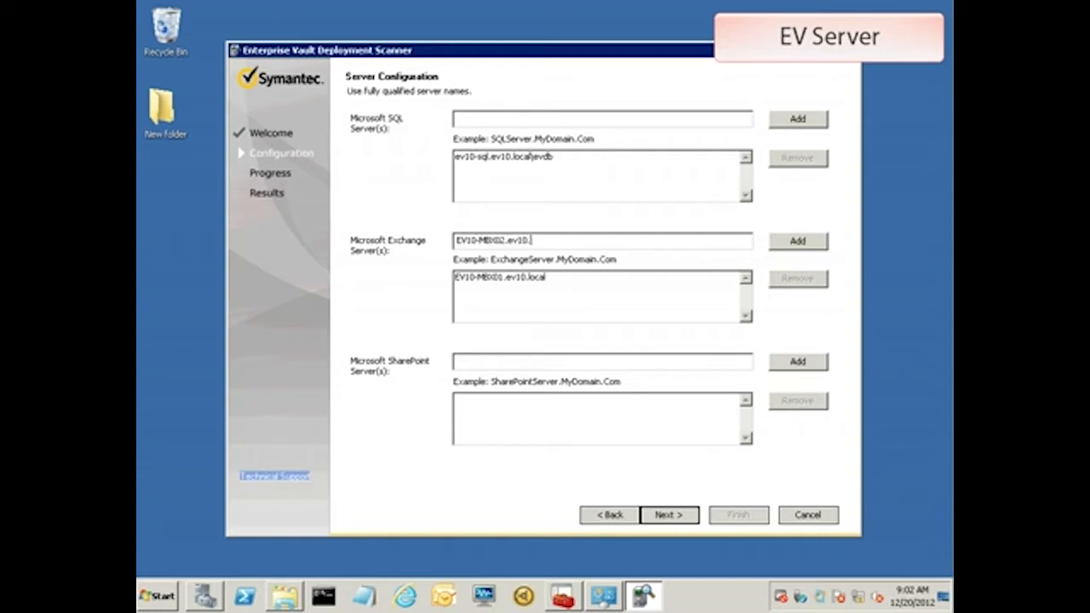
# Add EV10-MBX02.ev10.local to the Exchange servers list and continue to file server settings.
pyautogui.write('local')
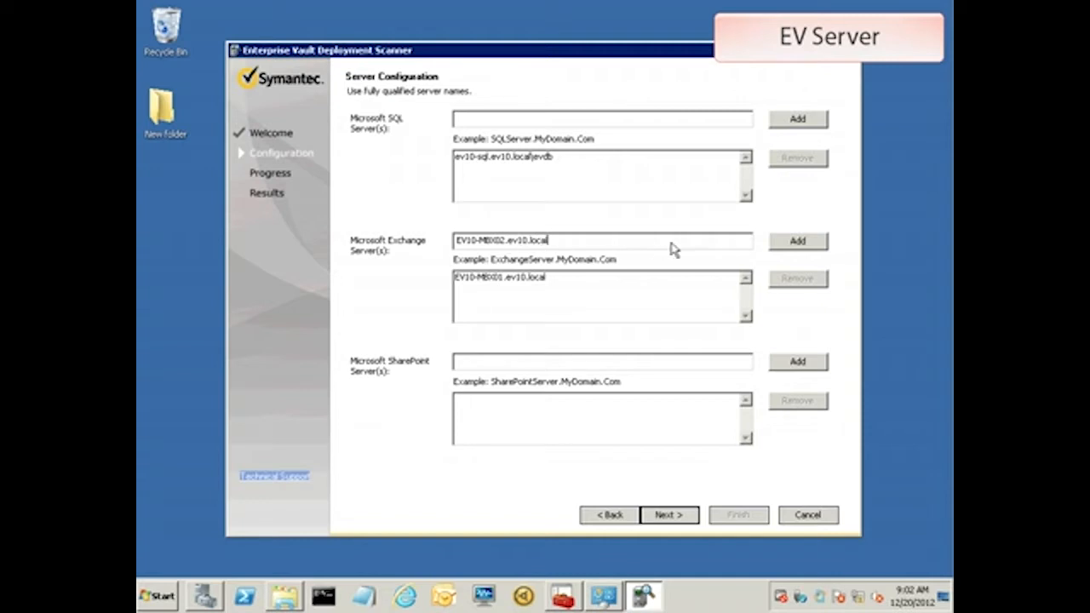
pyautogui.click(797, 241)
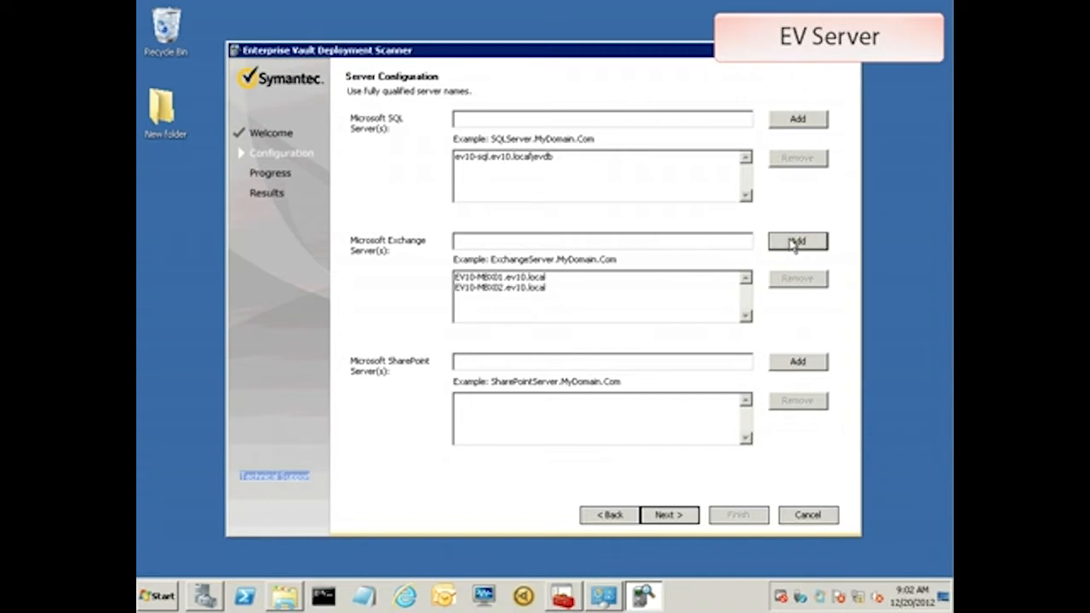
pyautogui.moveTo(685, 367)
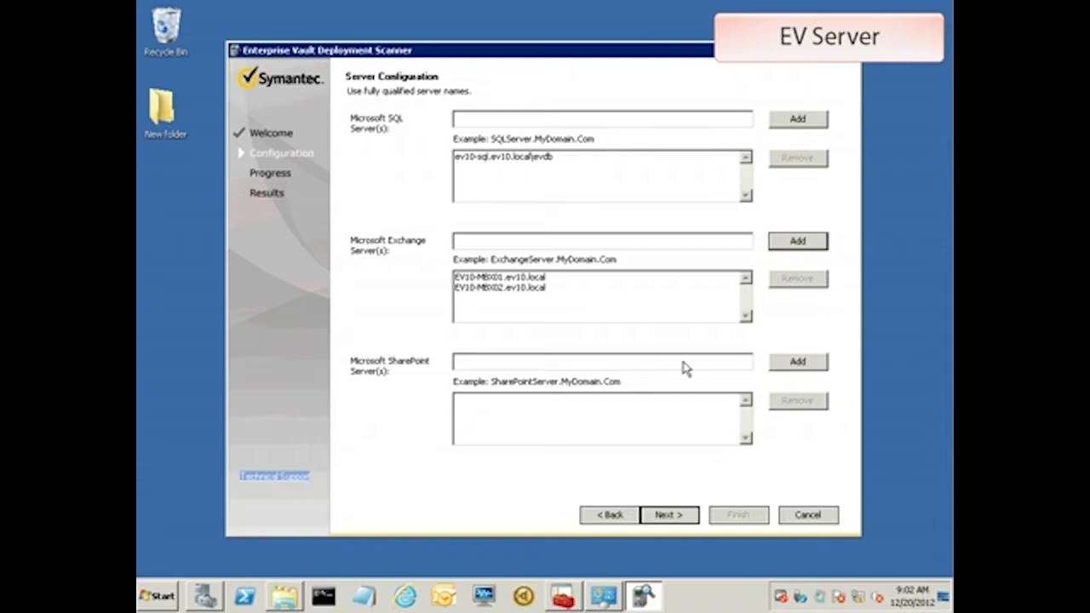
pyautogui.click(668, 514)
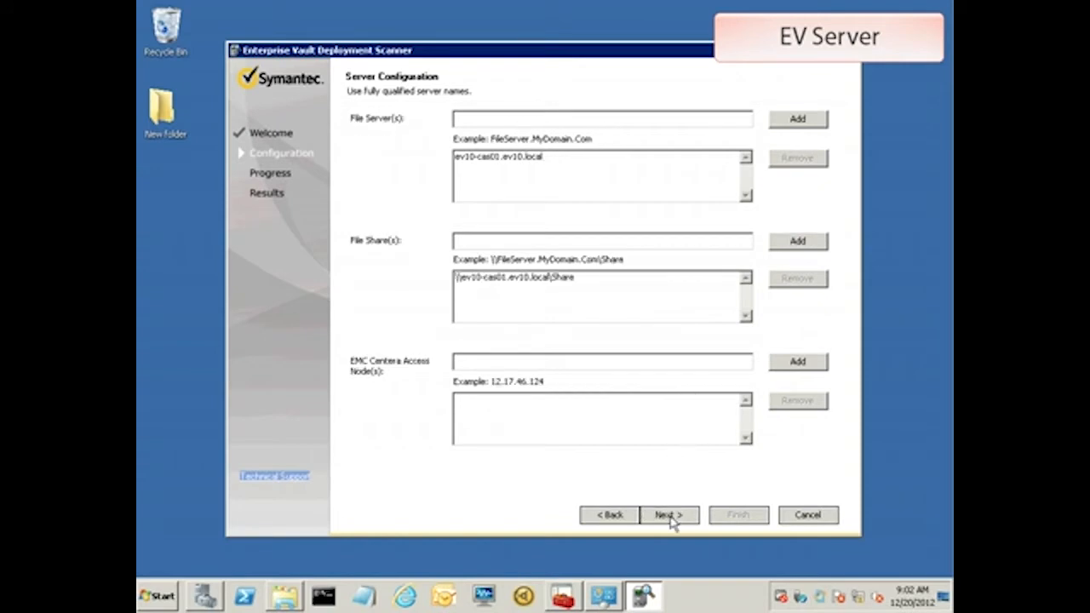
# Run the deployment scan and review the results showing Exchange Server Permissions failing.
pyautogui.click(668, 515)
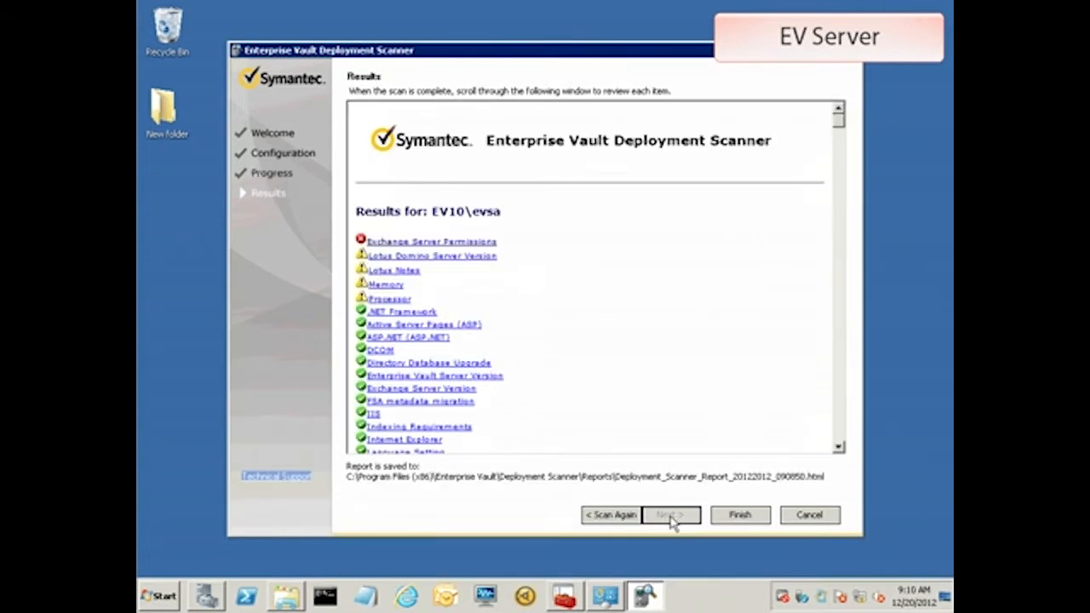
pyautogui.moveTo(412, 296)
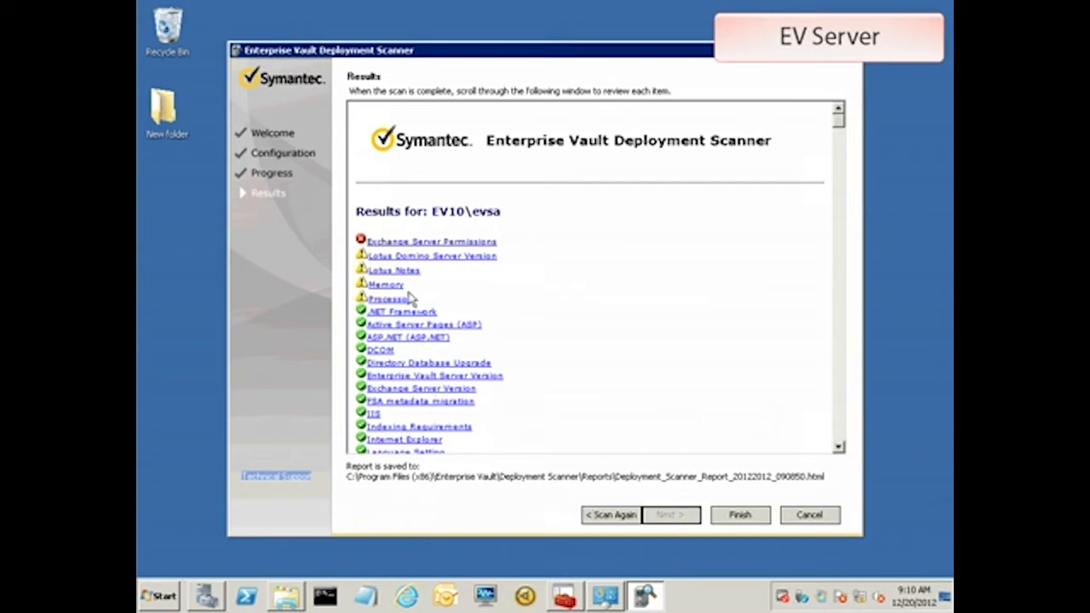
pyautogui.click(429, 242)
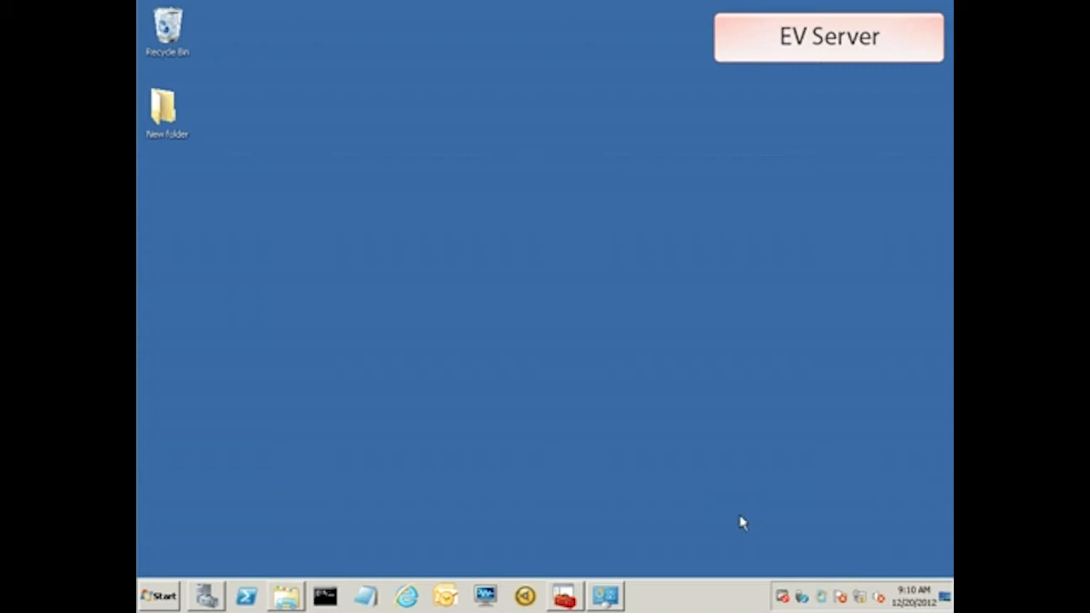
pyautogui.moveTo(429, 538)
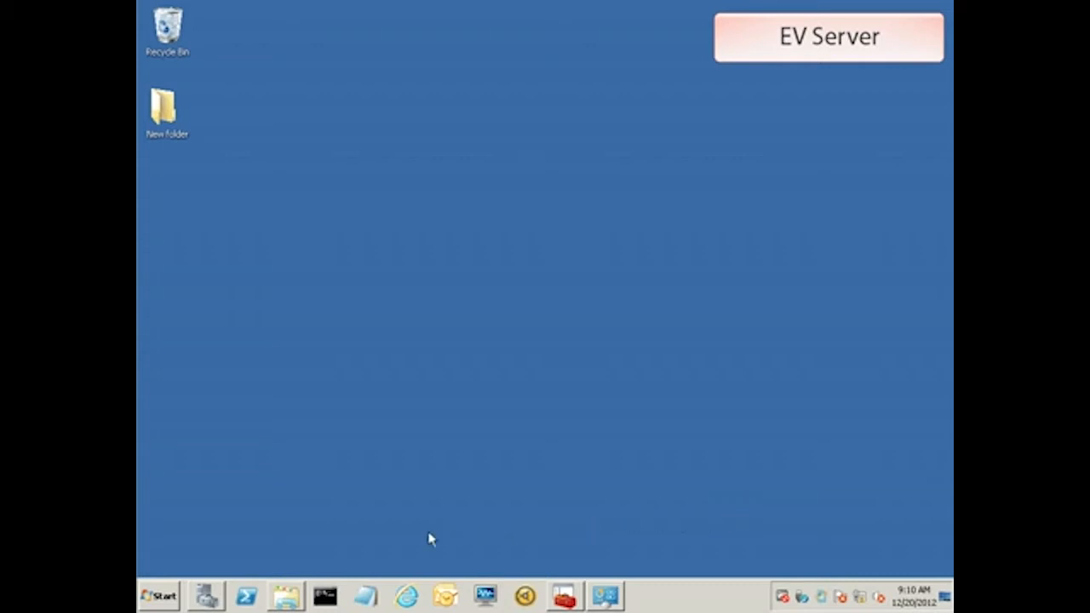
# Copy the PowerShellScripts folder from the Enterprise Vault install directory to the desktop.
pyautogui.click(287, 596)
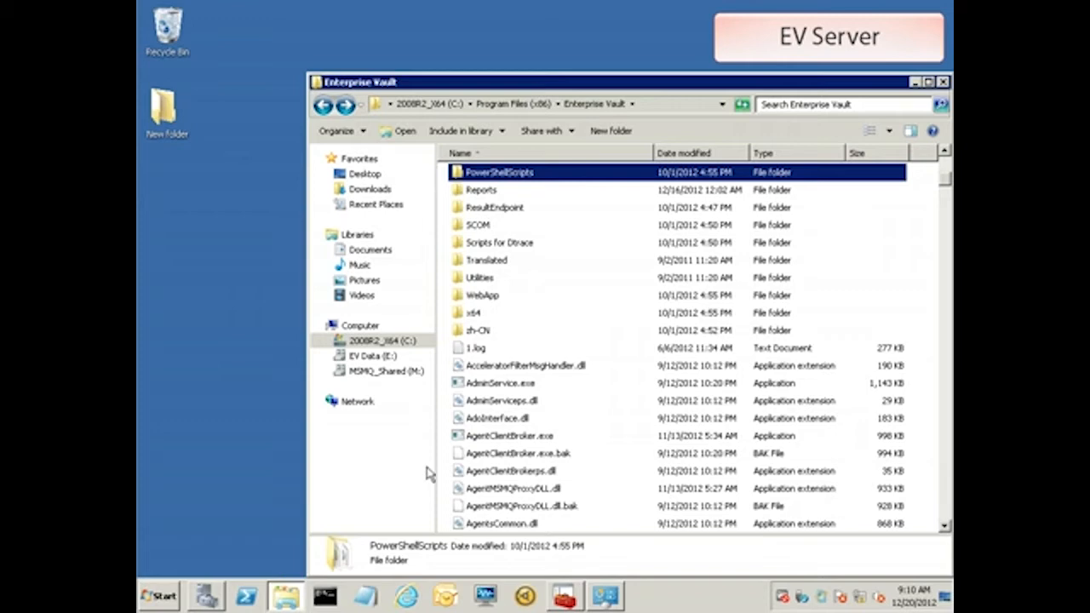
pyautogui.rightClick(499, 172)
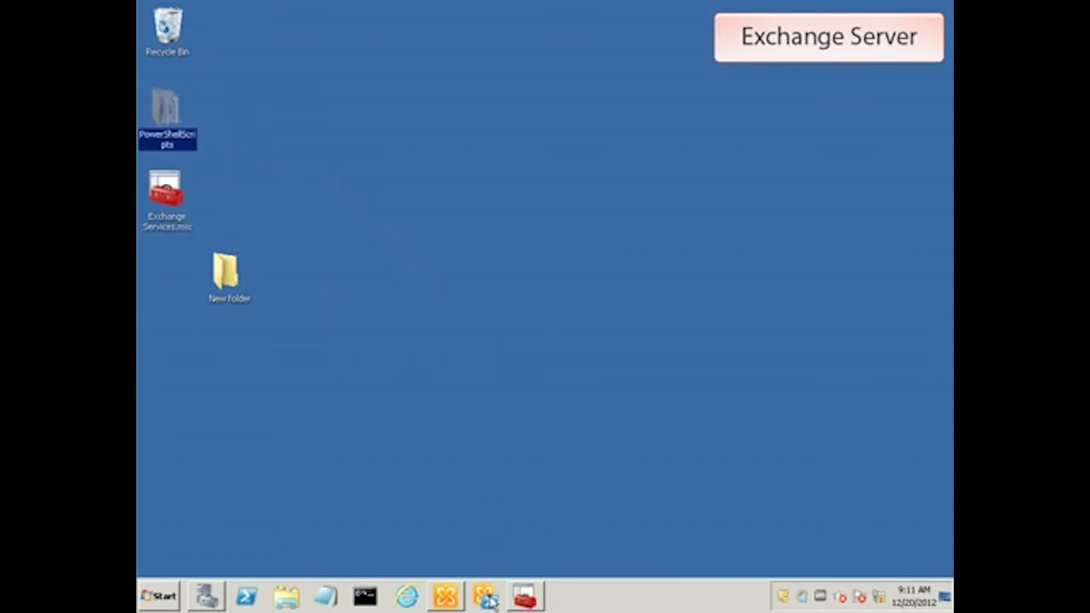
# Point Exchange Management Shell at the desktop PowerShellScripts folder.
pyautogui.click(484, 596)
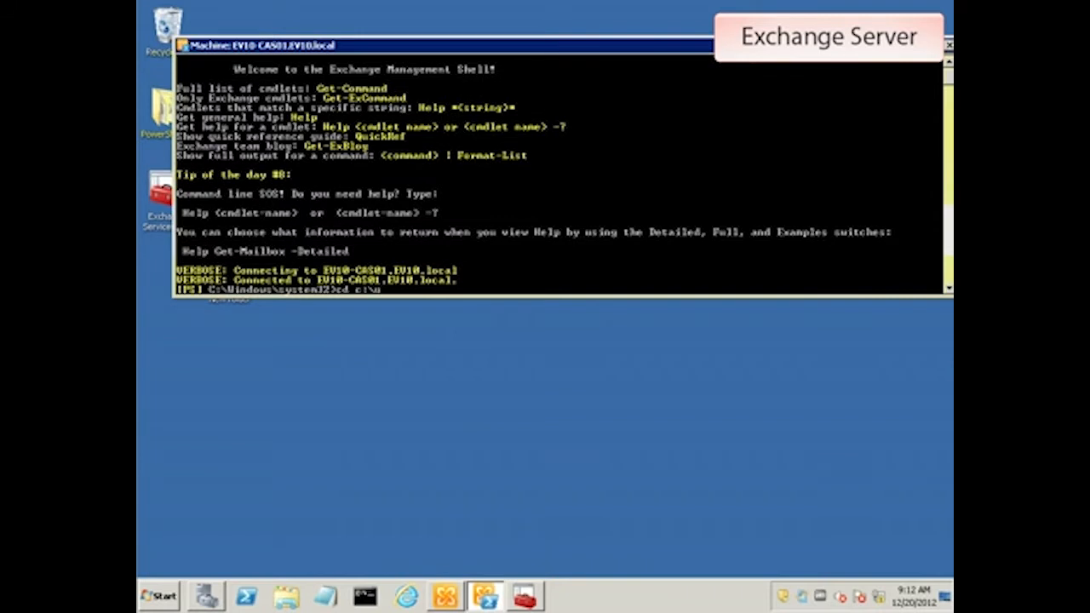
pyautogui.write('sers\\a')
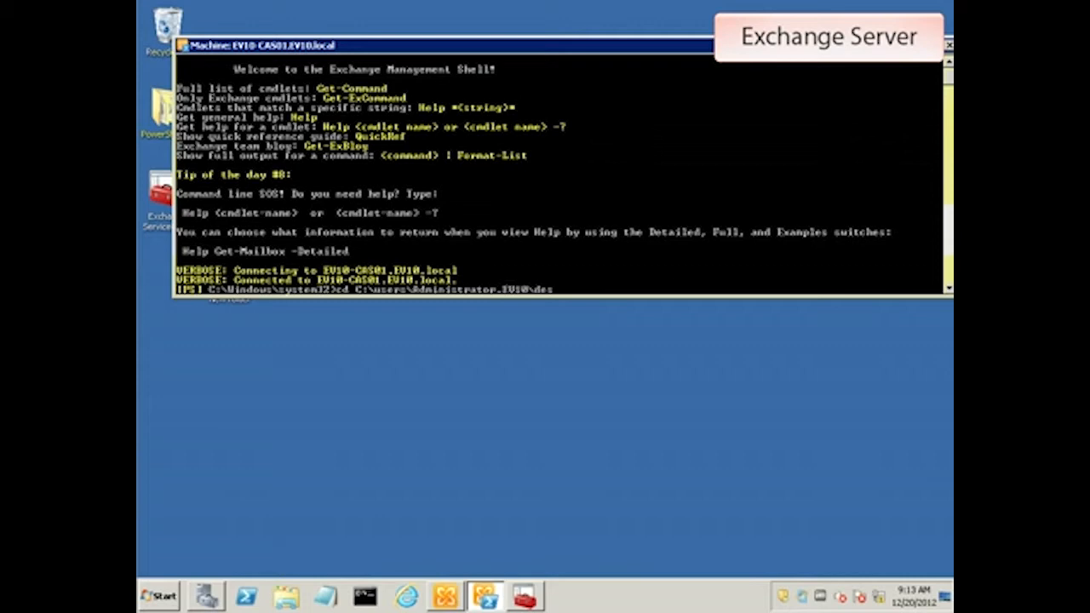
pyautogui.write('ktop\\ps')
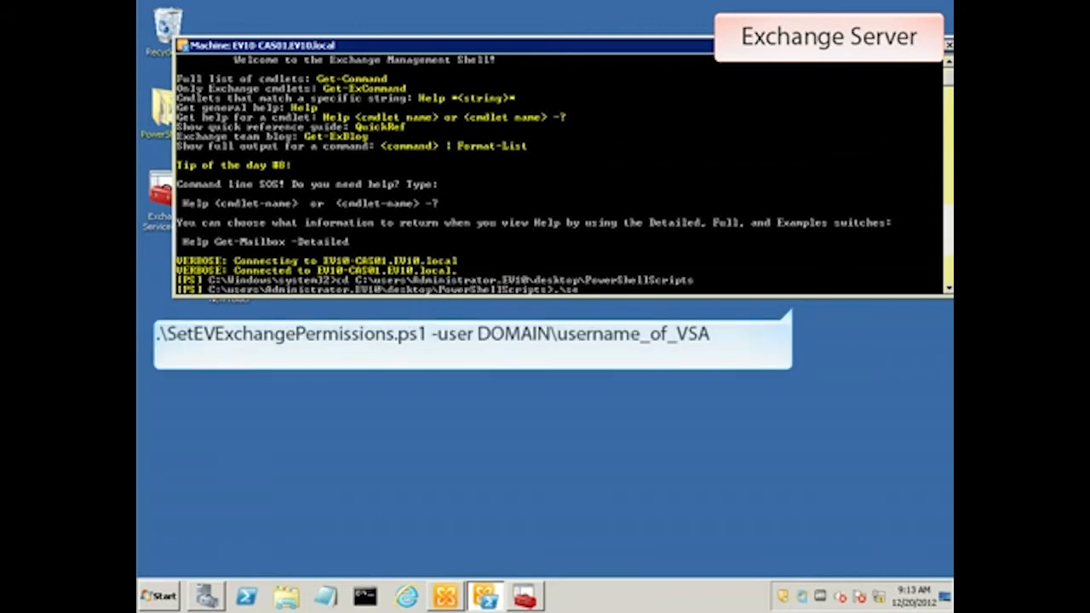
# Run .\SetEVExchangePermissions.ps1 -user EV10\evsa for the Vault service account.
pyautogui.write('.\\SetEVExchangePermissions.ps1')
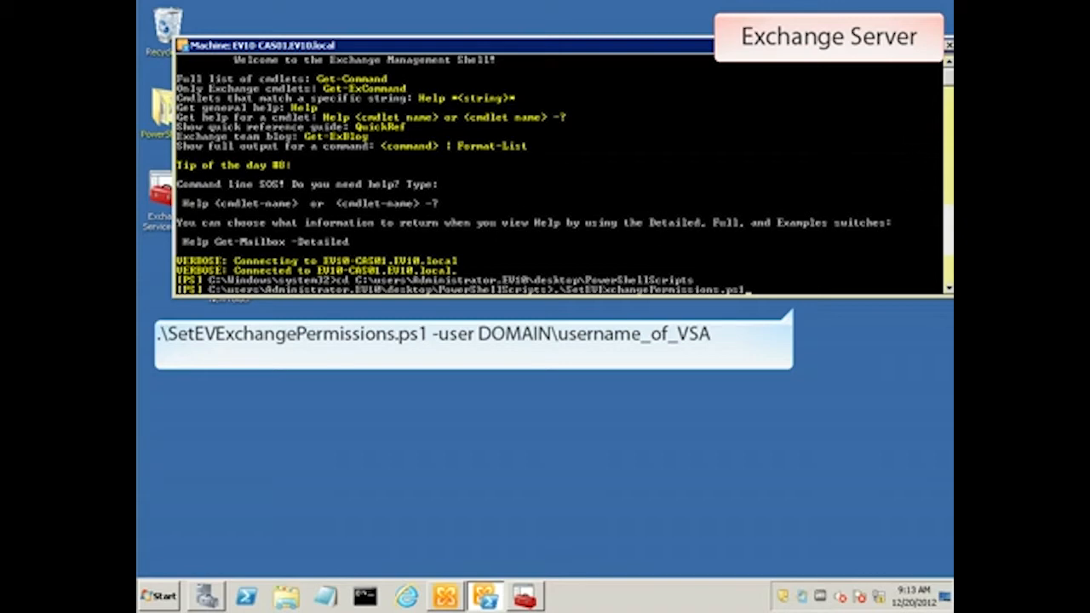
pyautogui.write('-user EV10\\evsa')
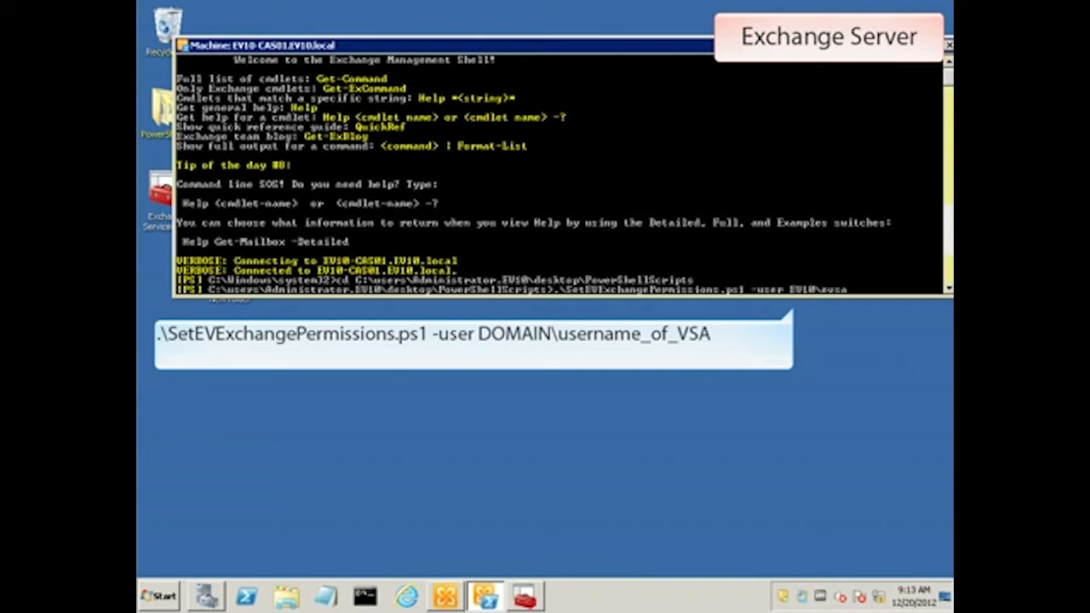
pyautogui.press('Return')
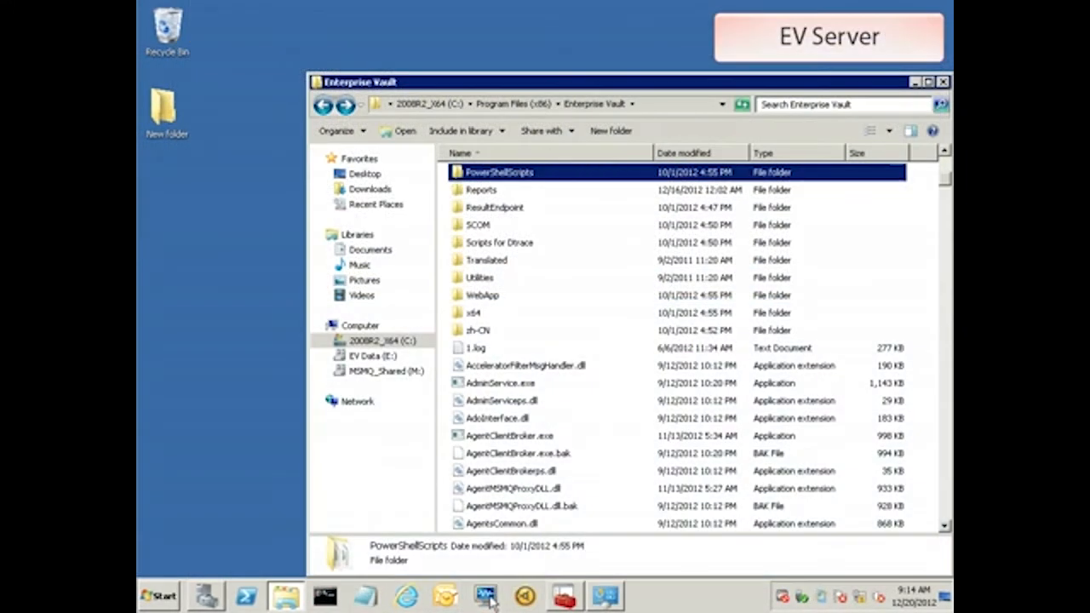
pyautogui.moveTo(286, 596)
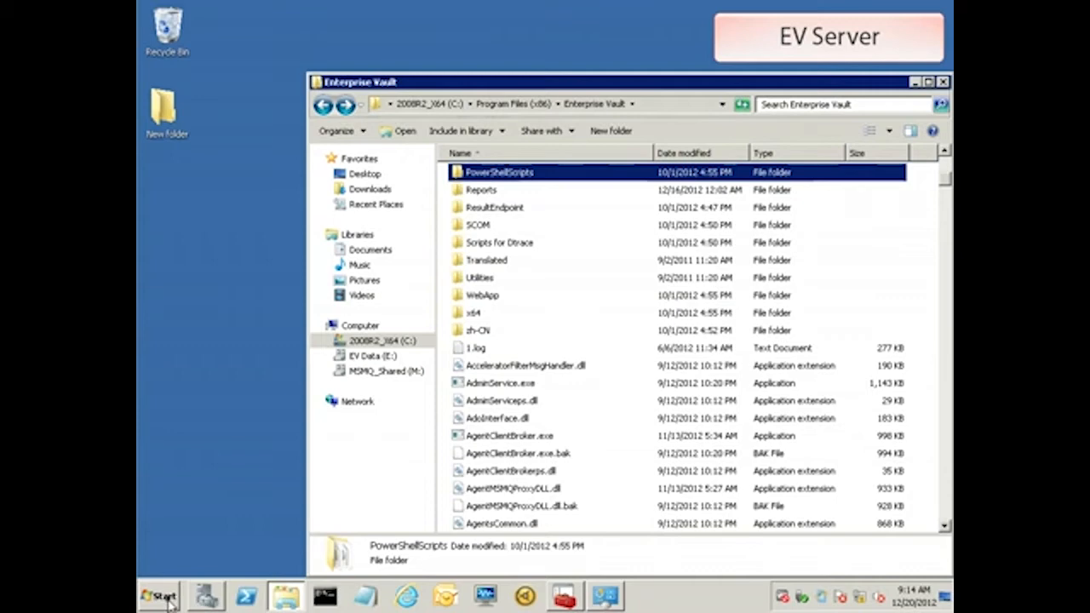
# Relaunch the Deployment Scanner from the Enterprise Vault programs group.
pyautogui.click(160, 597)
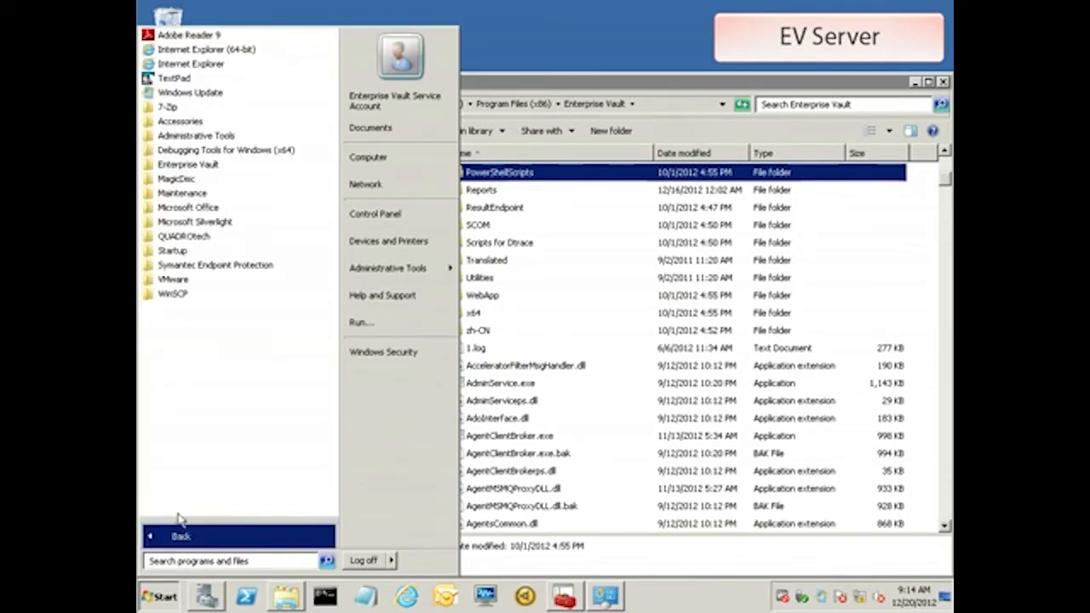
pyautogui.click(187, 164)
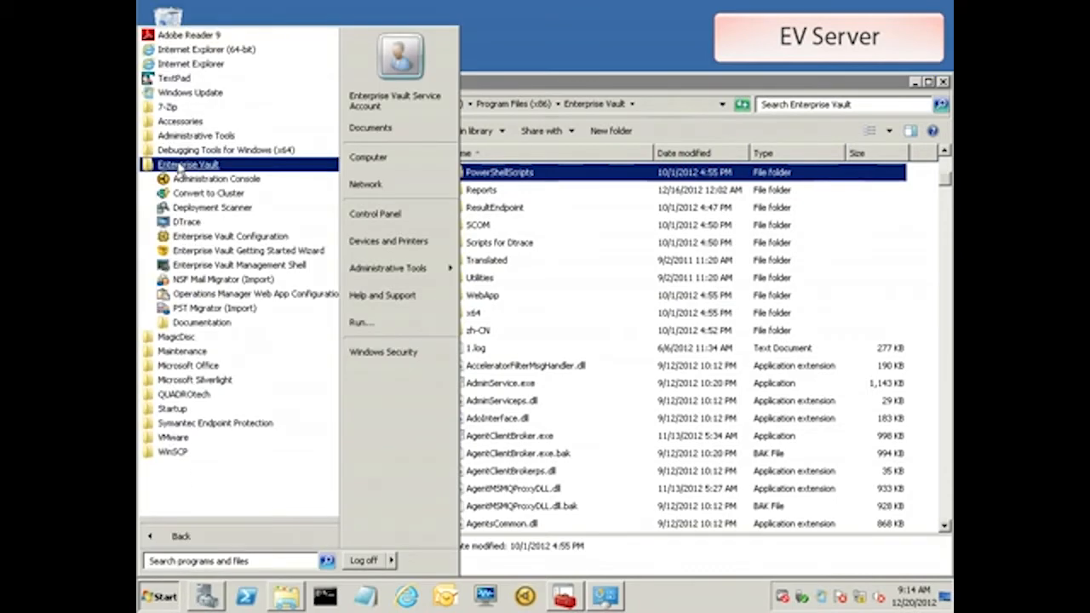
pyautogui.click(211, 208)
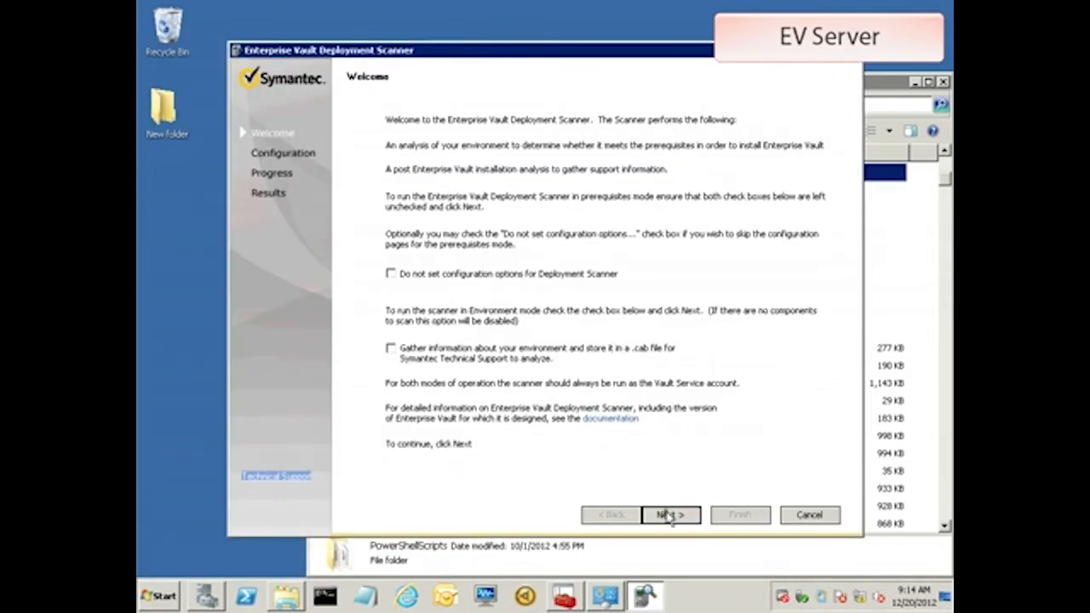
# Rerun the scan to confirm Exchange Server Permissions and Version now pass.
pyautogui.click(671, 515)
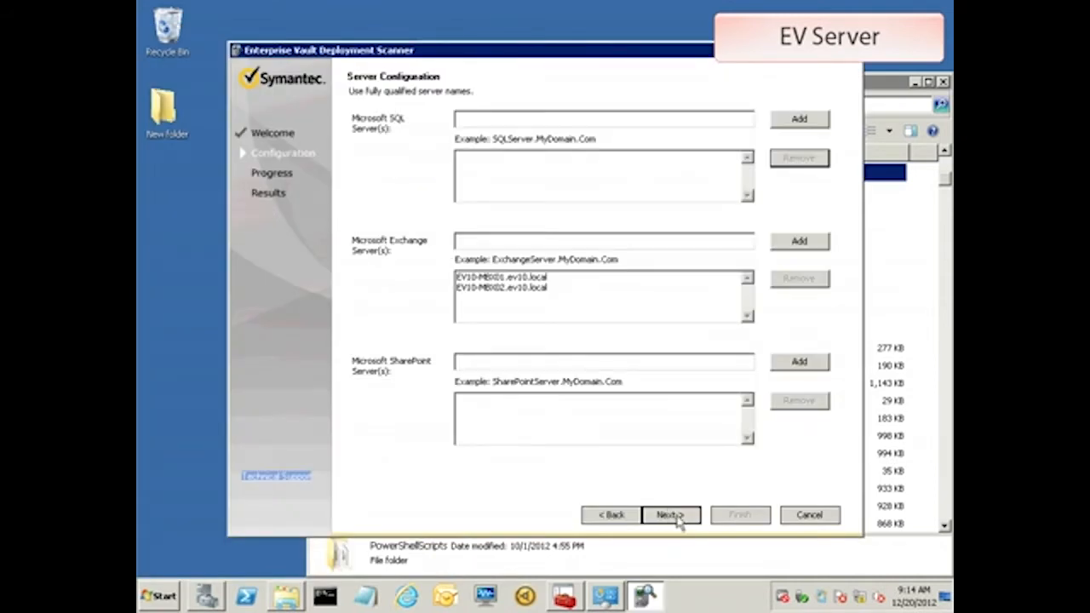
pyautogui.click(671, 515)
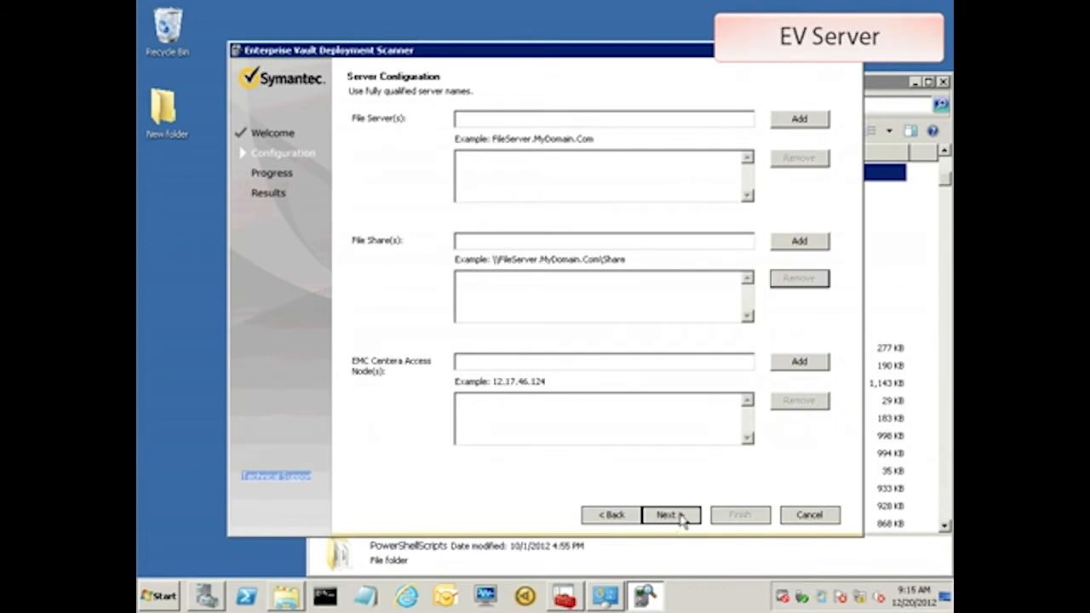
pyautogui.click(668, 514)
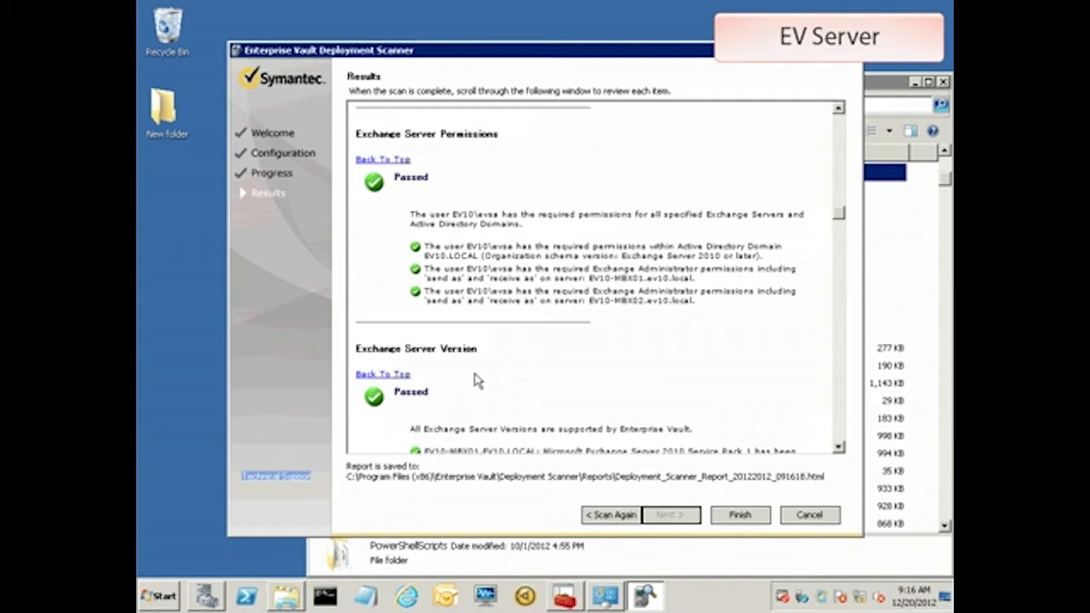
pyautogui.moveTo(586, 388)
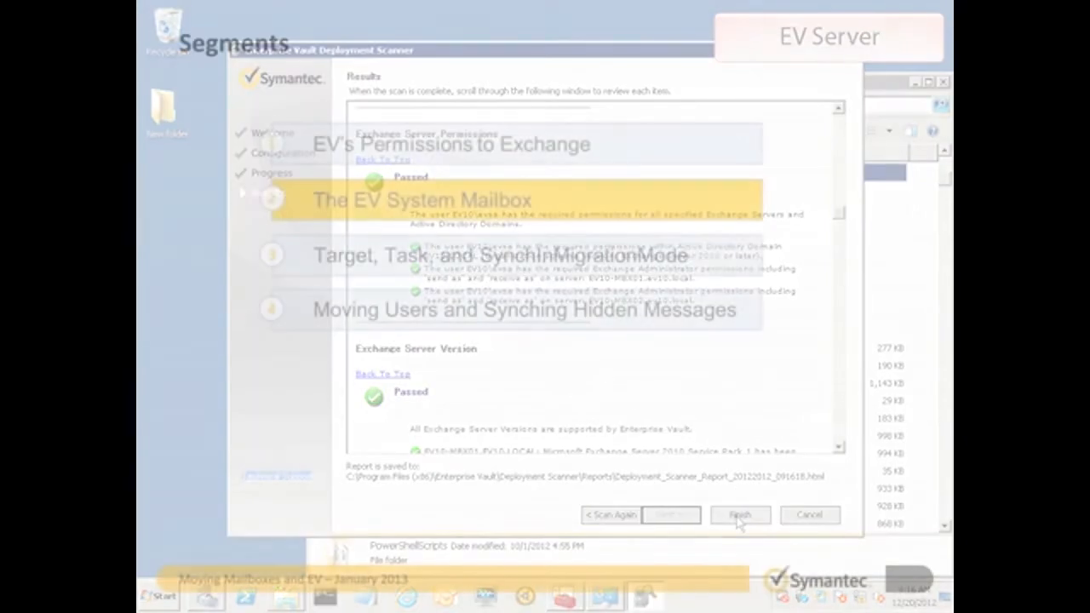
# Finish the Deployment Scanner and return to the Exchange Management Console mailbox list.
pyautogui.click(739, 514)
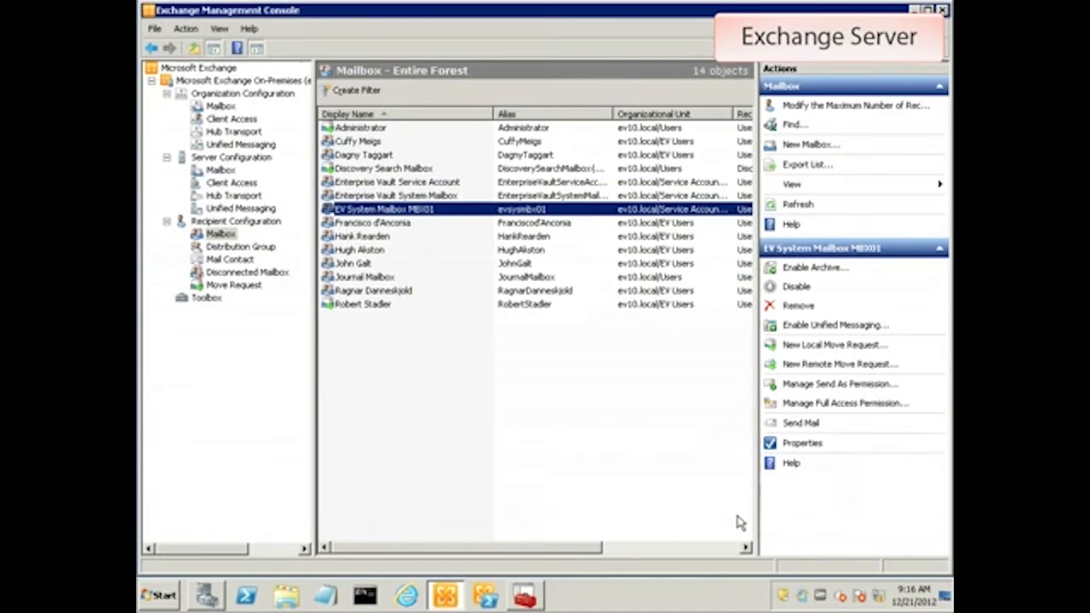
pyautogui.moveTo(792, 276)
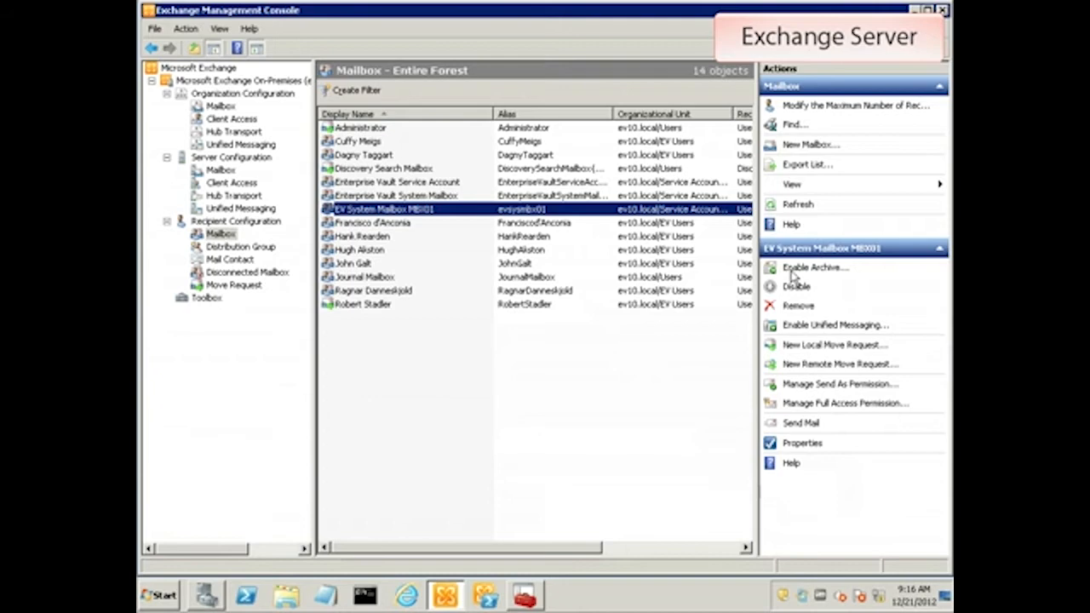
# Create user mailbox EV System Mailbox MBX02 on DestinationDB without an archive.
pyautogui.click(811, 143)
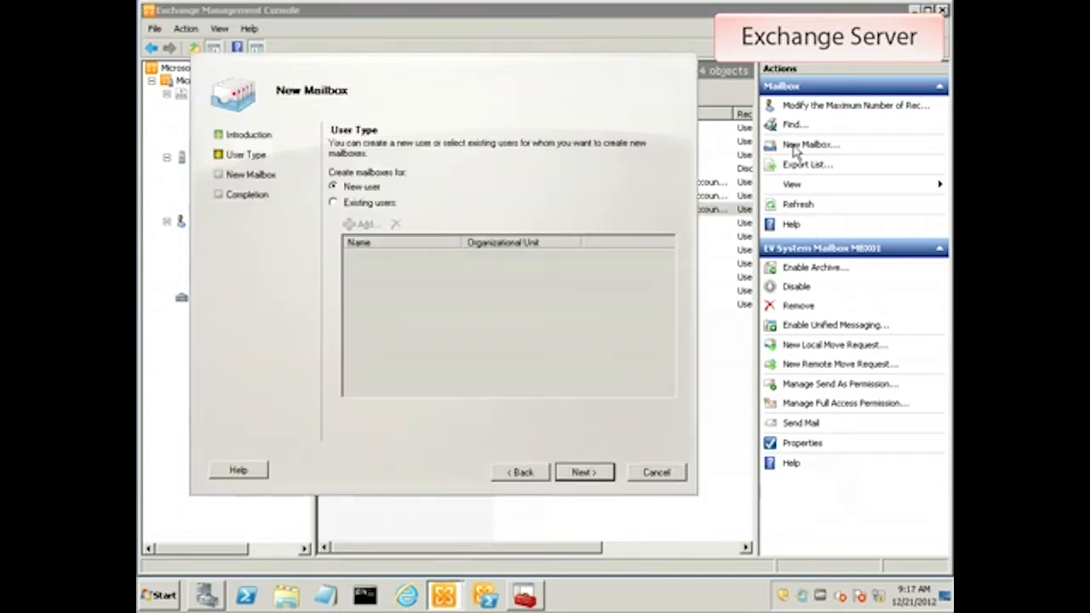
pyautogui.click(584, 472)
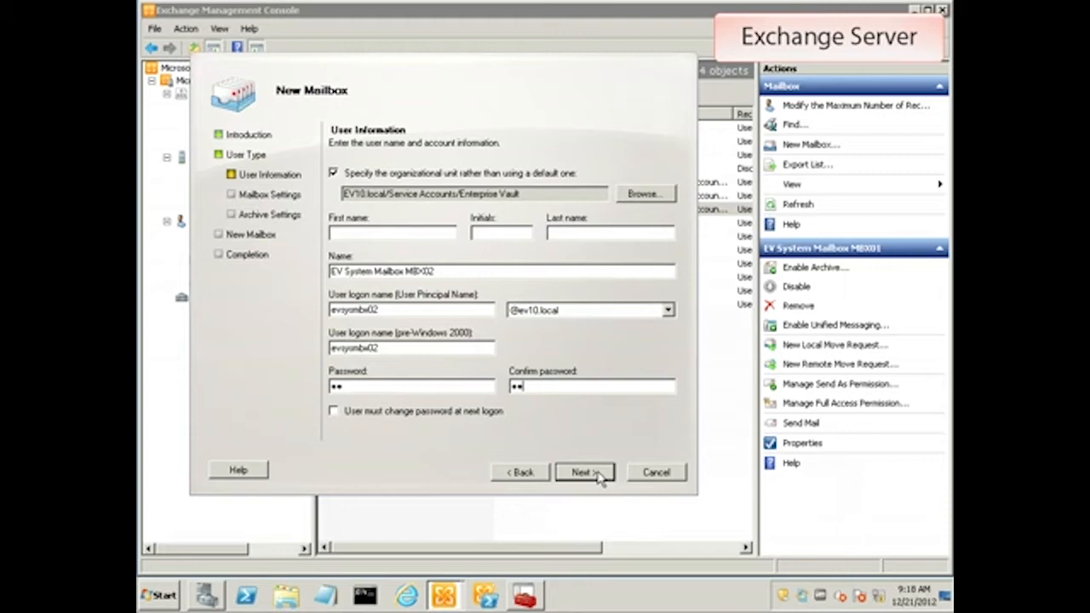
pyautogui.click(584, 471)
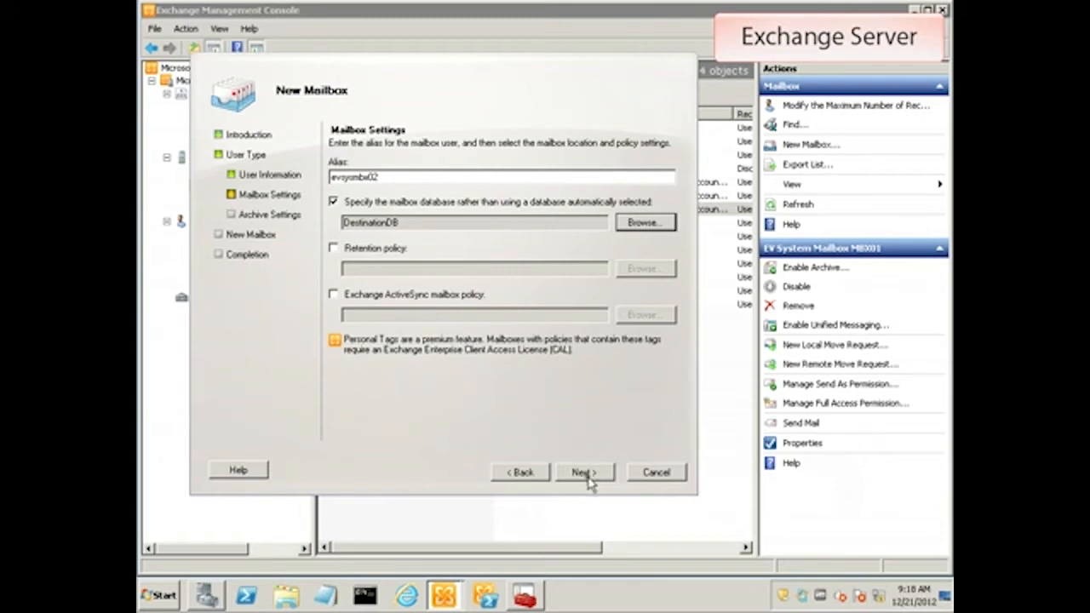
pyautogui.click(584, 471)
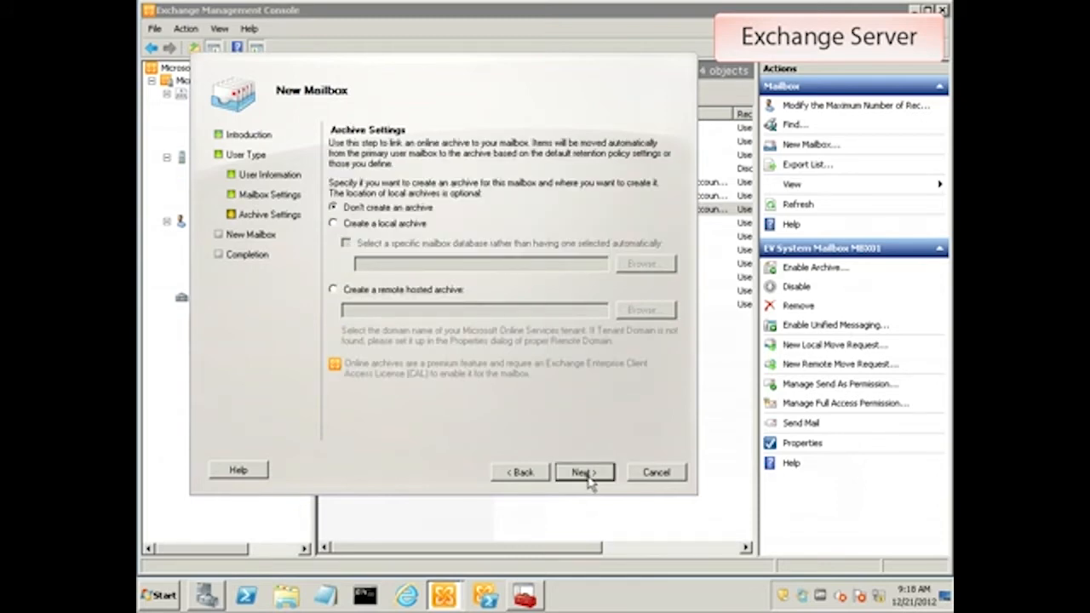
pyautogui.click(584, 472)
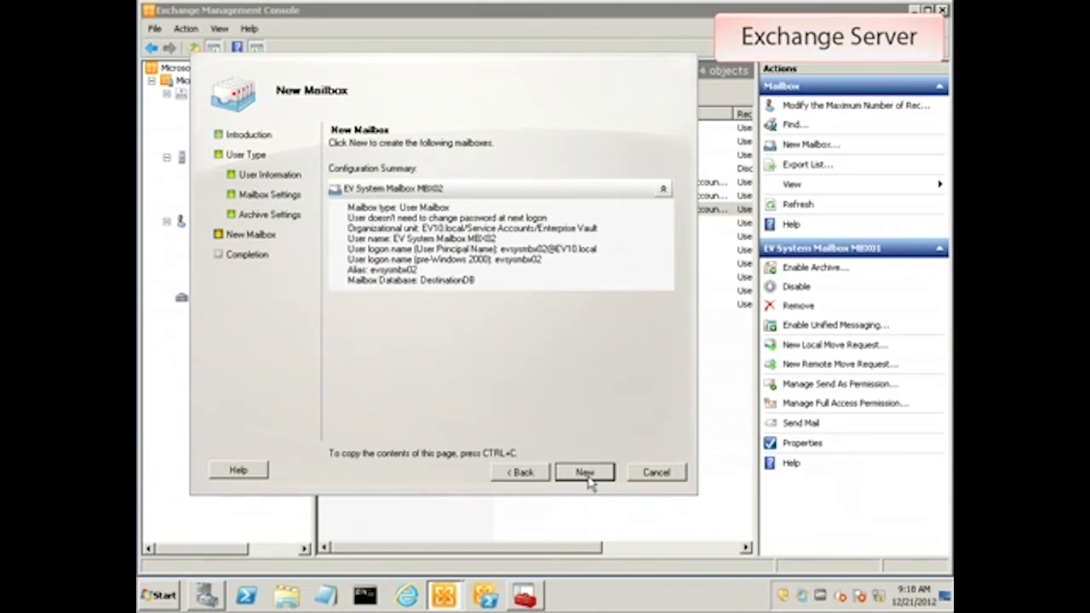
pyautogui.click(586, 472)
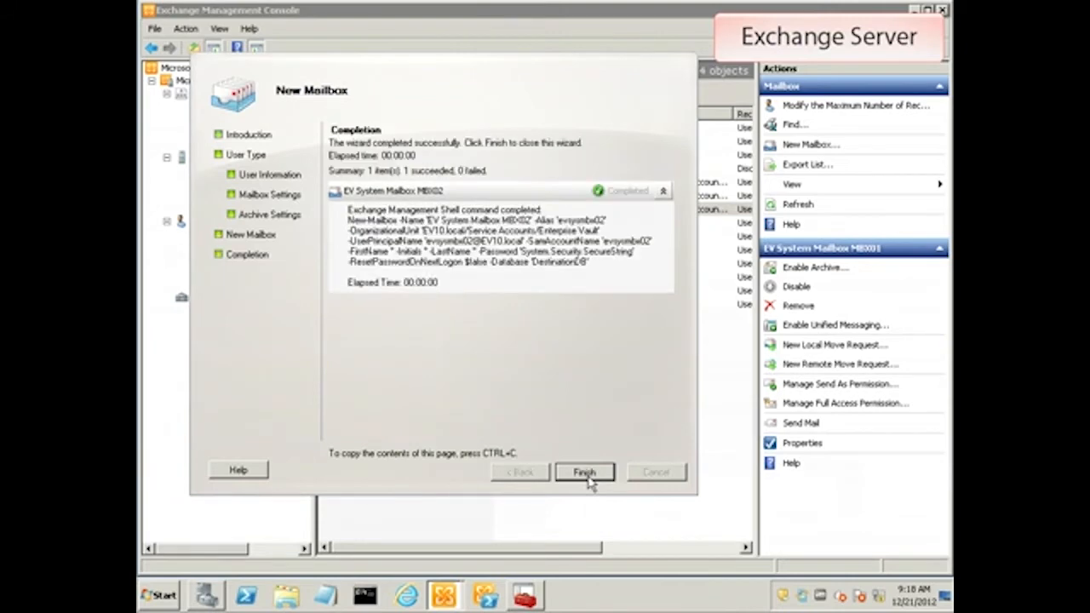
pyautogui.click(585, 472)
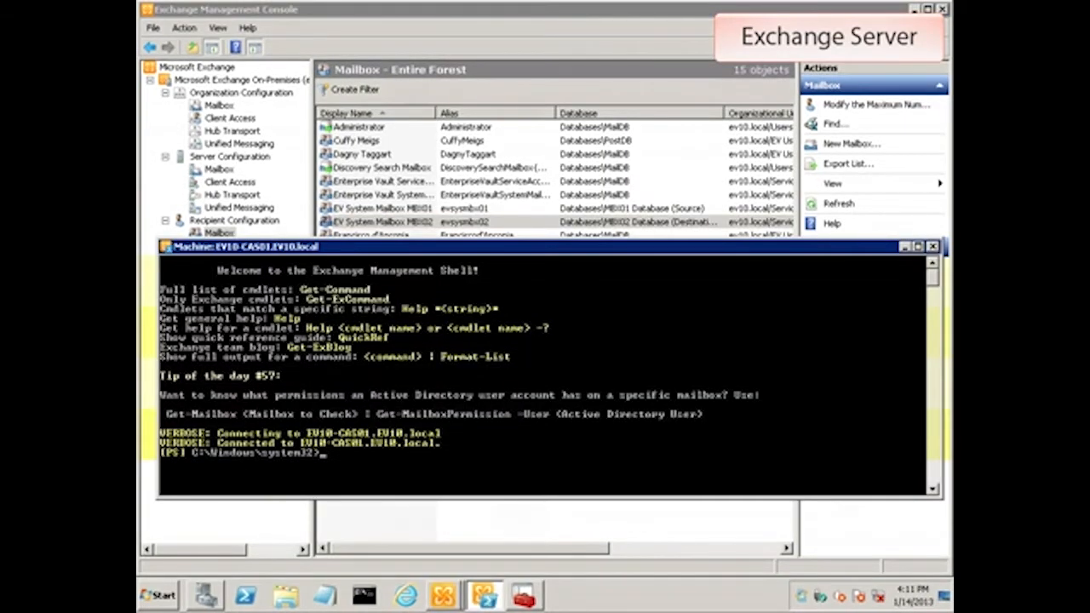
# Run Add-ADPermission granting ev10\evsa ExtendedRight "send as" on EV System Mailbox MBX02.
pyautogui.write('Add-ADPermission')
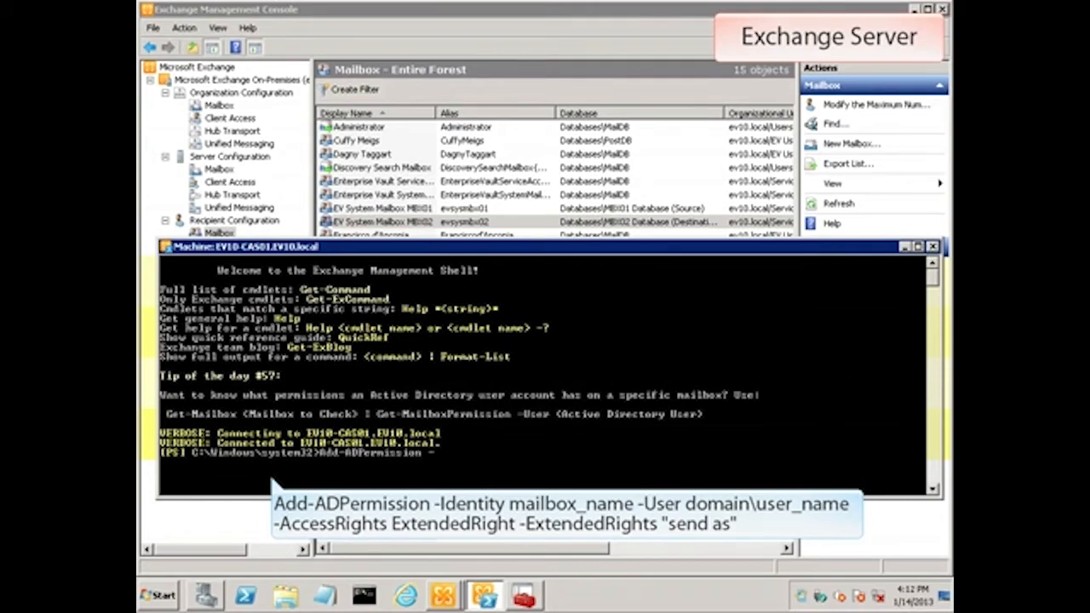
pyautogui.write('-Identi')
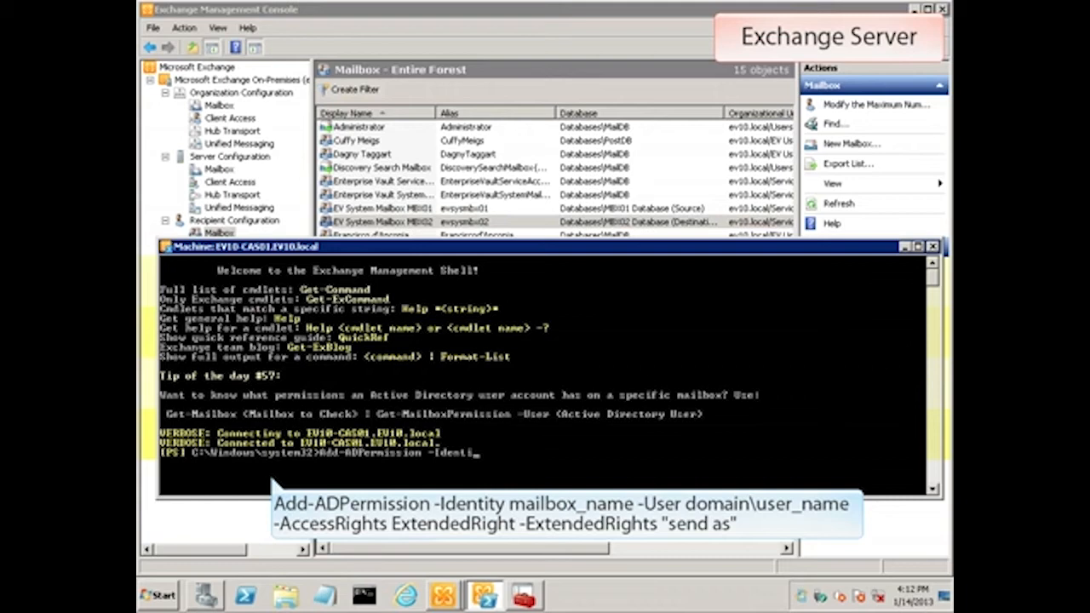
pyautogui.write('"EV"')
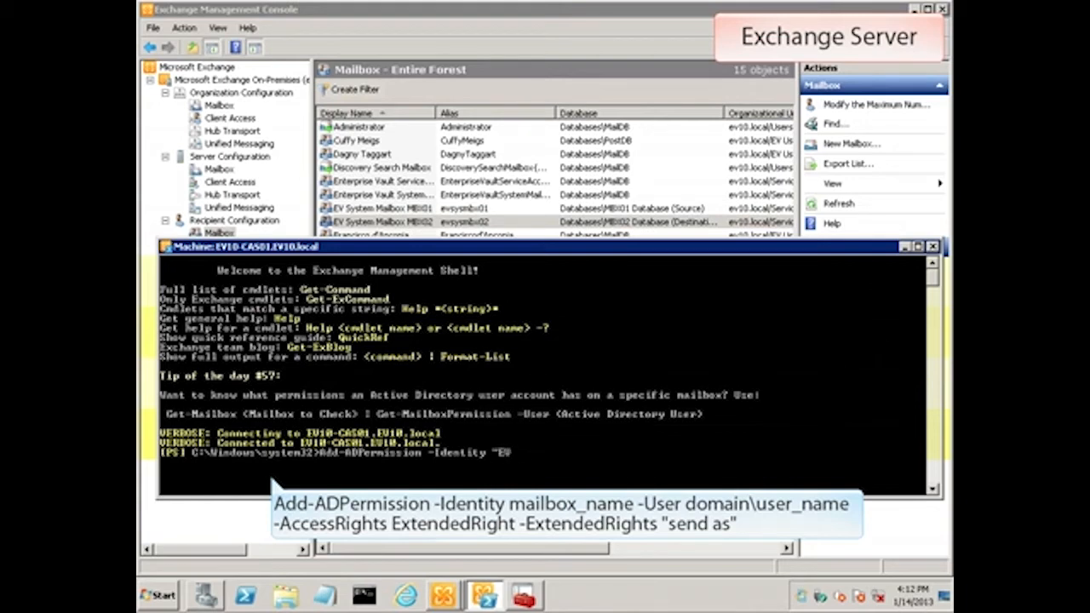
pyautogui.write('System')
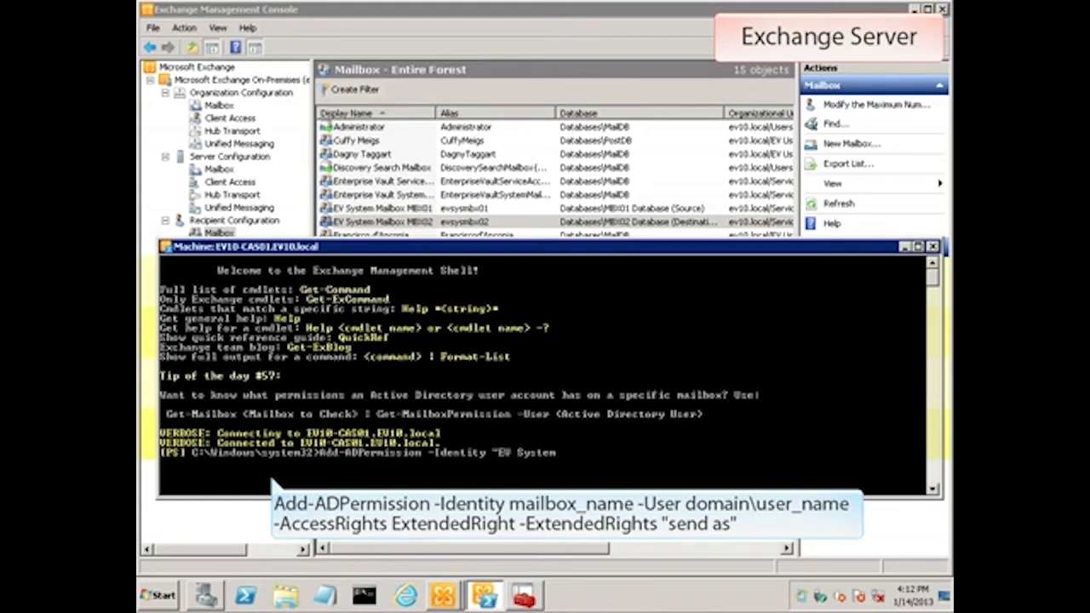
pyautogui.write('Mailbo')
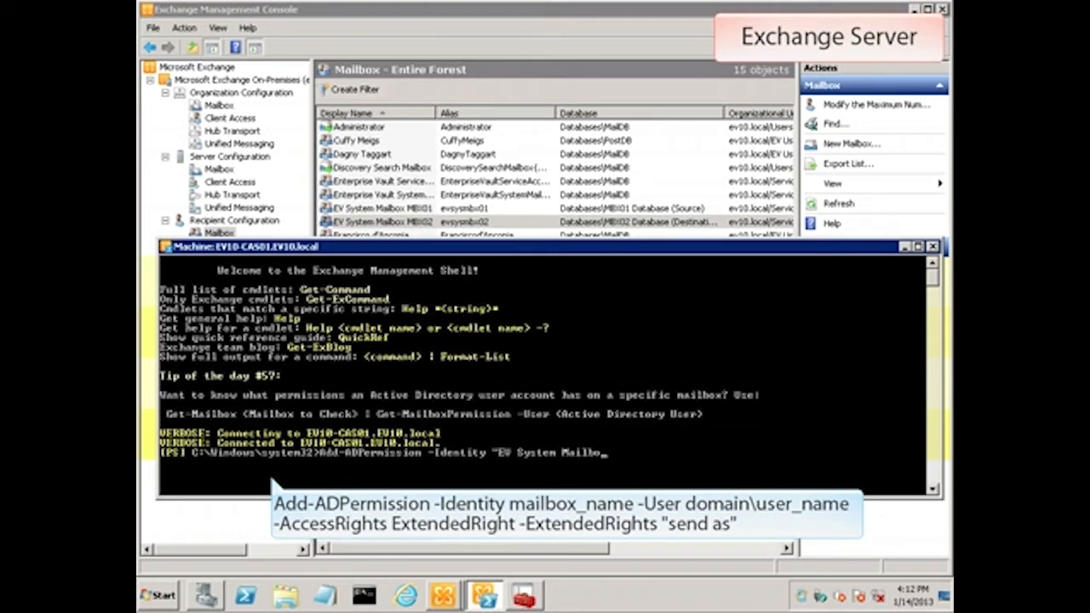
pyautogui.write('MBXR2')
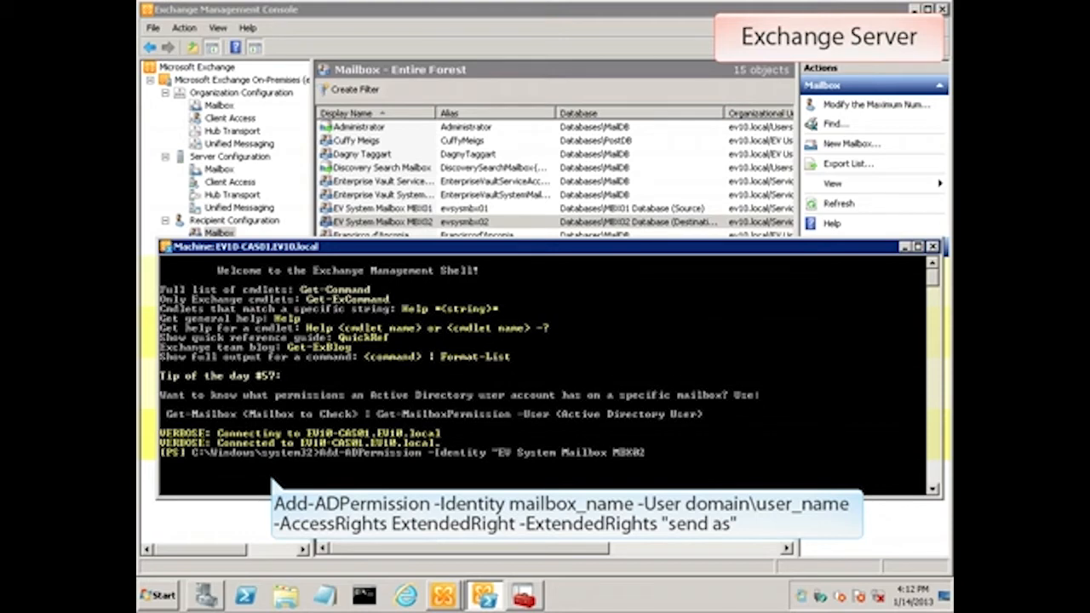
pyautogui.write('-User')
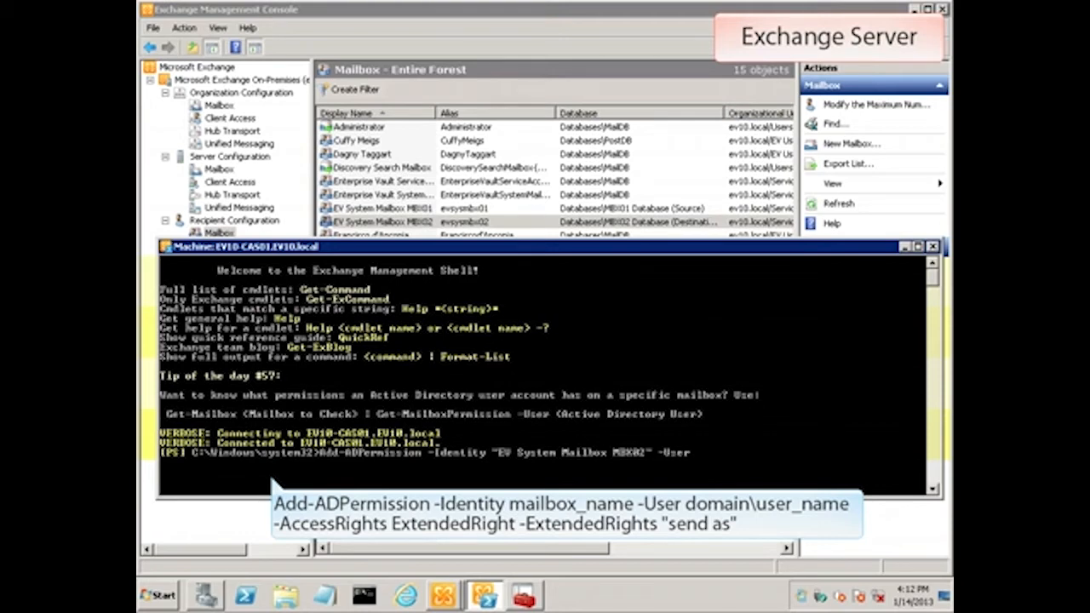
pyautogui.write('ev10\\')
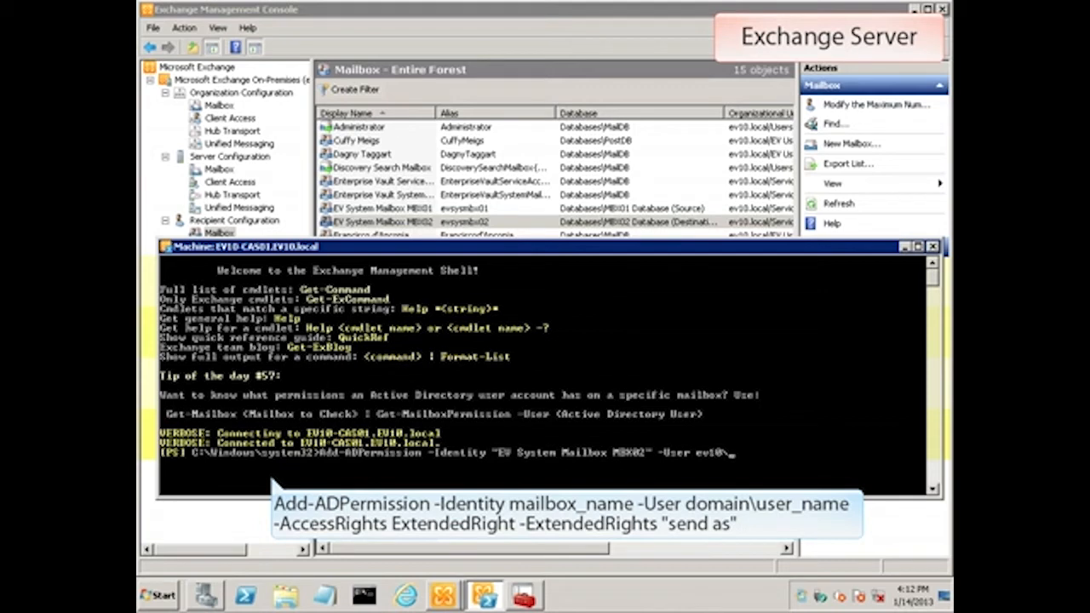
pyautogui.write('evsa -A')
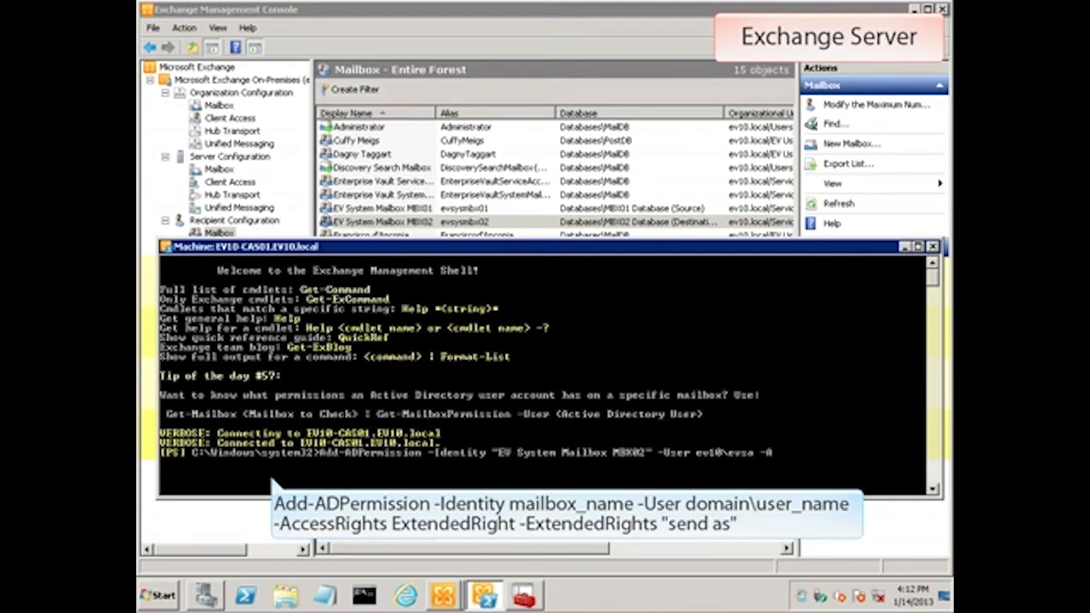
pyautogui.write('-AccessRi')
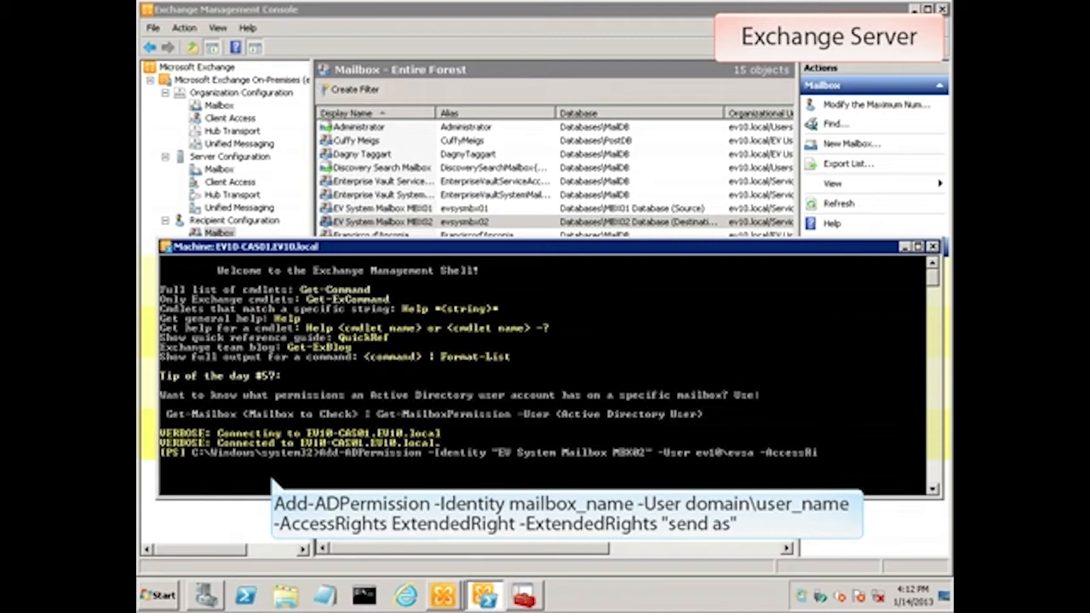
pyautogui.write('E')
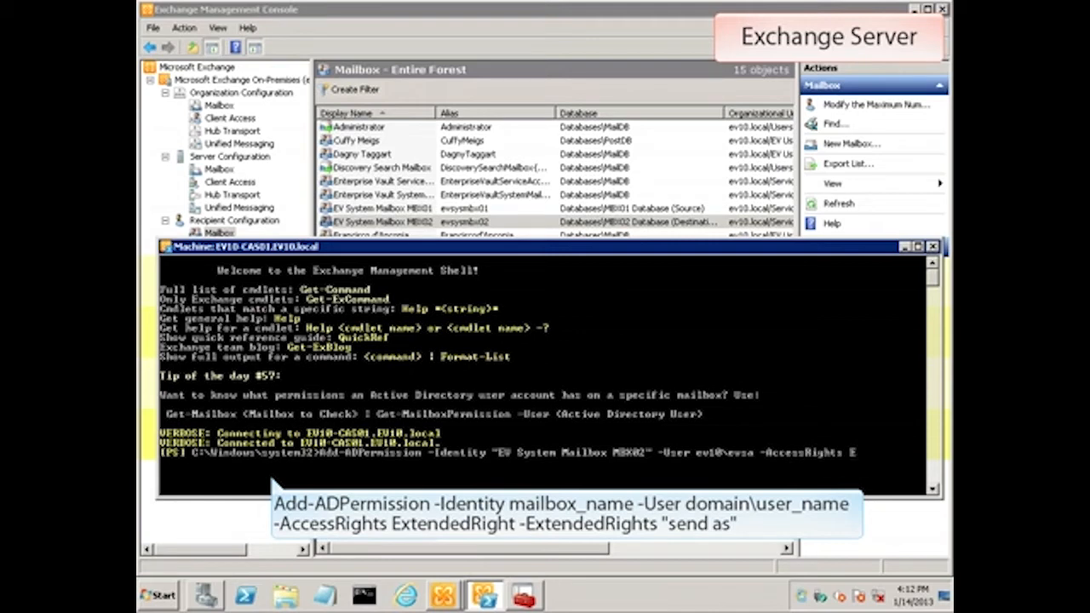
pyautogui.write('xtendedRight')
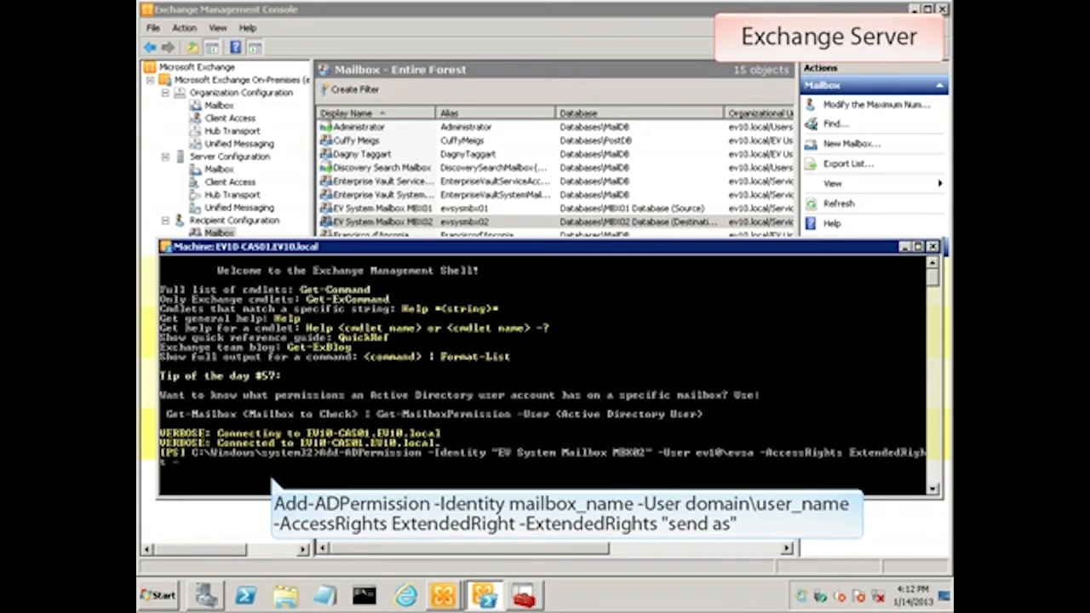
pyautogui.write('-ExtendedRight')
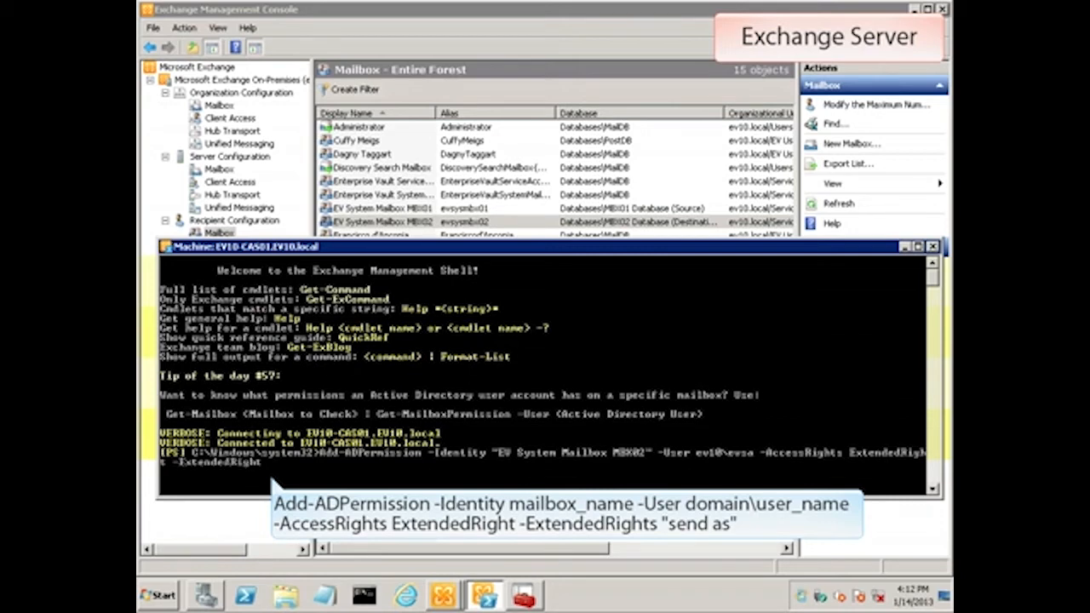
pyautogui.write('"send')
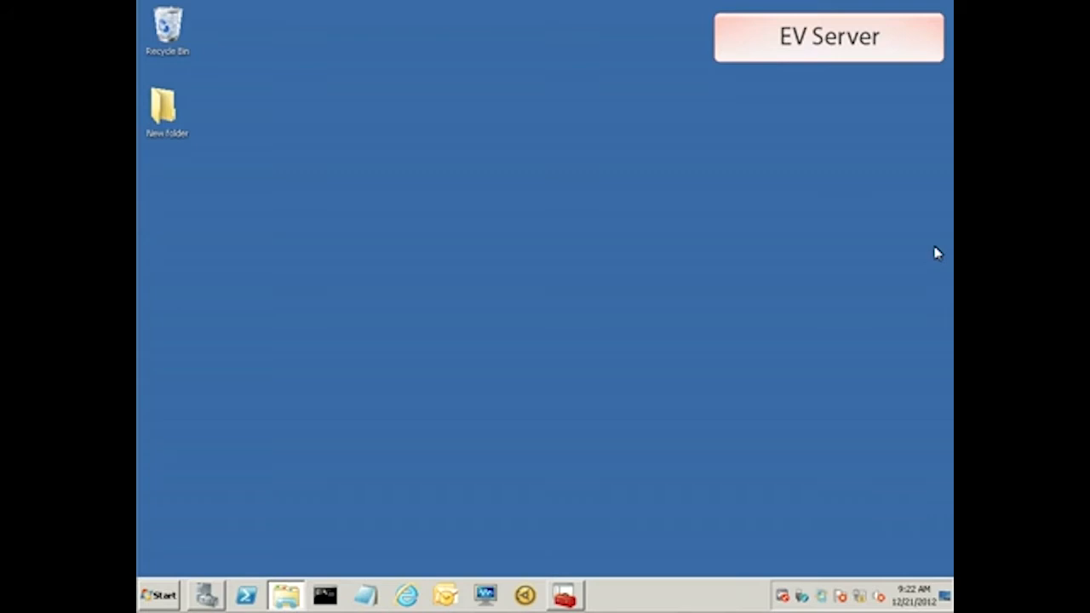
pyautogui.moveTo(467, 300)
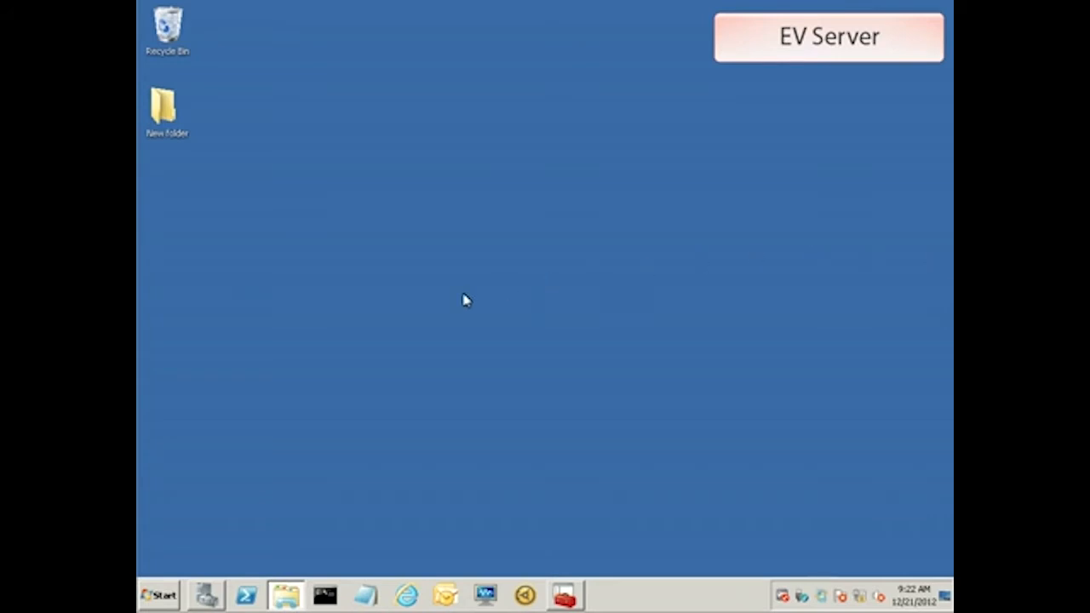
# Start adding a new mail profile from the Control Panel Mail applet's profile list.
pyautogui.click(156, 595)
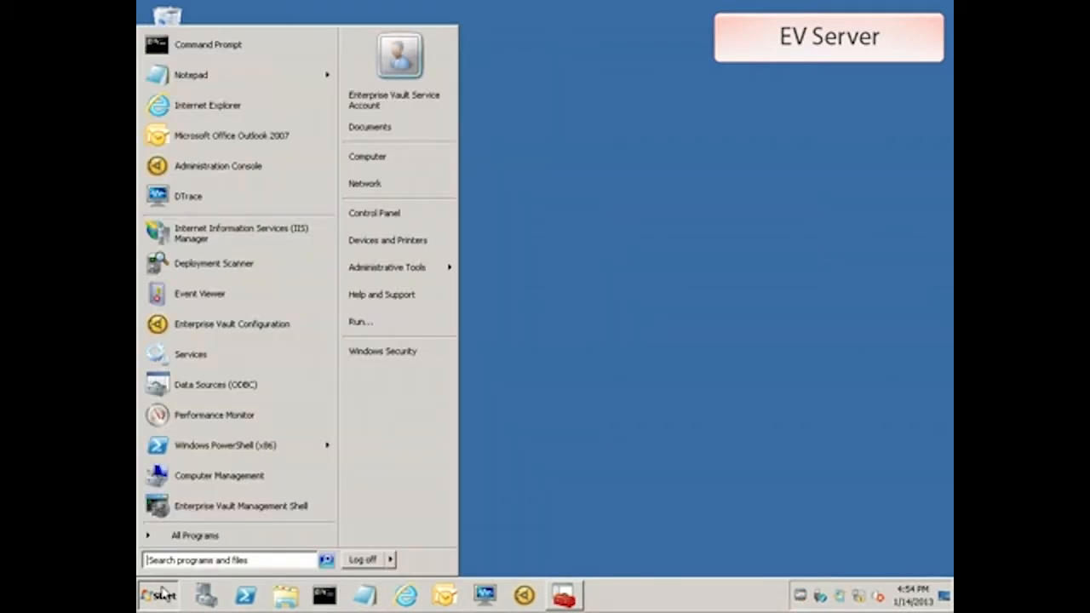
pyautogui.moveTo(327, 494)
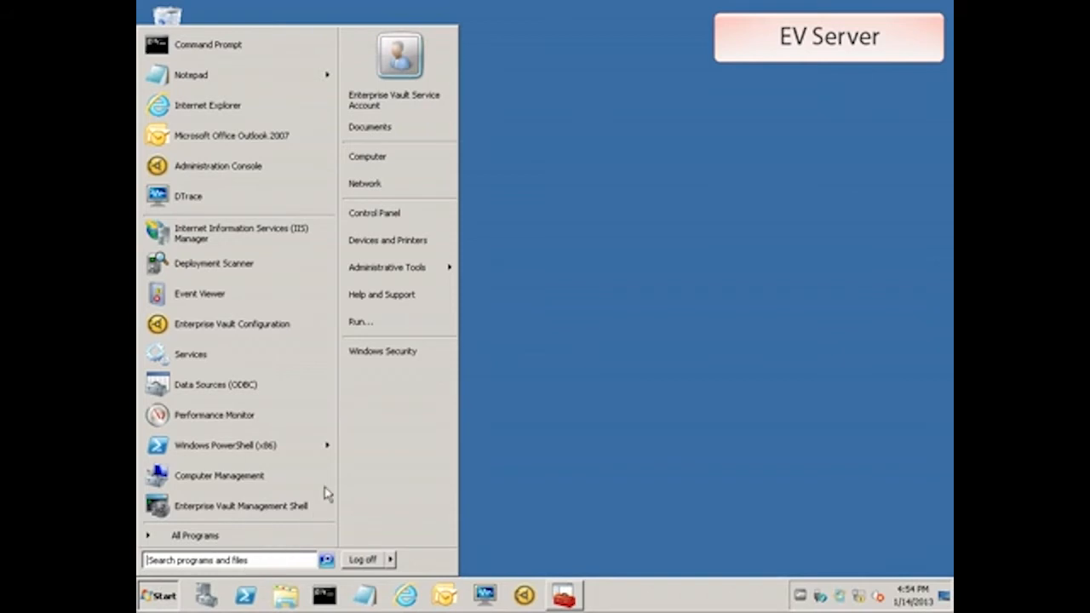
pyautogui.click(375, 213)
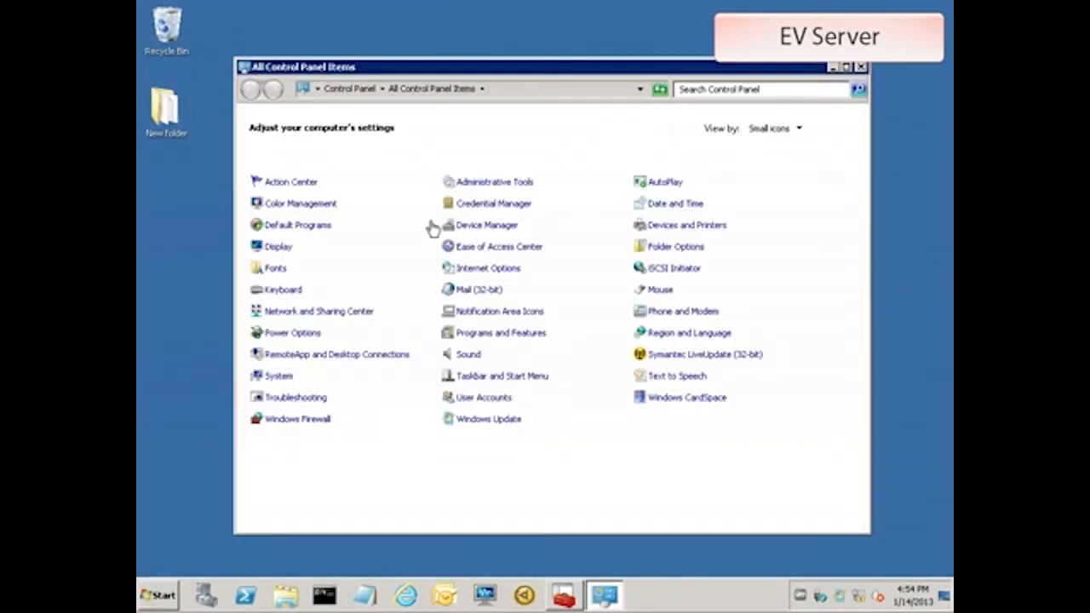
pyautogui.click(477, 289)
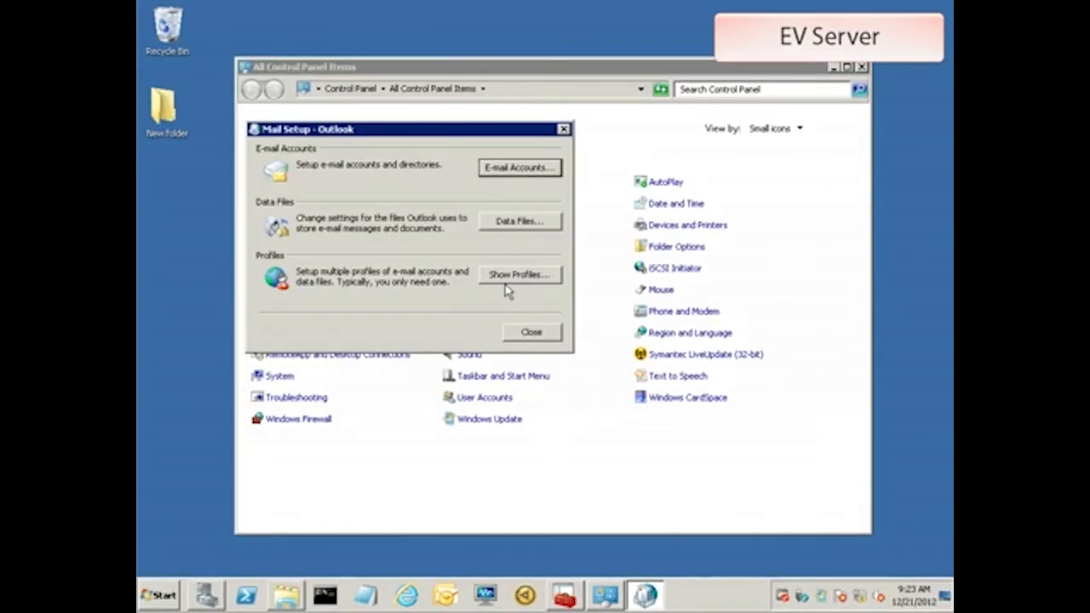
pyautogui.click(518, 274)
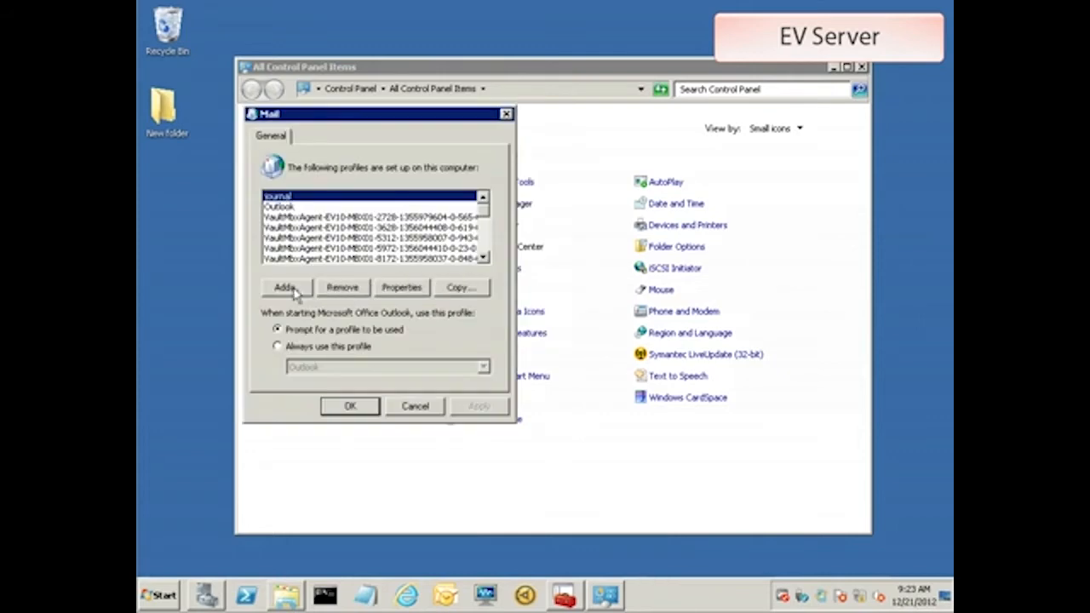
pyautogui.click(286, 286)
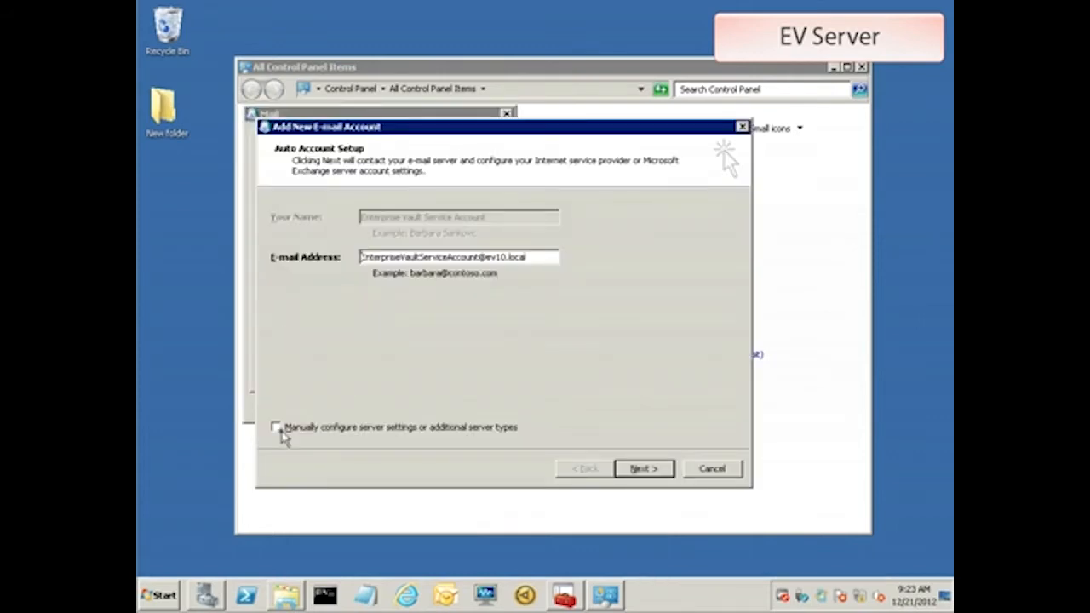
# Manually configure a Microsoft Exchange account for the system mailbox with cached mode off, verified by Check Name.
pyautogui.click(276, 426)
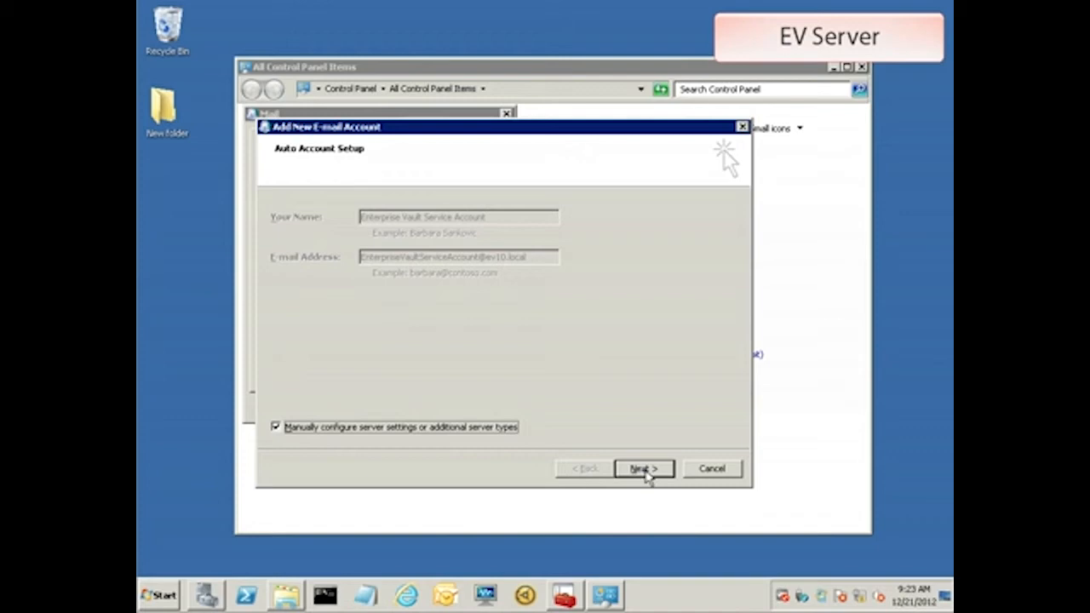
pyautogui.click(643, 468)
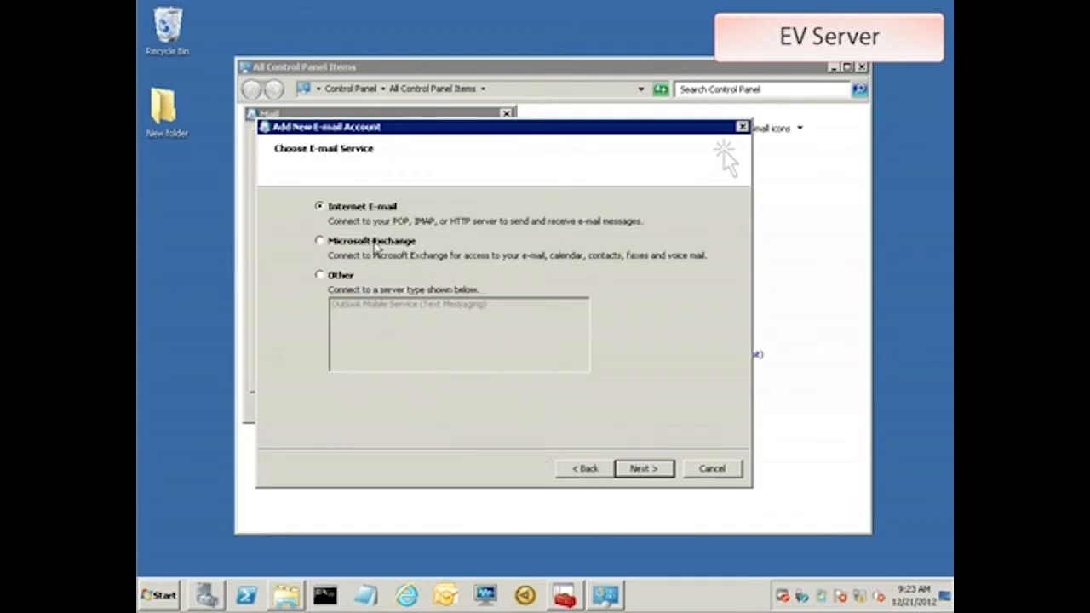
pyautogui.click(321, 240)
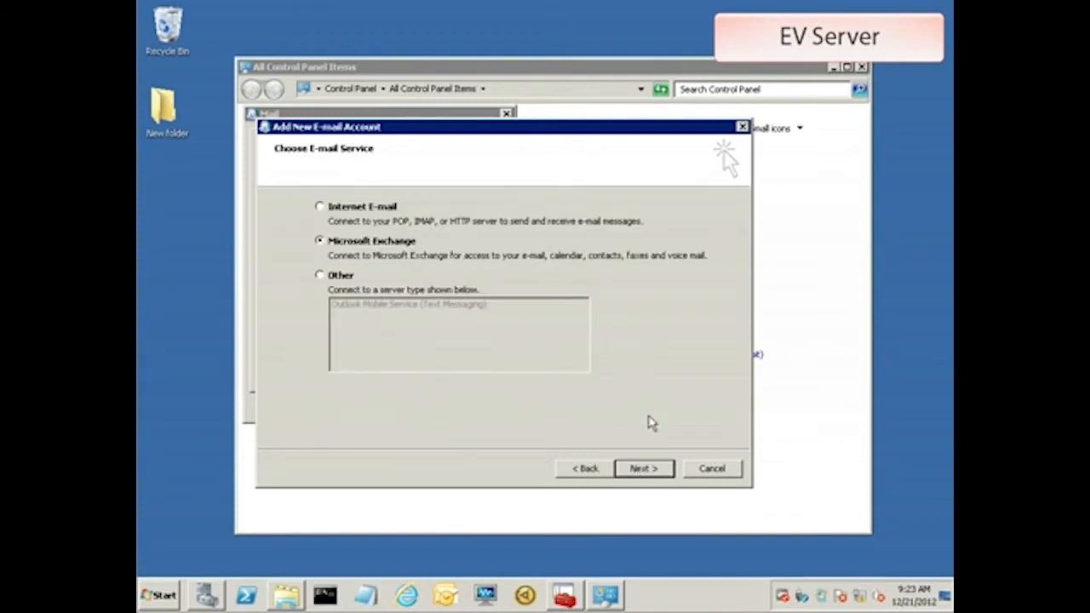
pyautogui.click(643, 468)
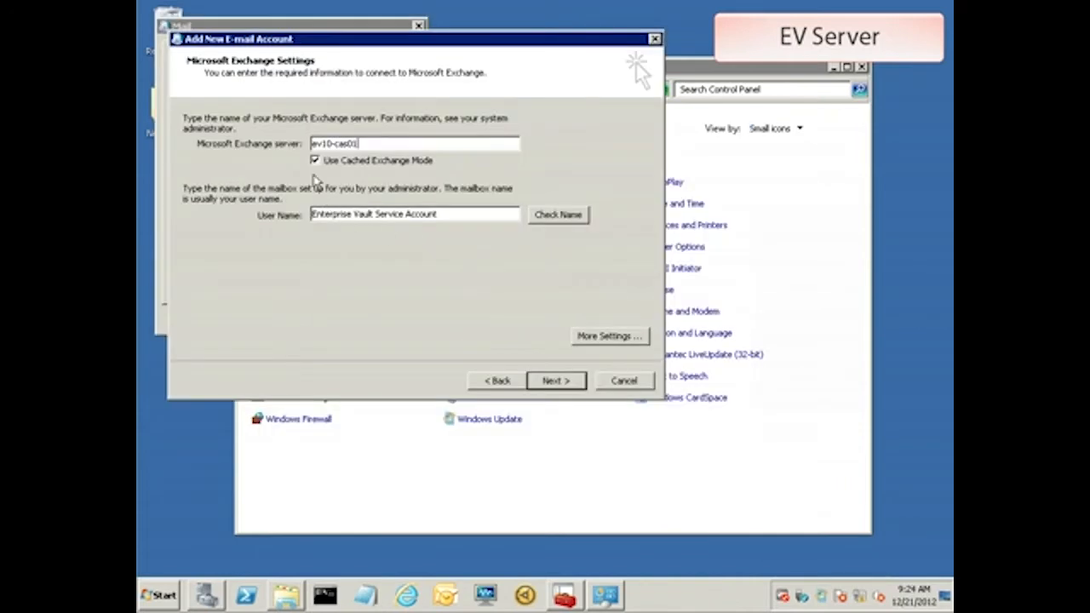
pyautogui.click(316, 160)
pyautogui.write('evsysmbx02')
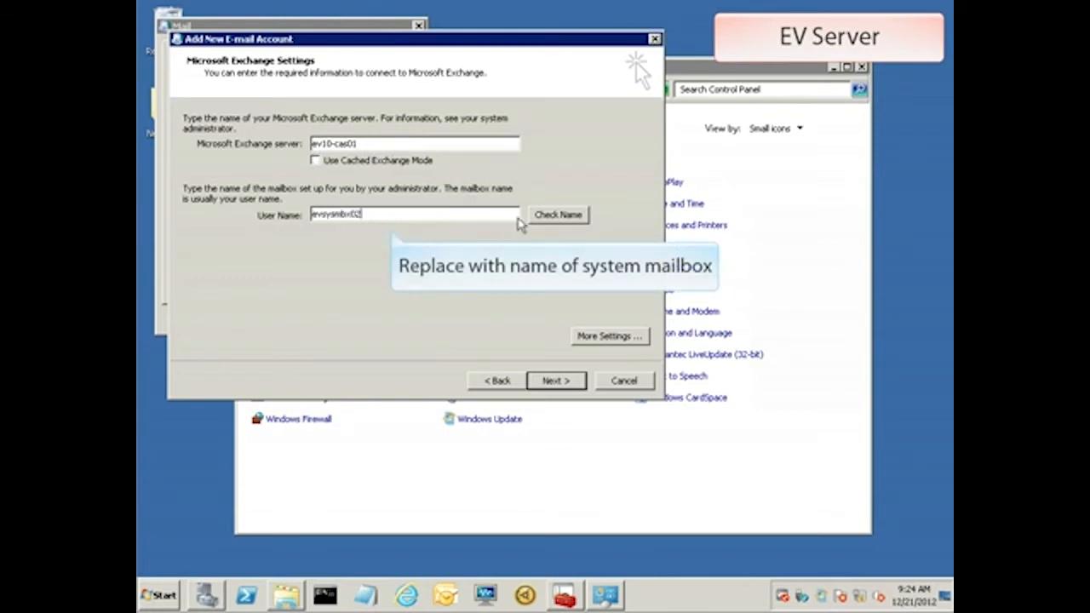
pyautogui.click(559, 215)
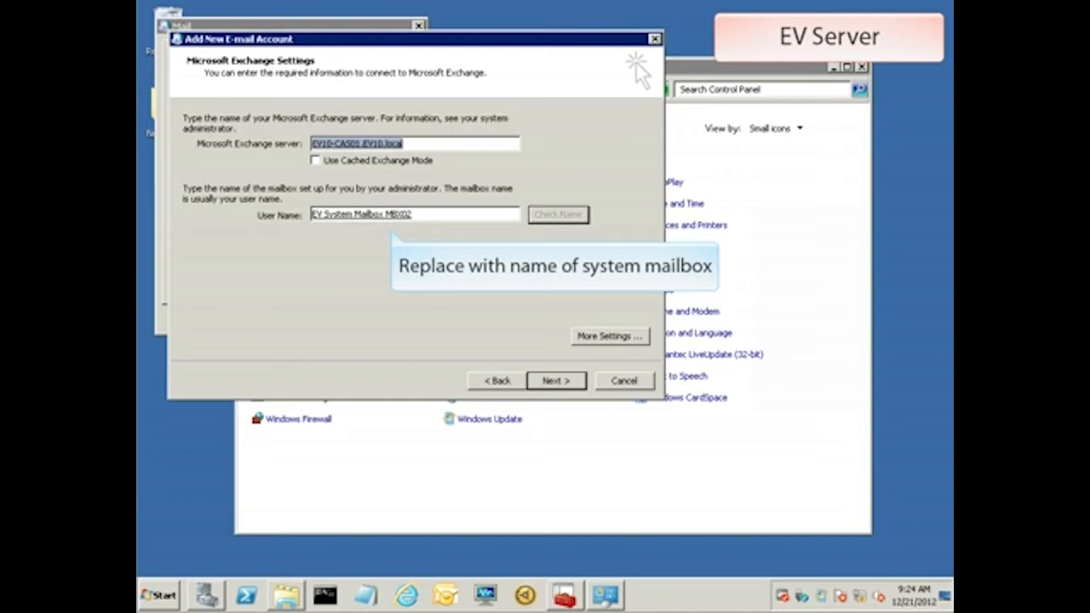
# Finish creating the profile, save the profile list and launch Outlook.
pyautogui.click(555, 381)
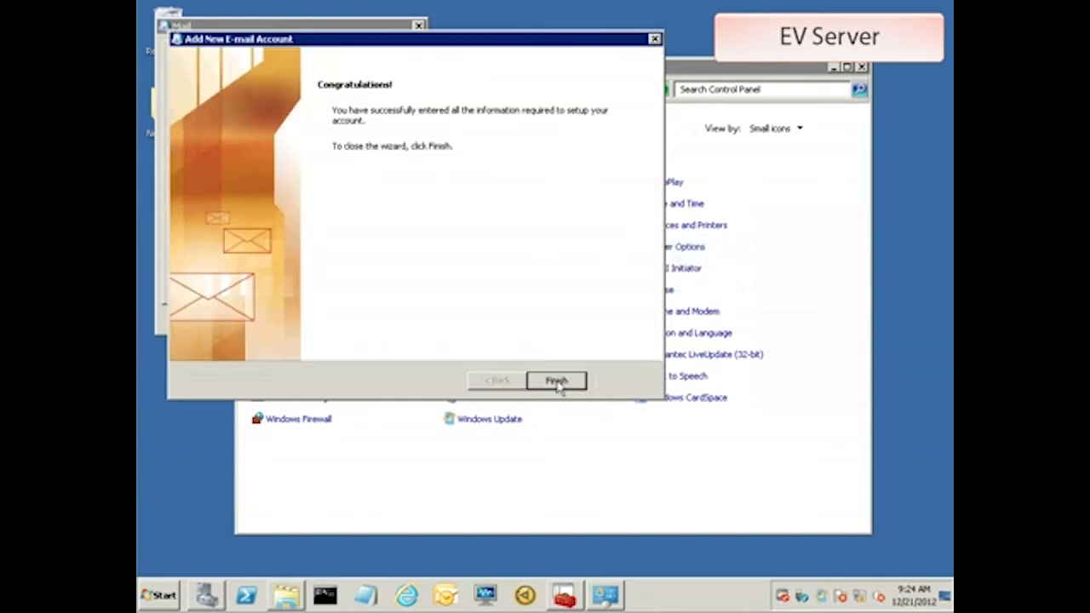
pyautogui.click(555, 380)
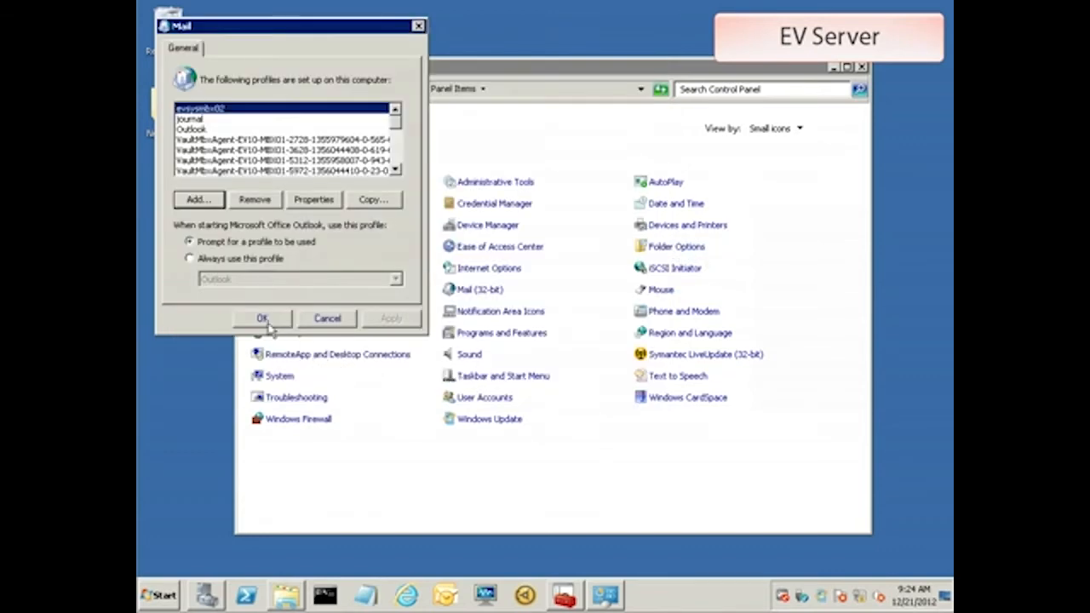
pyautogui.click(262, 319)
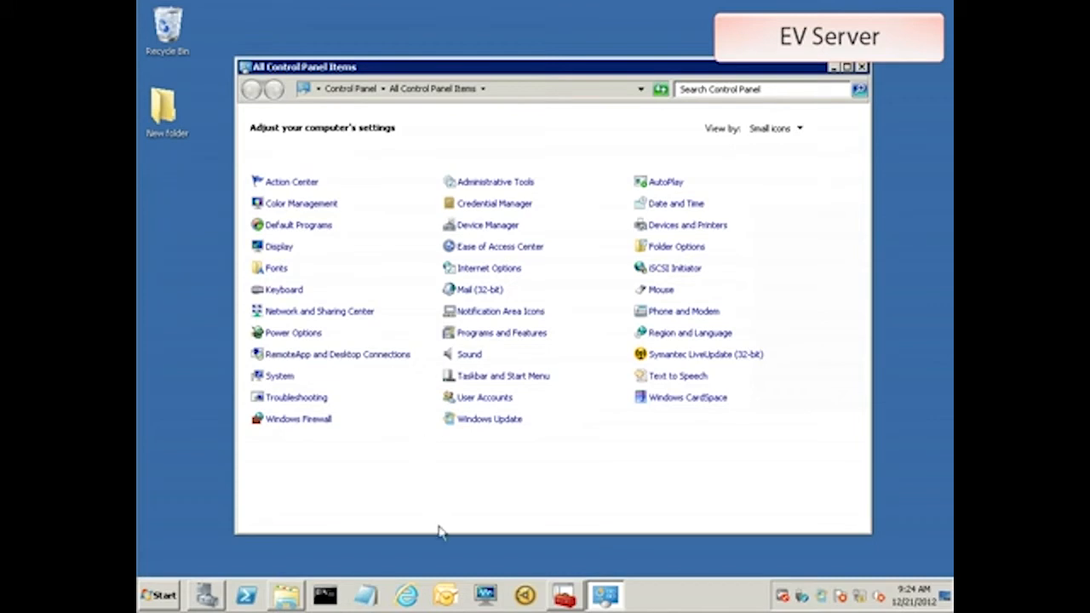
pyautogui.click(444, 595)
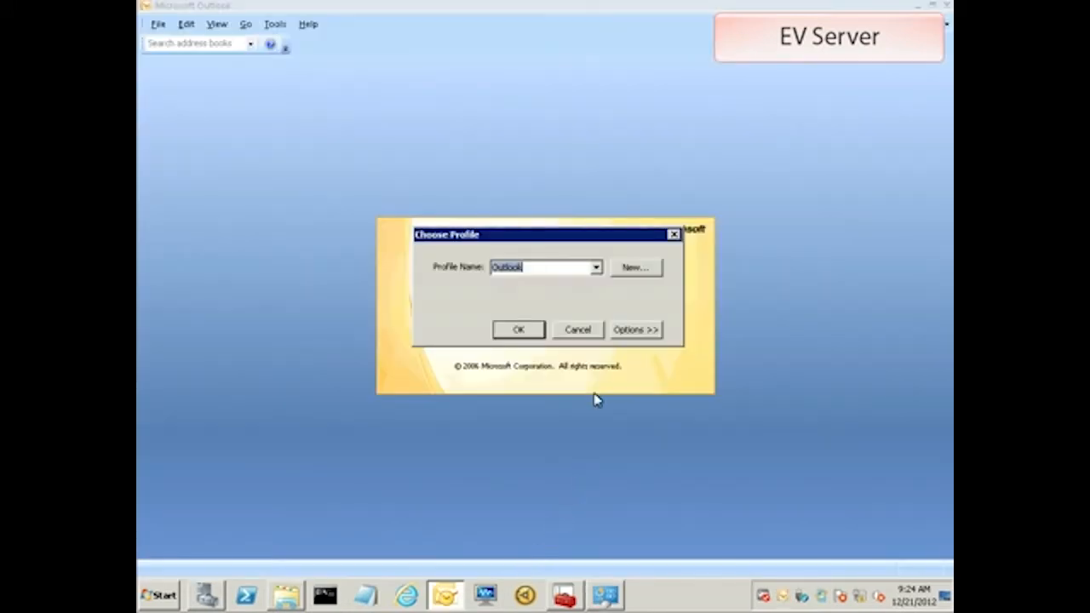
# Open Outlook with the new EV System Mailbox MBX02 profile, let the mailbox load, then exit.
pyautogui.click(596, 265)
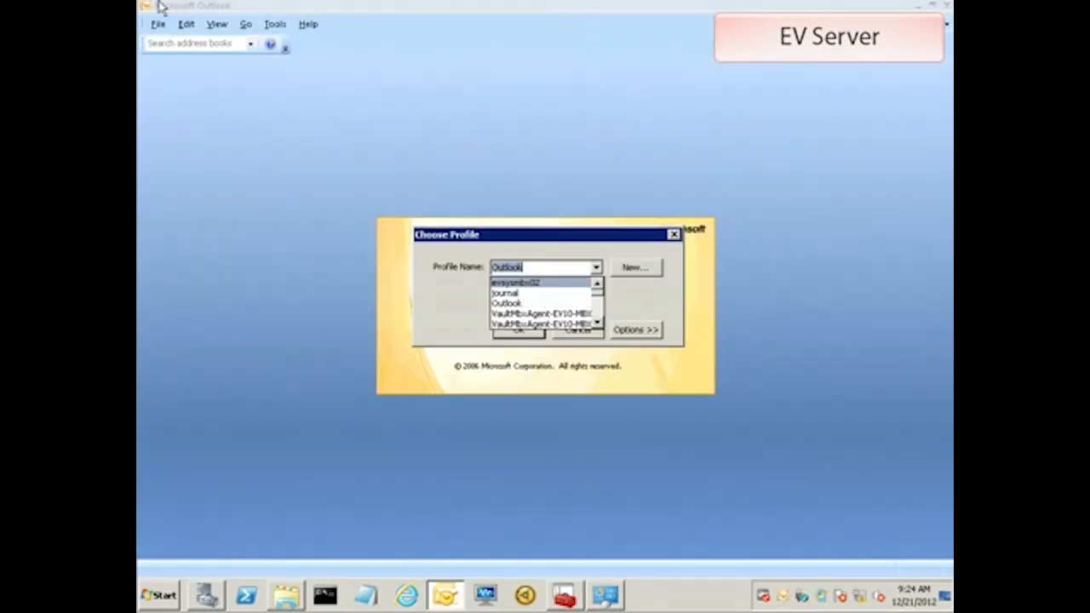
pyautogui.click(514, 283)
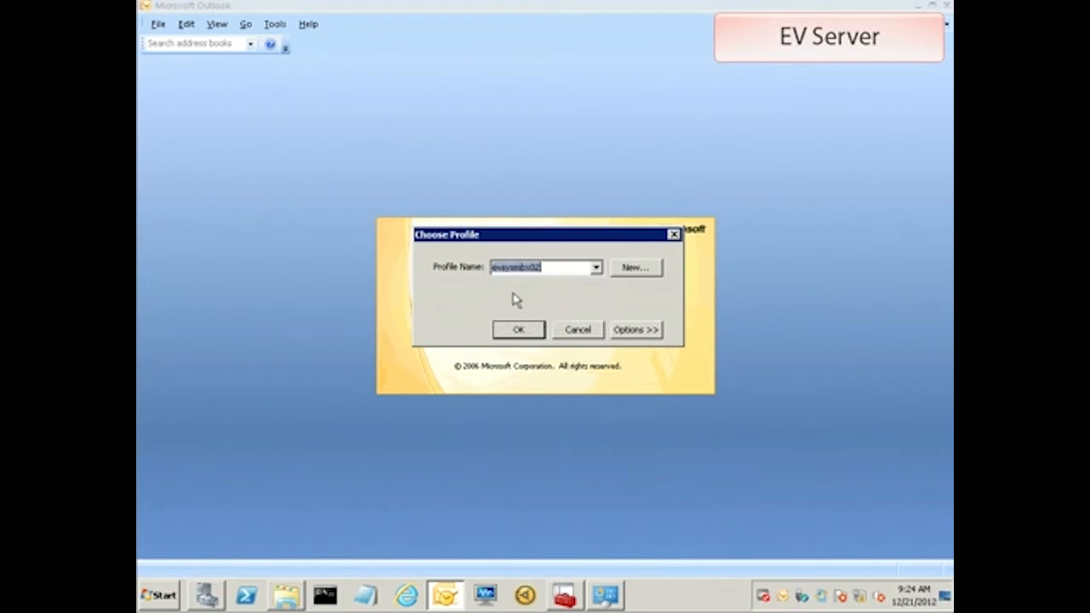
pyautogui.click(518, 330)
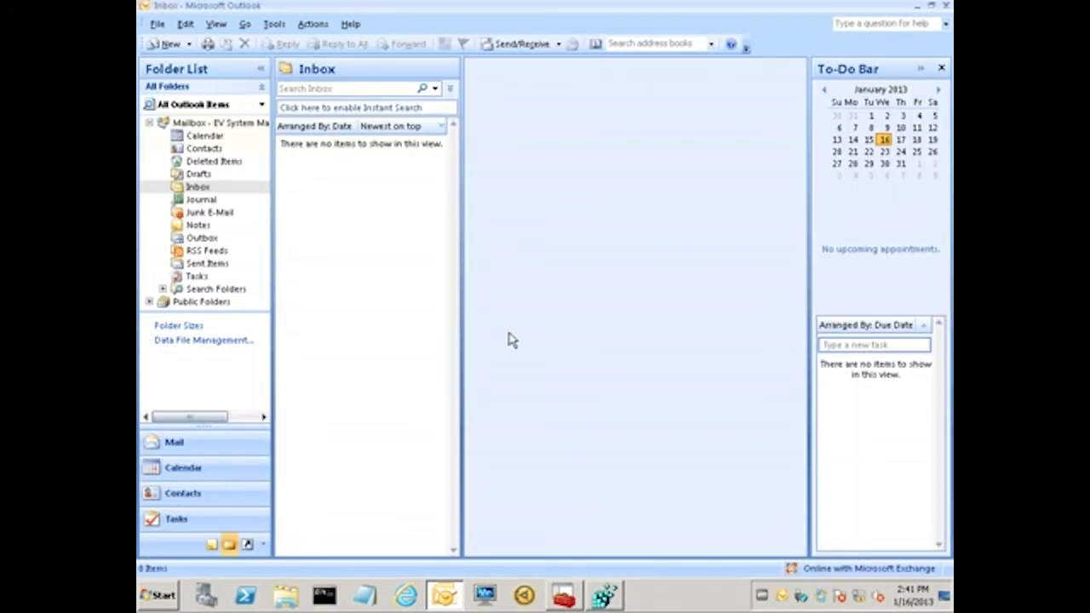
pyautogui.moveTo(167, 44)
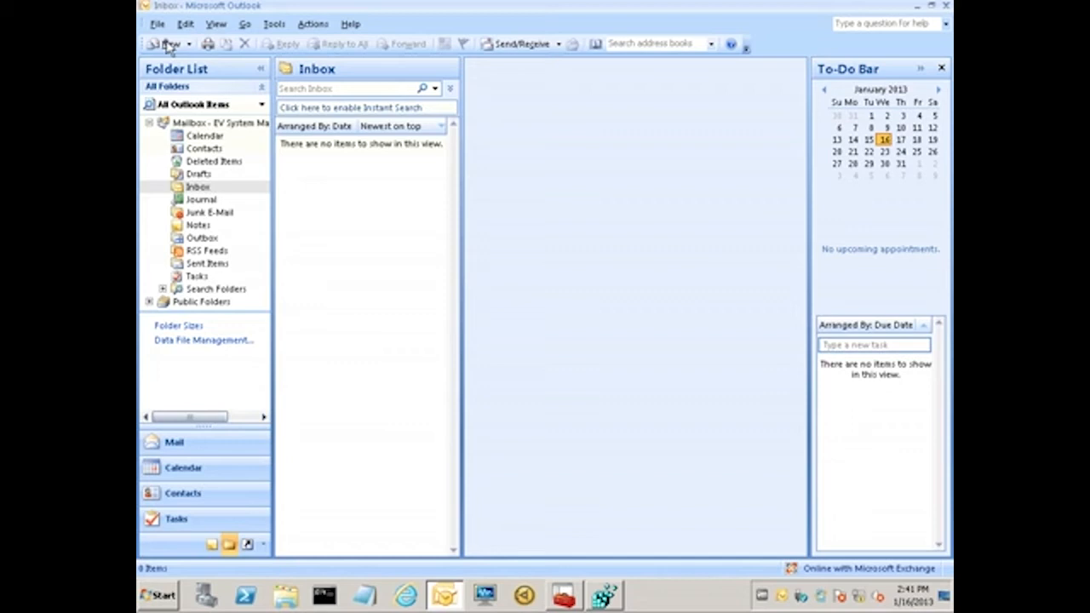
pyautogui.click(162, 44)
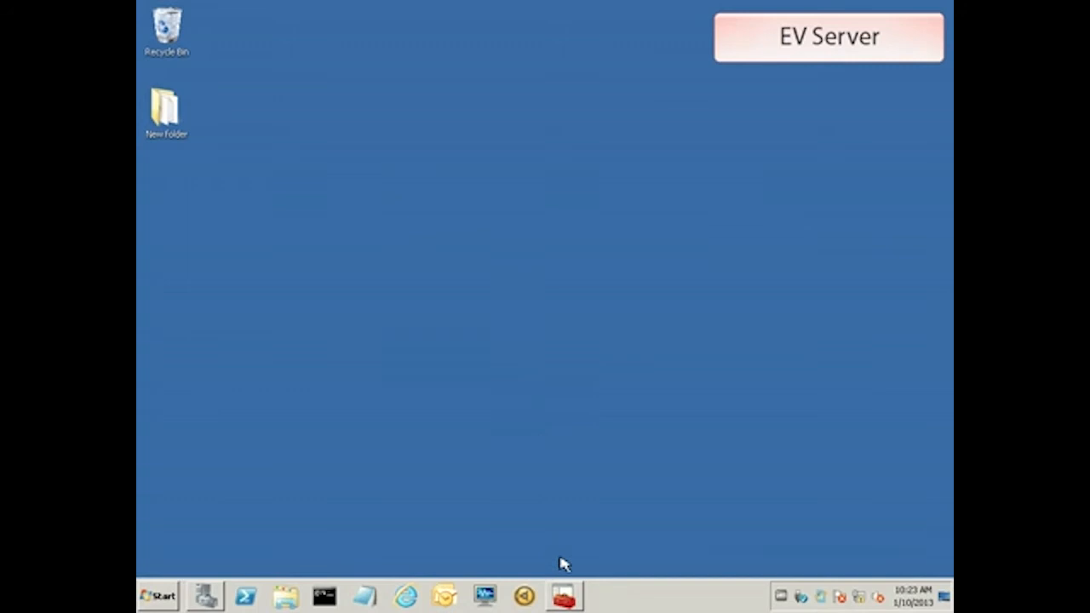
# Start the New Exchange Server wizard under Targets > Exchange > ev10.local > Exchange Server.
pyautogui.click(563, 596)
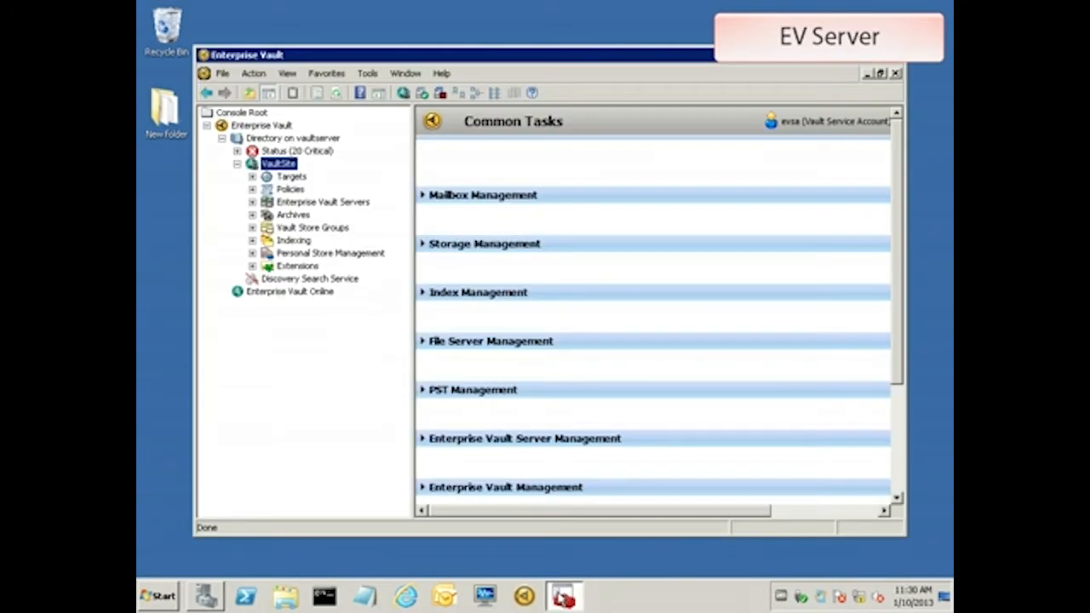
pyautogui.moveTo(475, 589)
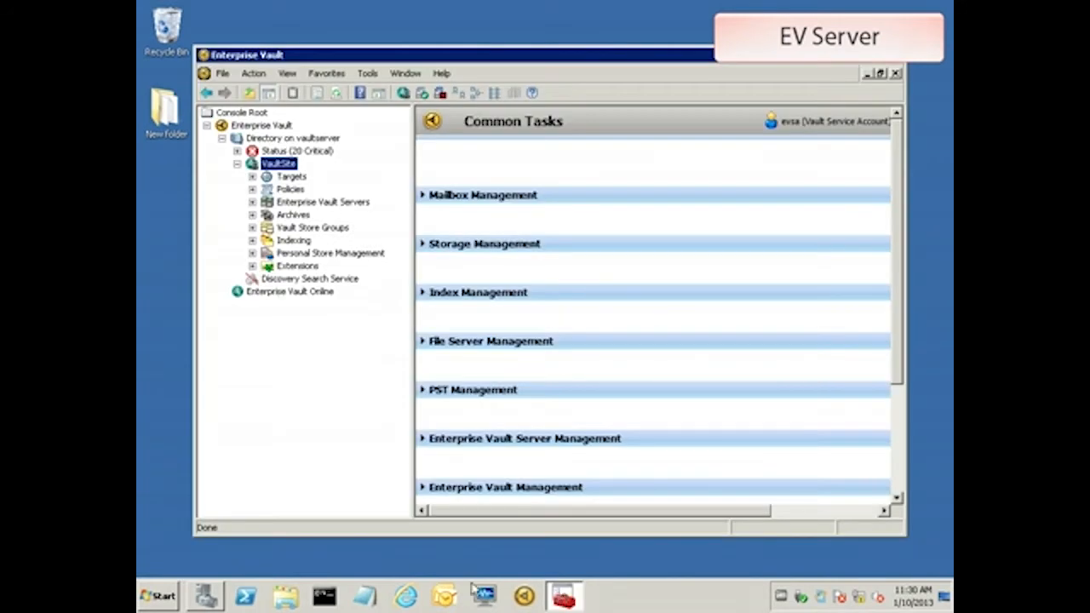
pyautogui.click(253, 175)
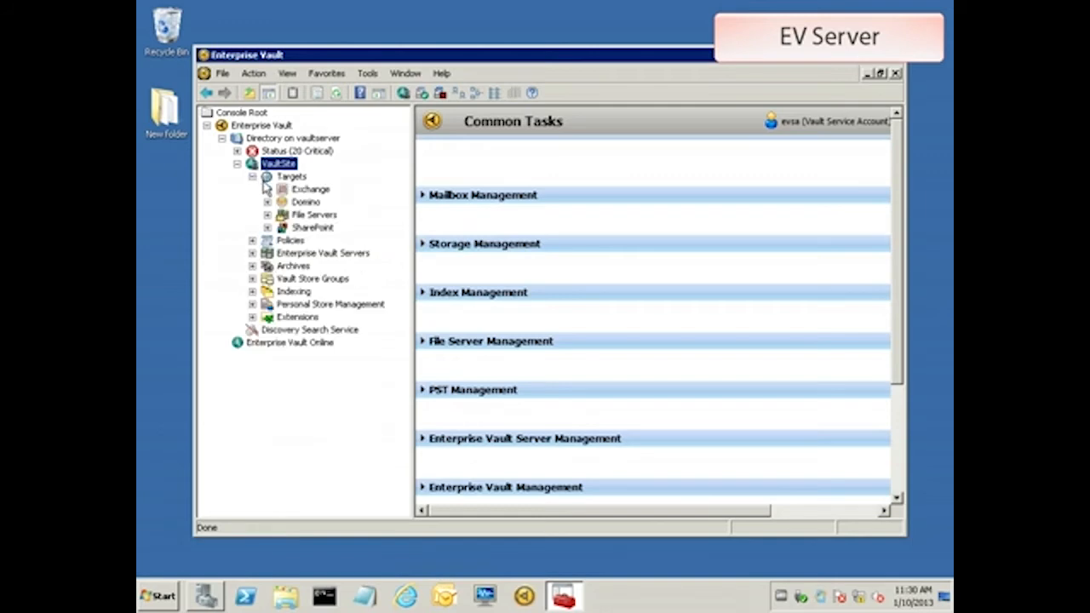
pyautogui.click(266, 190)
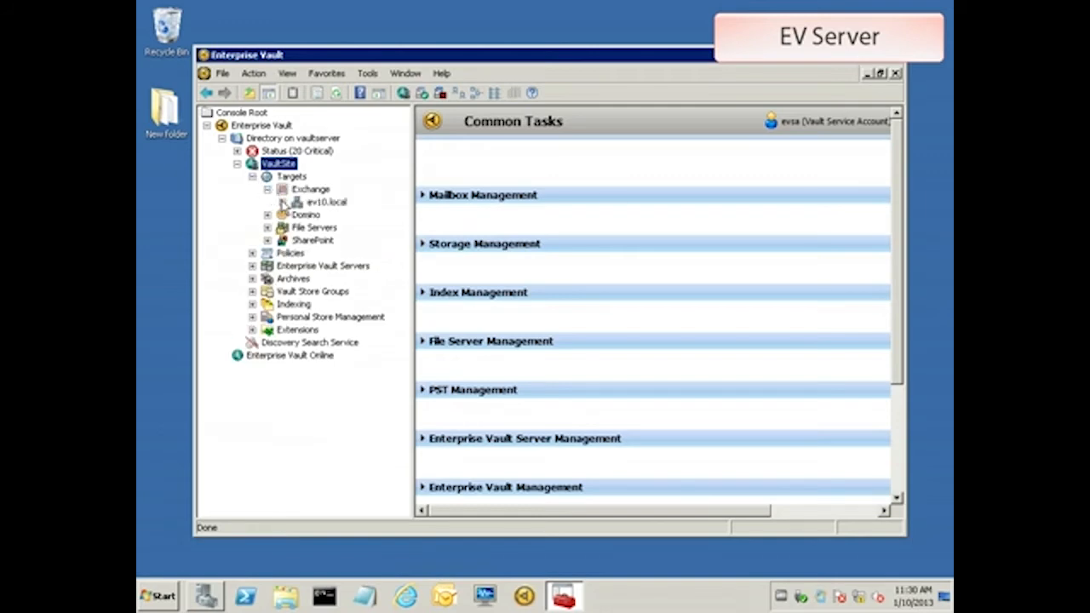
pyautogui.click(282, 201)
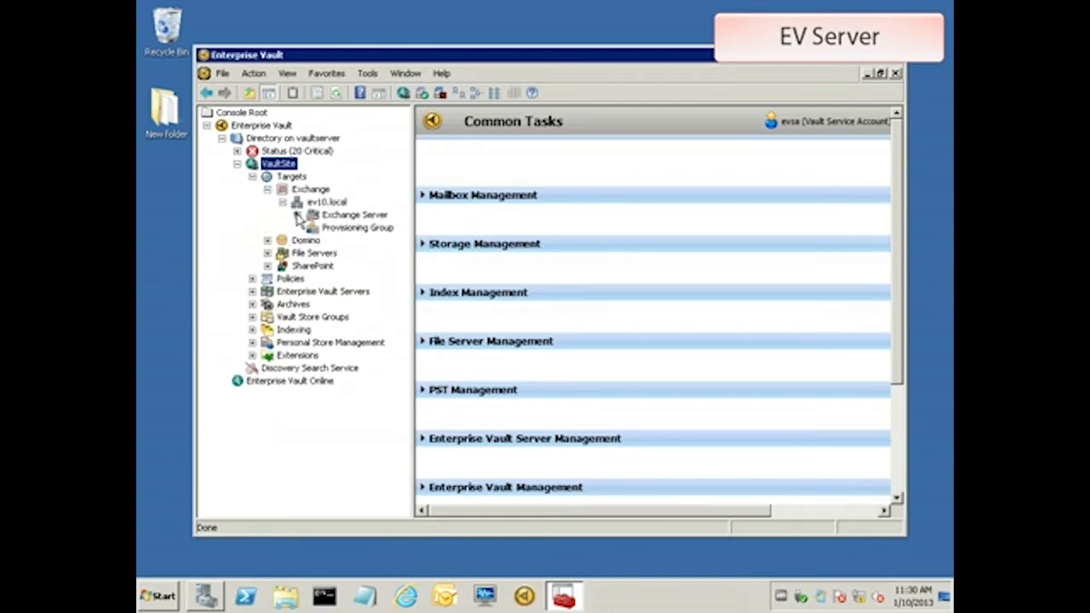
pyautogui.click(313, 214)
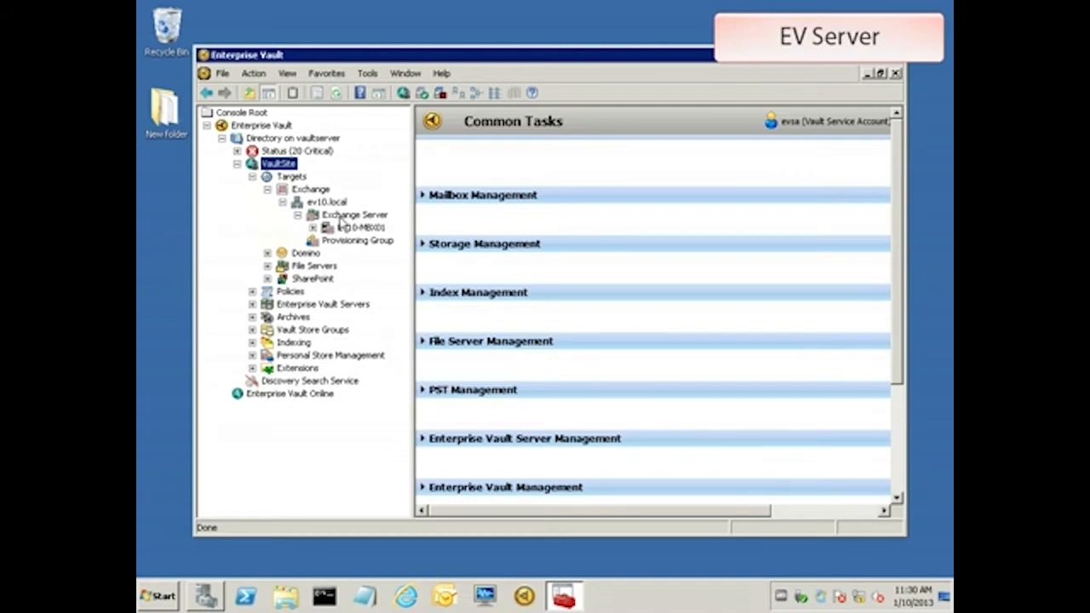
pyautogui.rightClick(354, 215)
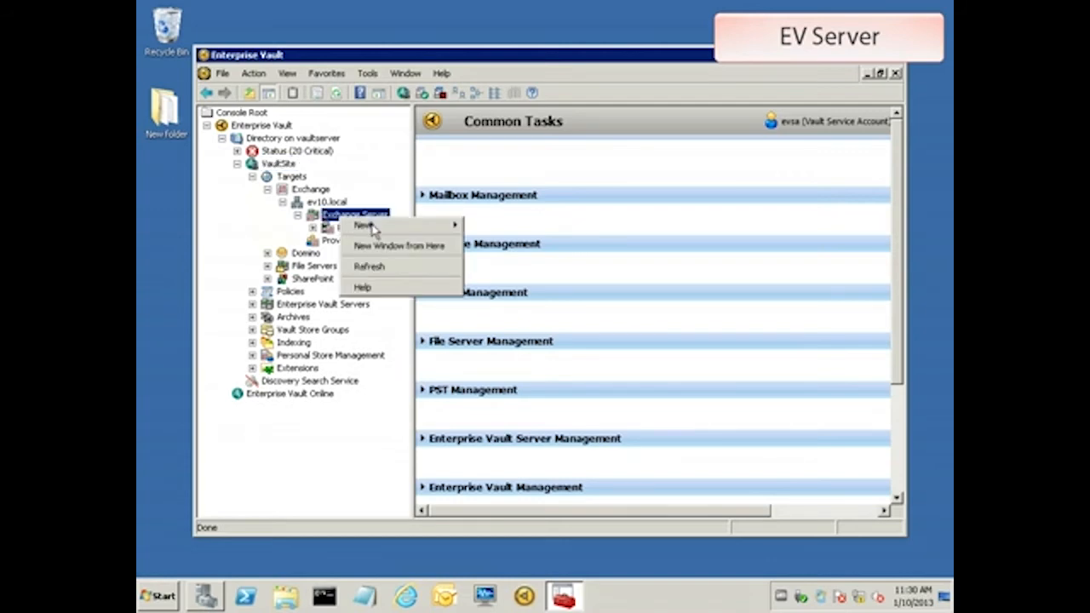
pyautogui.click(365, 225)
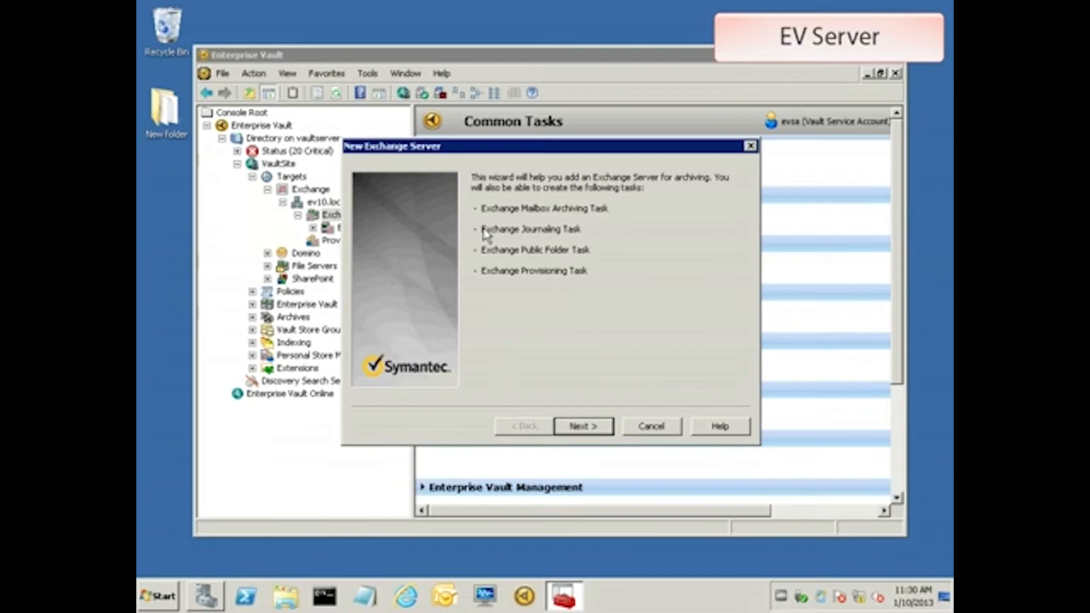
# Add EV10-MBX02 with an Exchange Mailbox Task using EV System Mailbox MBX02 as system mailbox.
pyautogui.click(582, 426)
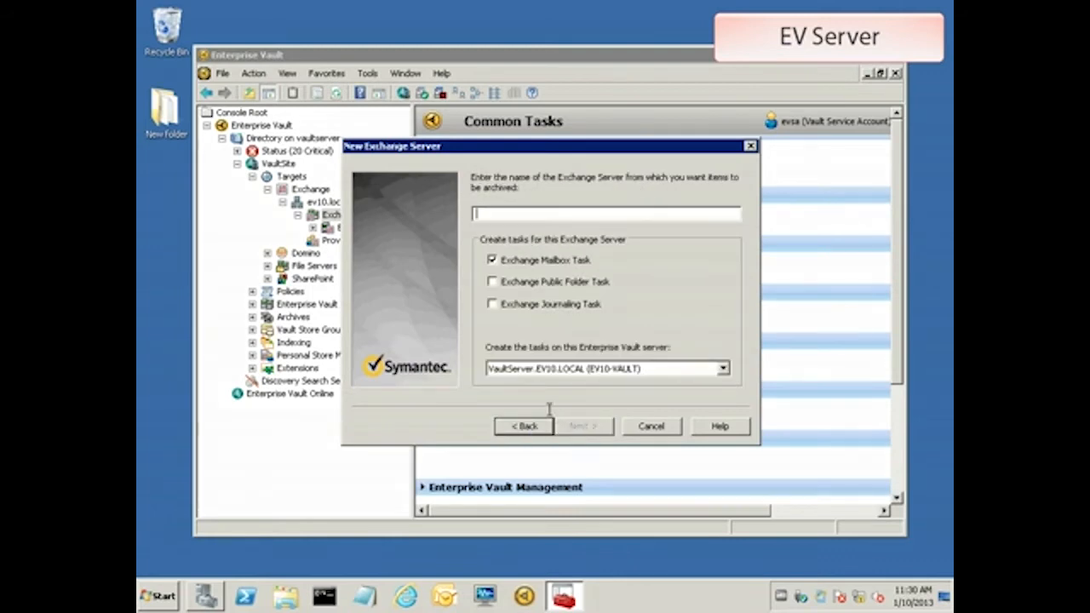
pyautogui.write('EV10-MBX02')
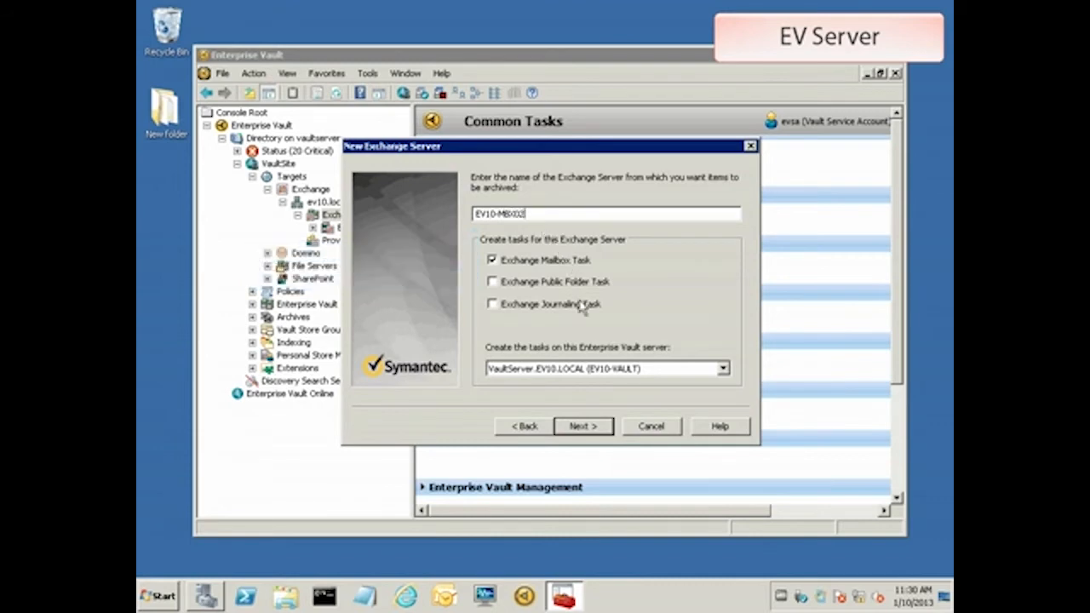
pyautogui.click(582, 426)
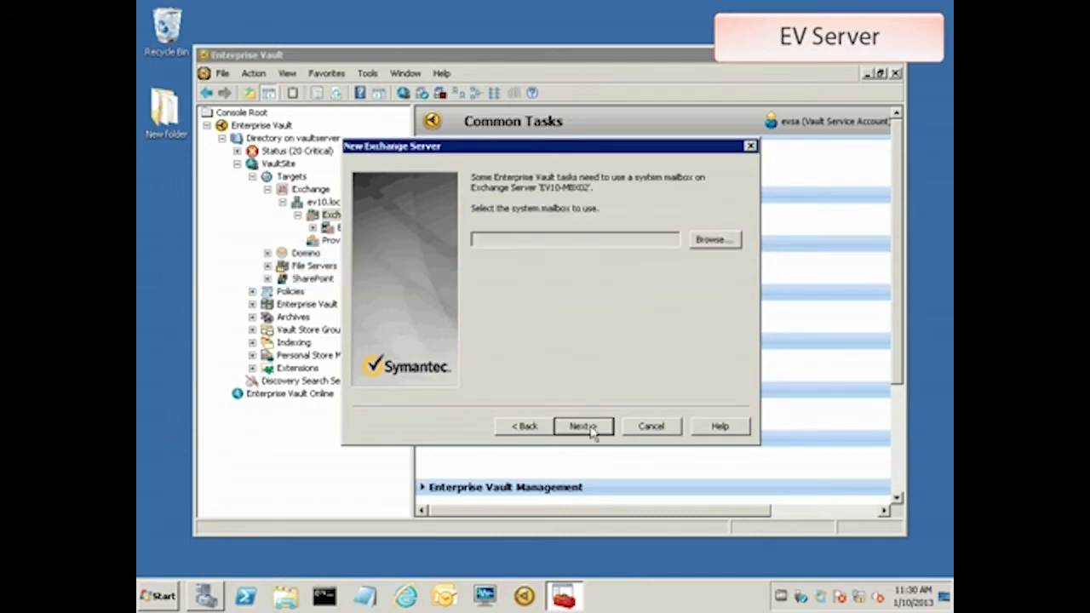
pyautogui.click(714, 238)
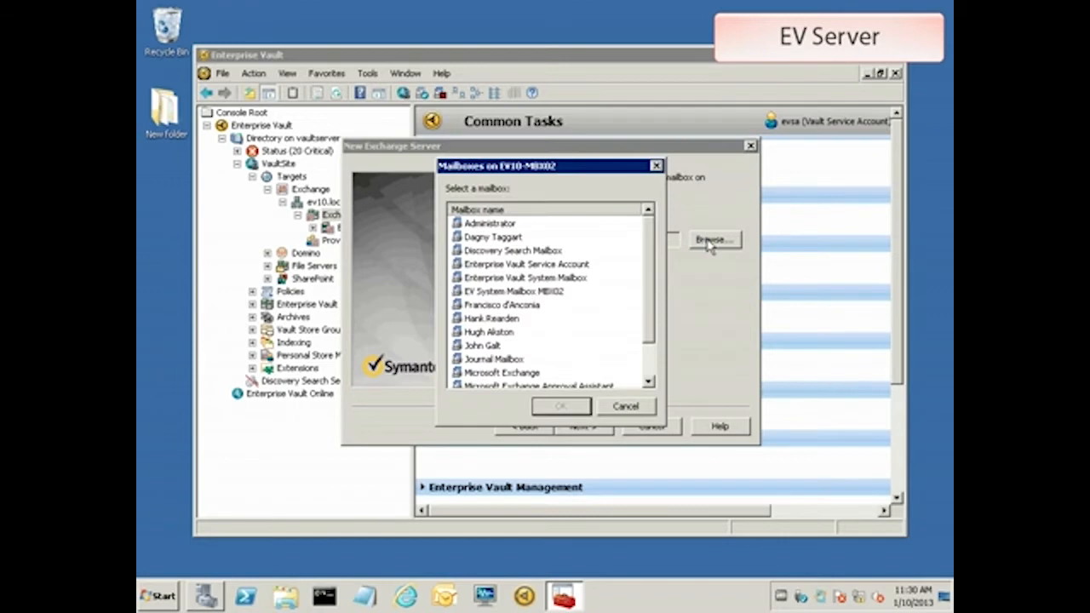
pyautogui.moveTo(542, 300)
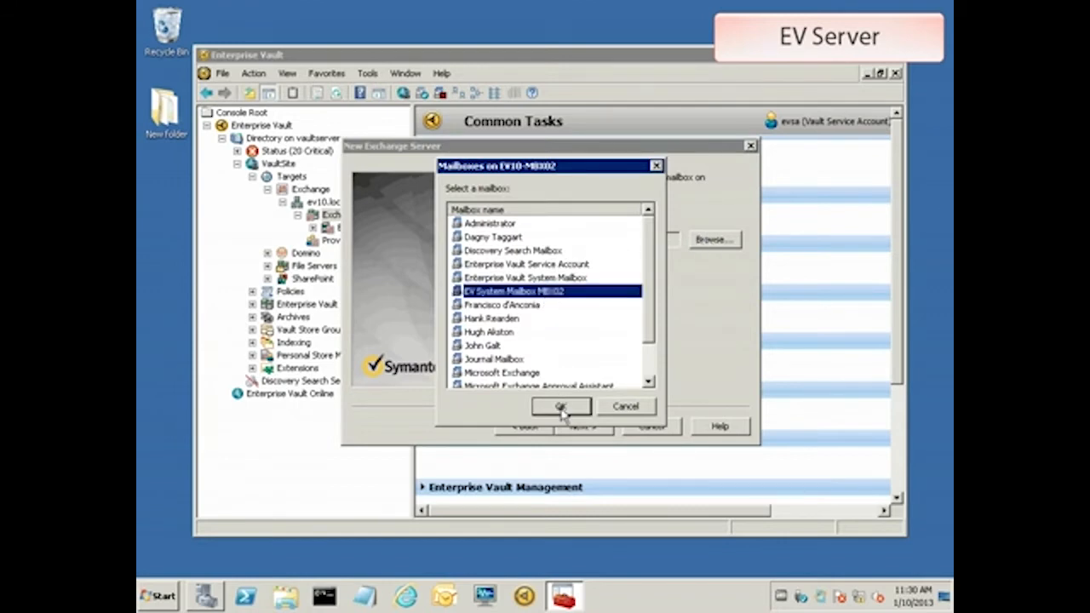
pyautogui.click(559, 405)
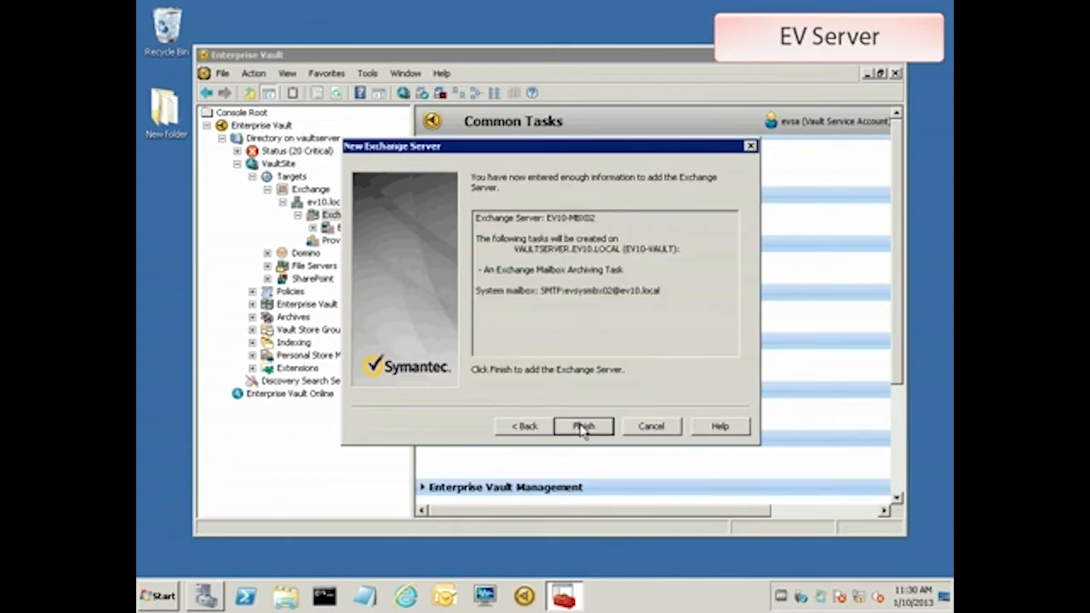
pyautogui.click(582, 426)
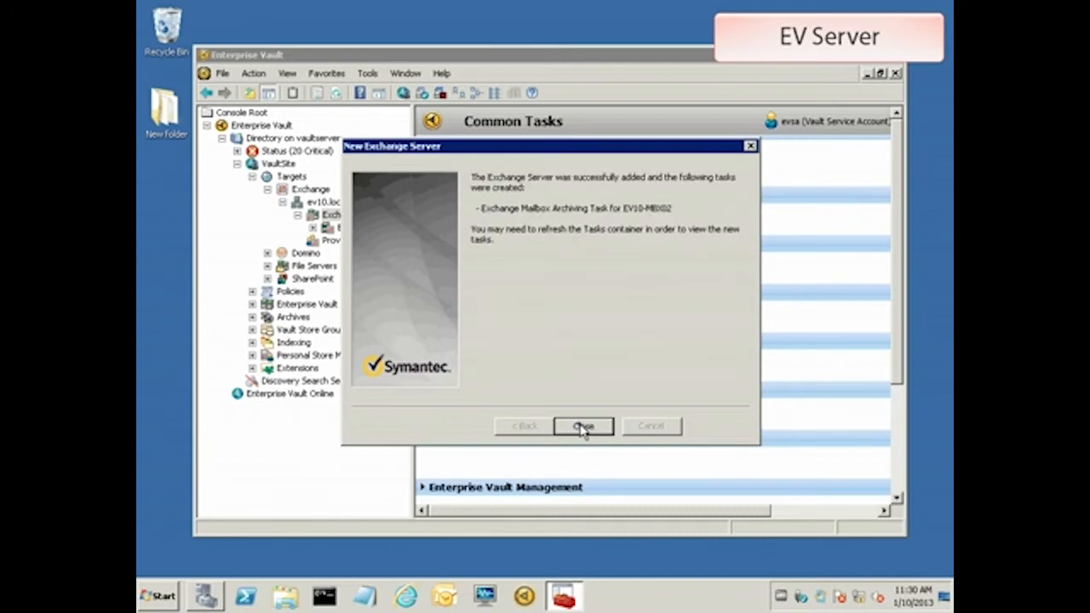
pyautogui.click(583, 426)
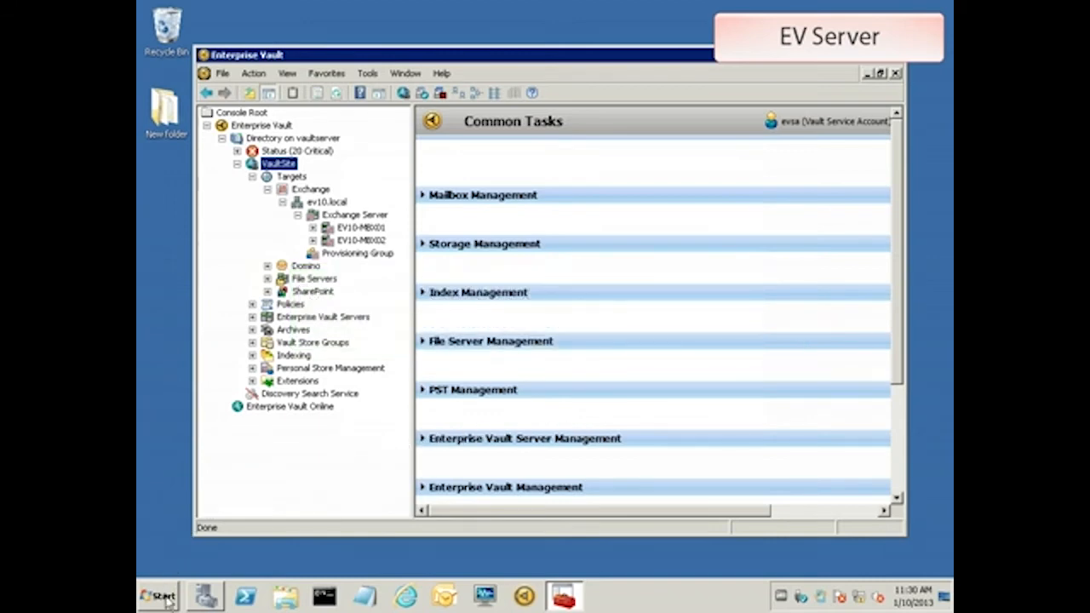
# Launch regedit from Start > Run.
pyautogui.click(156, 594)
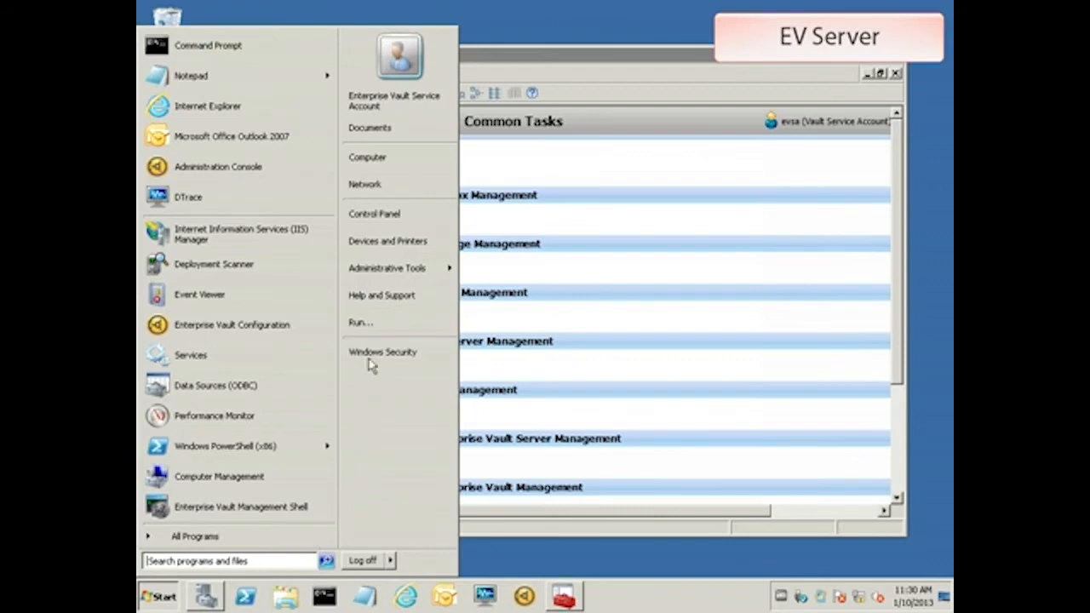
pyautogui.click(361, 322)
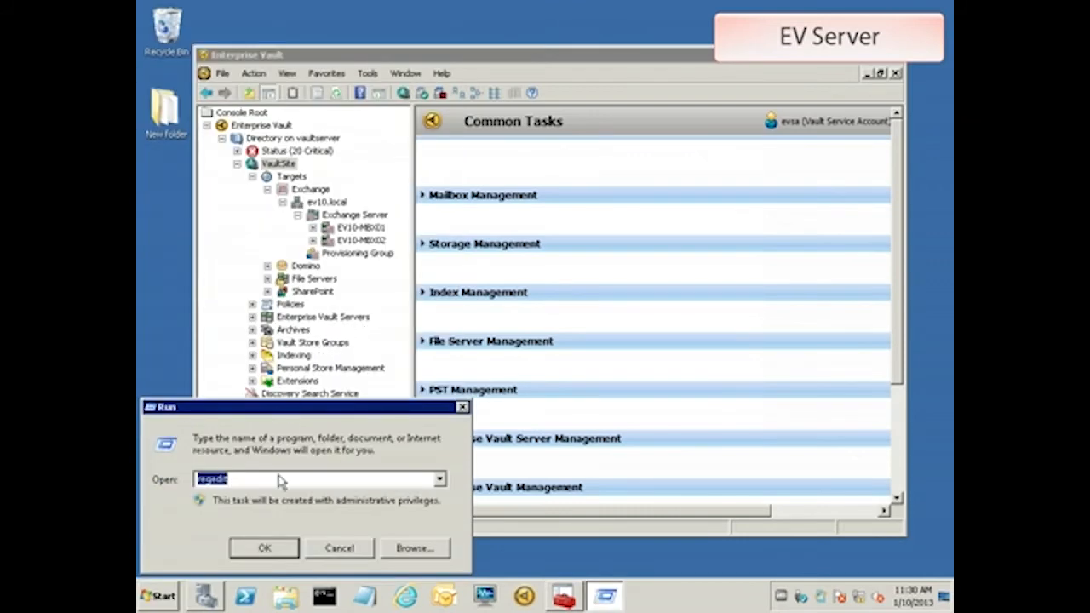
pyautogui.click(262, 548)
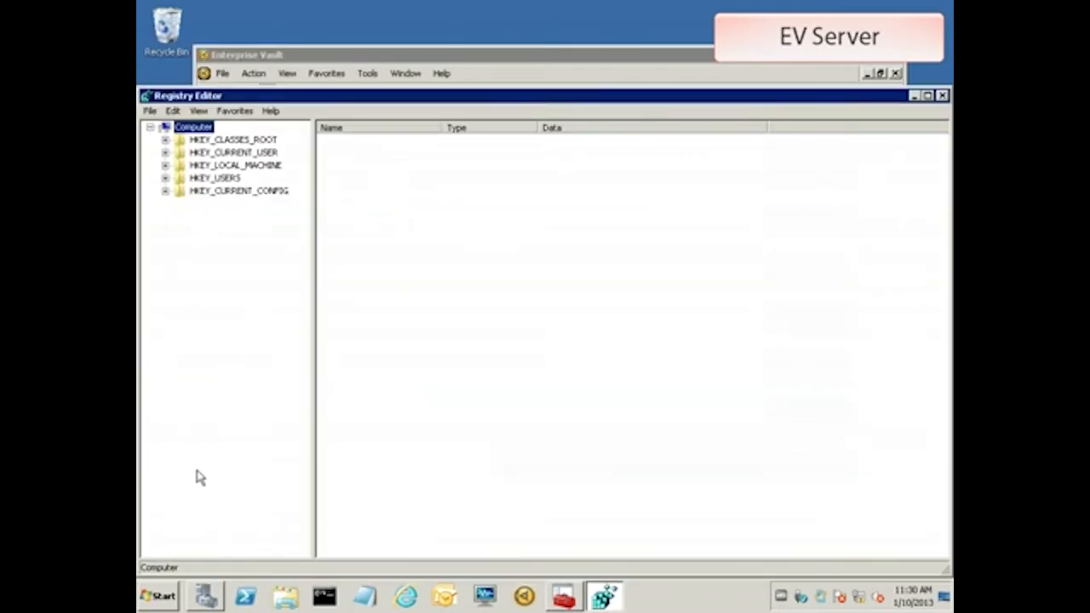
# Navigate to HKEY_LOCAL_MACHINE\SOFTWARE\Wow6432Node\KVS\Enterprise Vault\Agents and show its values.
pyautogui.click(166, 166)
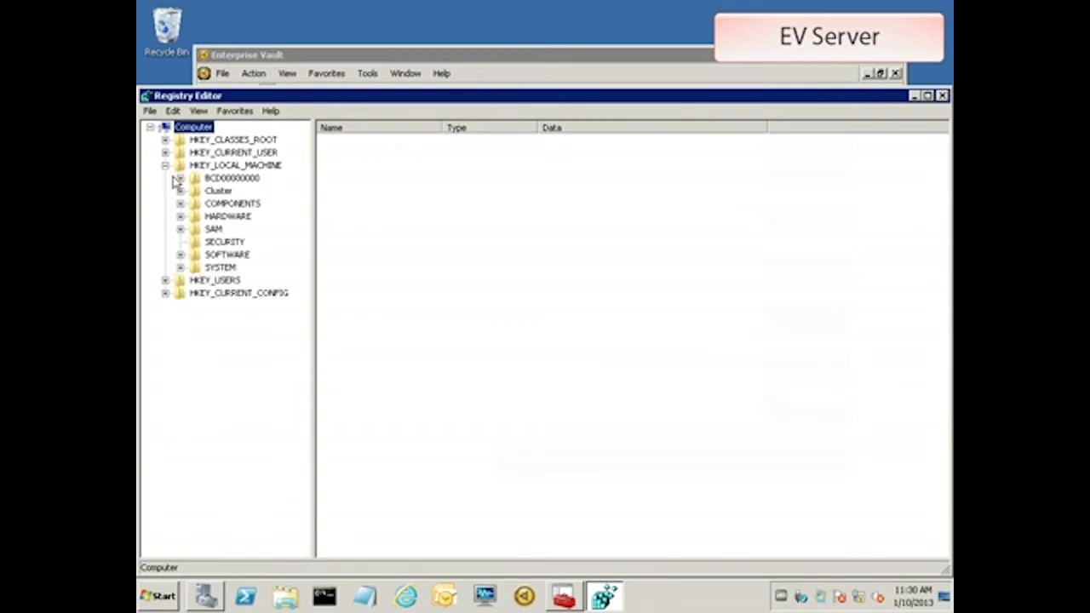
pyautogui.click(181, 255)
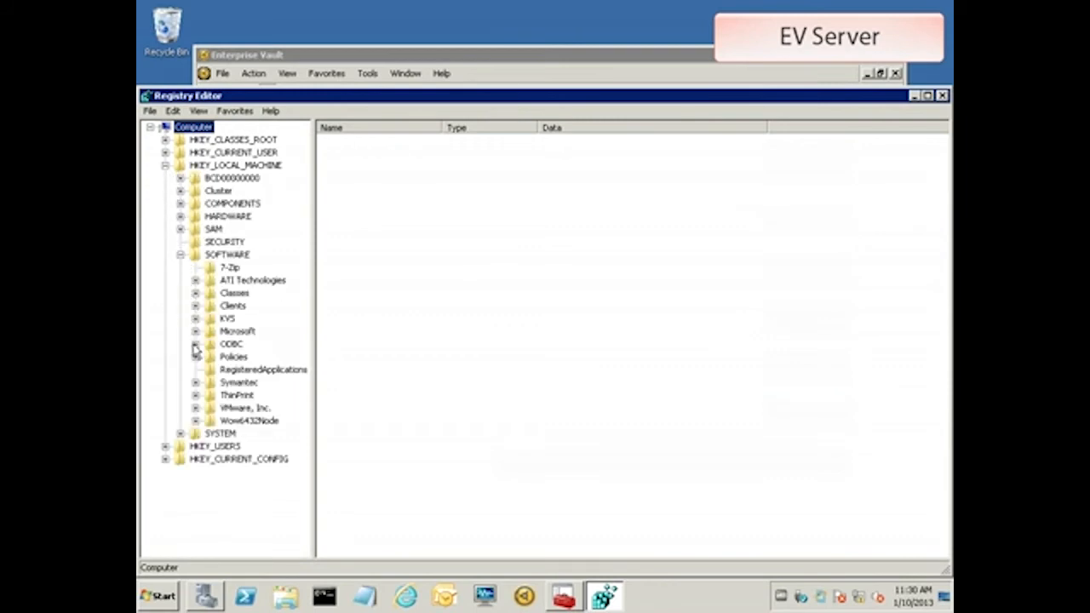
pyautogui.click(196, 421)
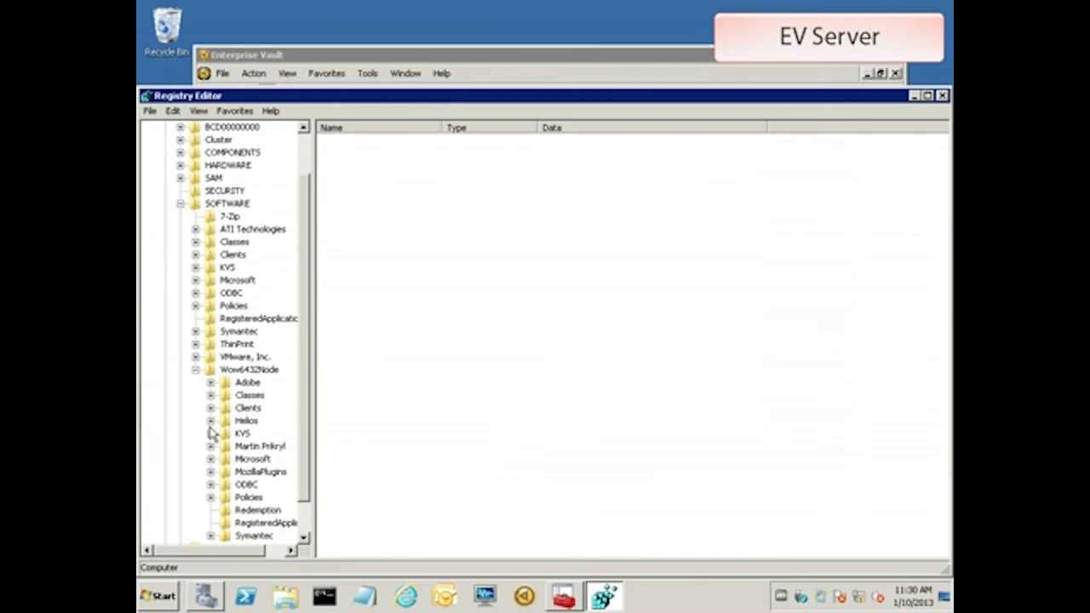
pyautogui.click(211, 435)
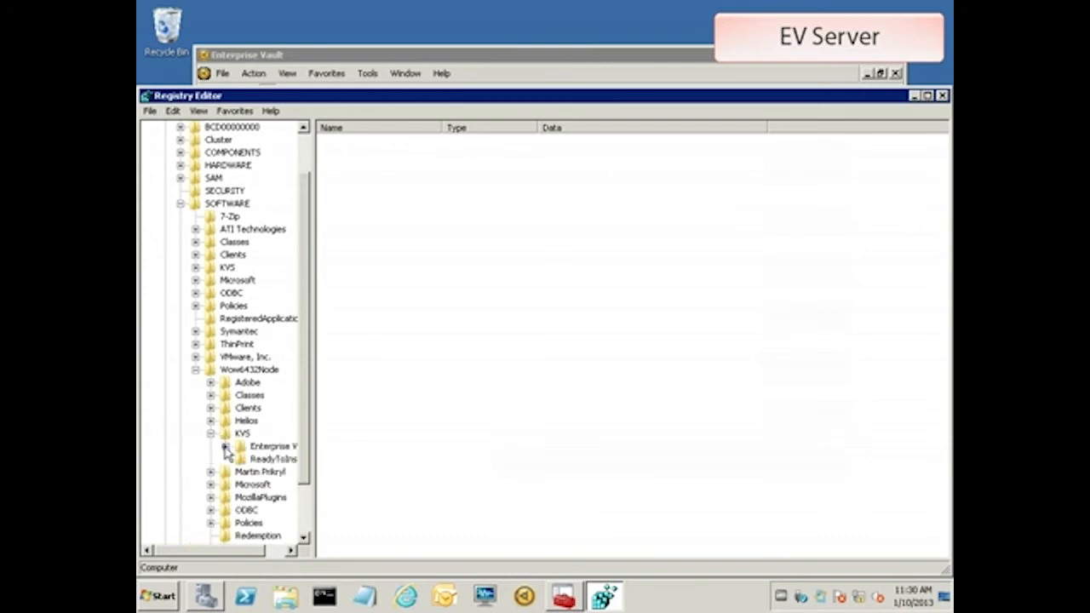
pyautogui.click(225, 446)
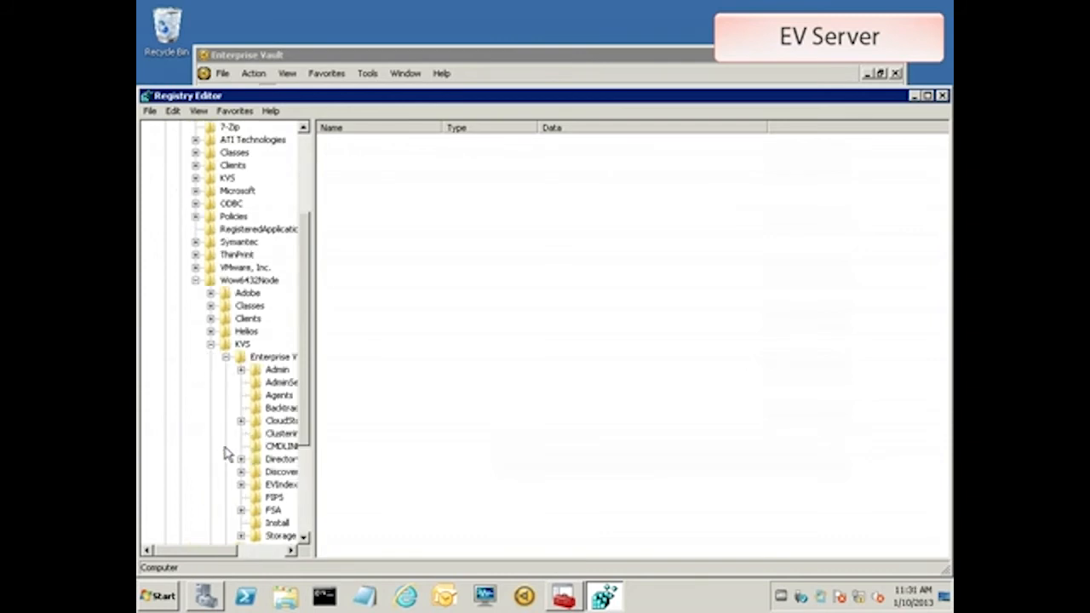
pyautogui.moveTo(270, 439)
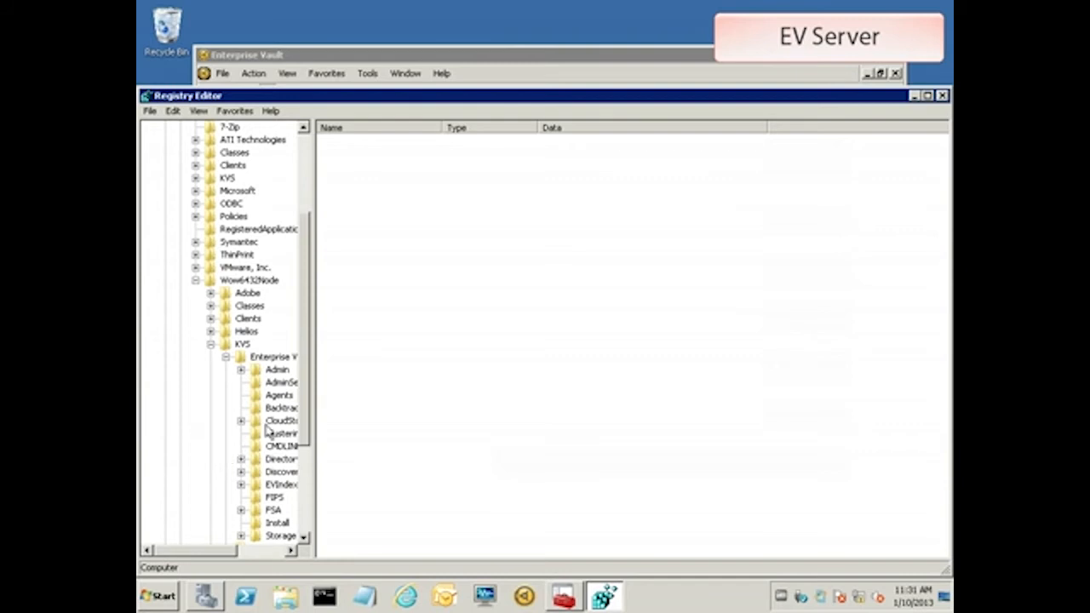
pyautogui.click(279, 395)
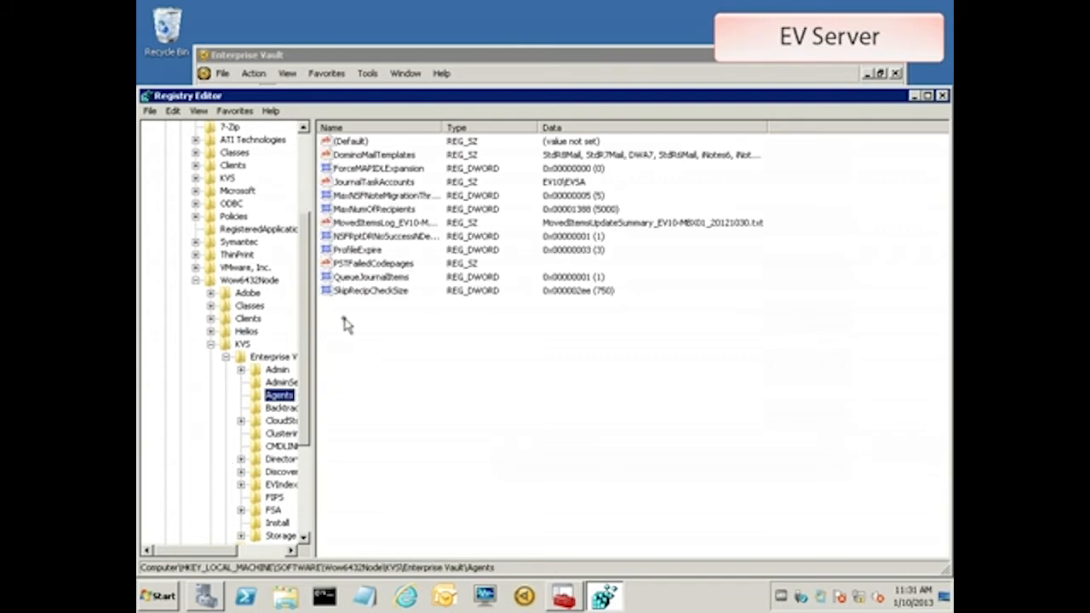
# Create a new 32-bit DWORD value named SynchInMigrationMode under the Agents key.
pyautogui.rightClick(344, 323)
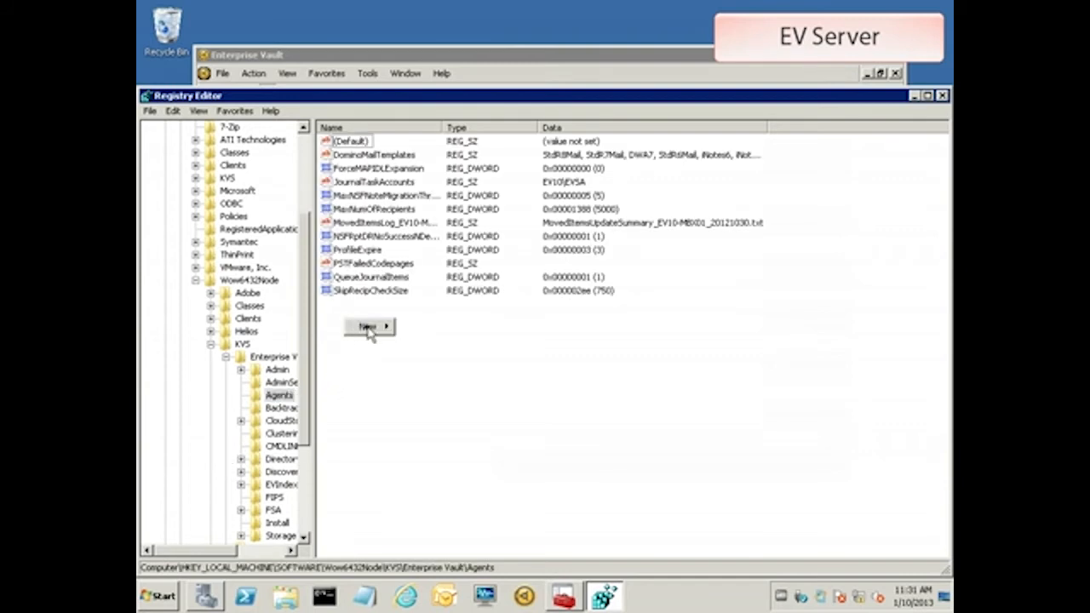
pyautogui.click(368, 327)
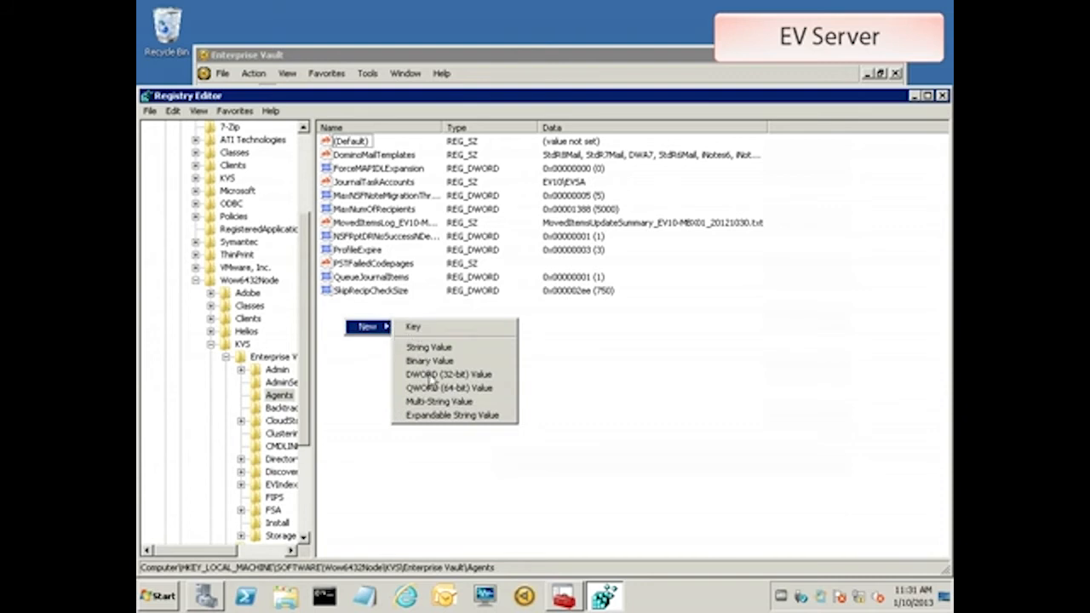
pyautogui.click(440, 375)
pyautogui.write('SynchInMigrationMode')
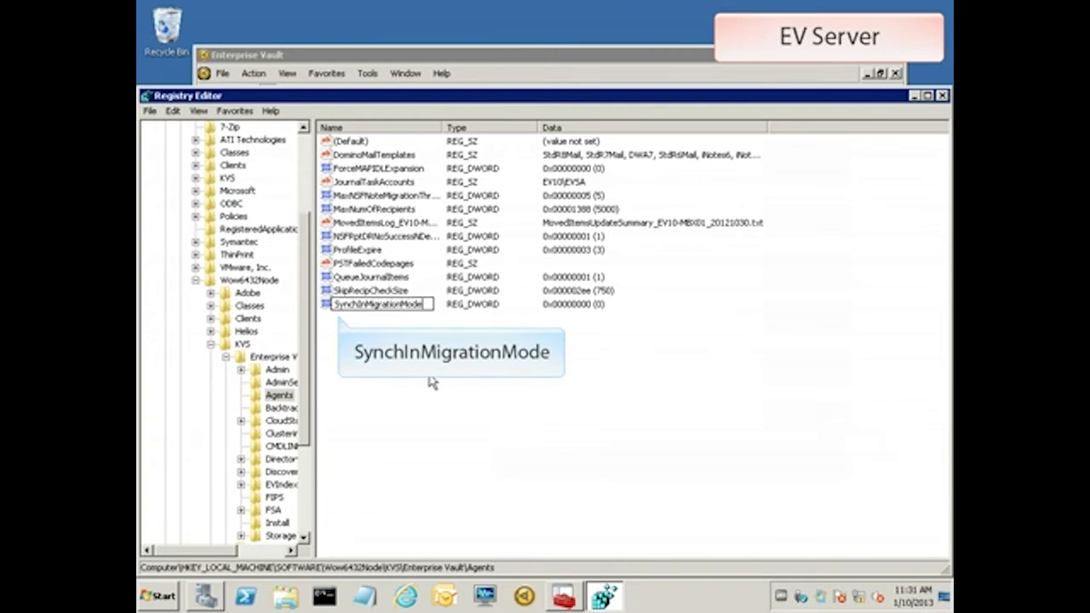
pyautogui.click(375, 303)
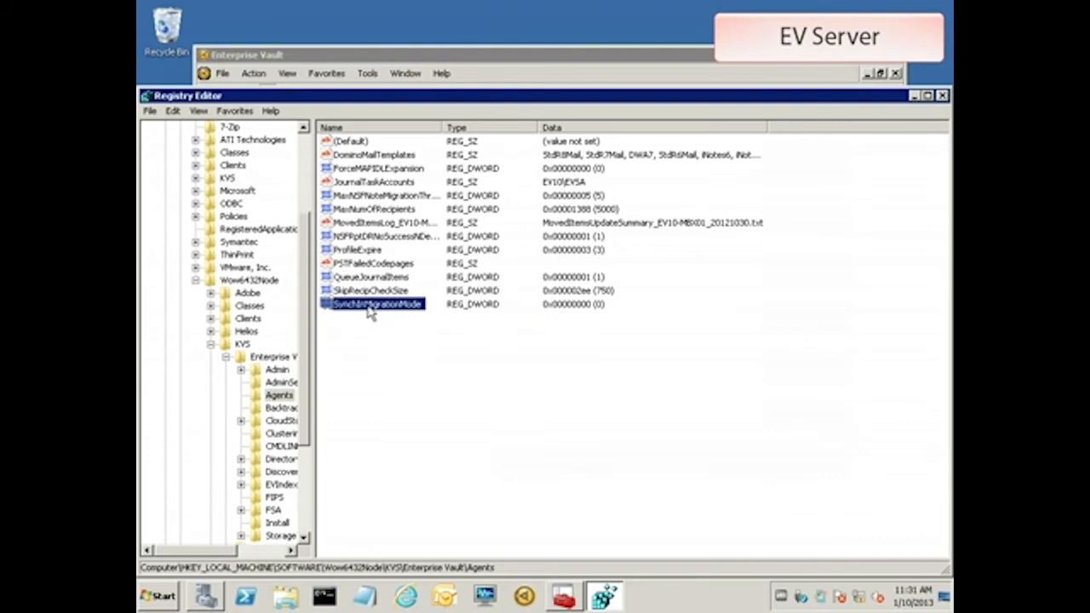
# Modify SynchInMigrationMode, enter its data and save it.
pyautogui.rightClick(375, 304)
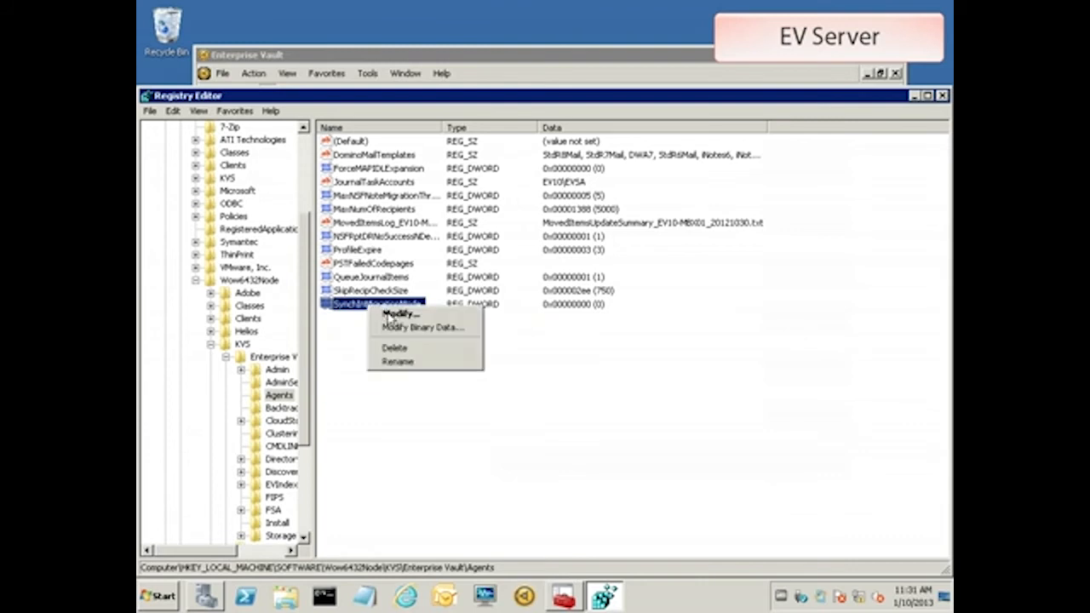
pyautogui.click(401, 314)
pyautogui.write('1')
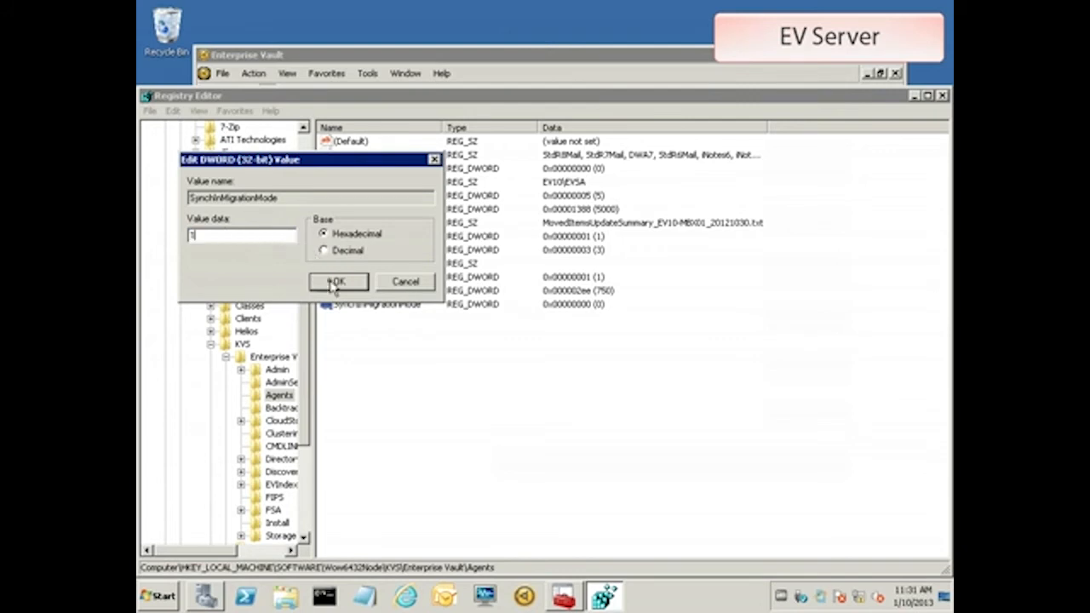
pyautogui.click(338, 282)
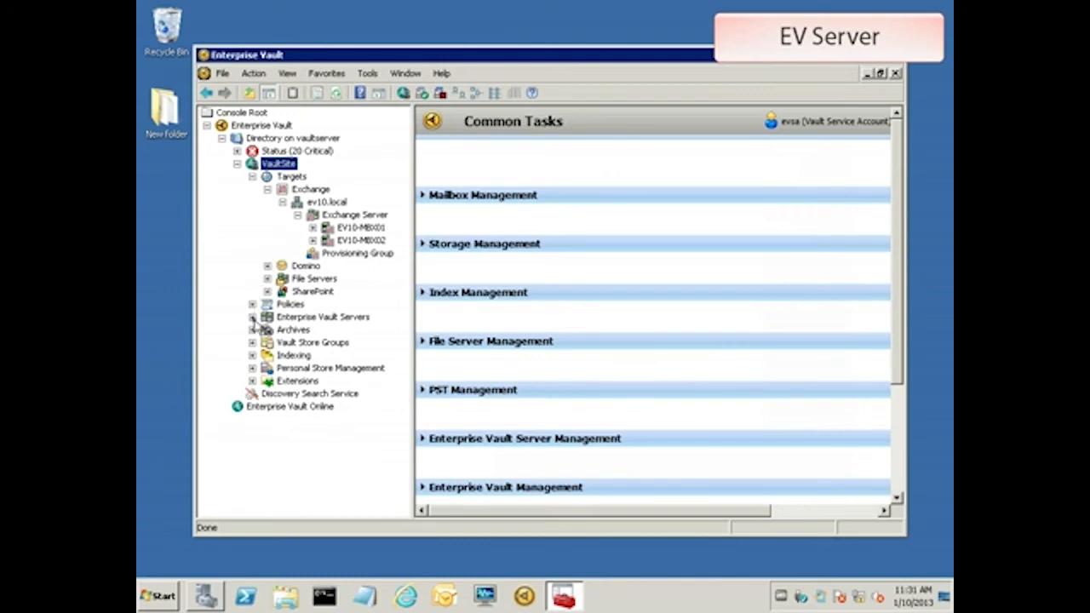
# Restart the Exchange Mailbox Archiving Task for EV10-MBX02 under Enterprise Vault Servers > Tasks.
pyautogui.click(252, 317)
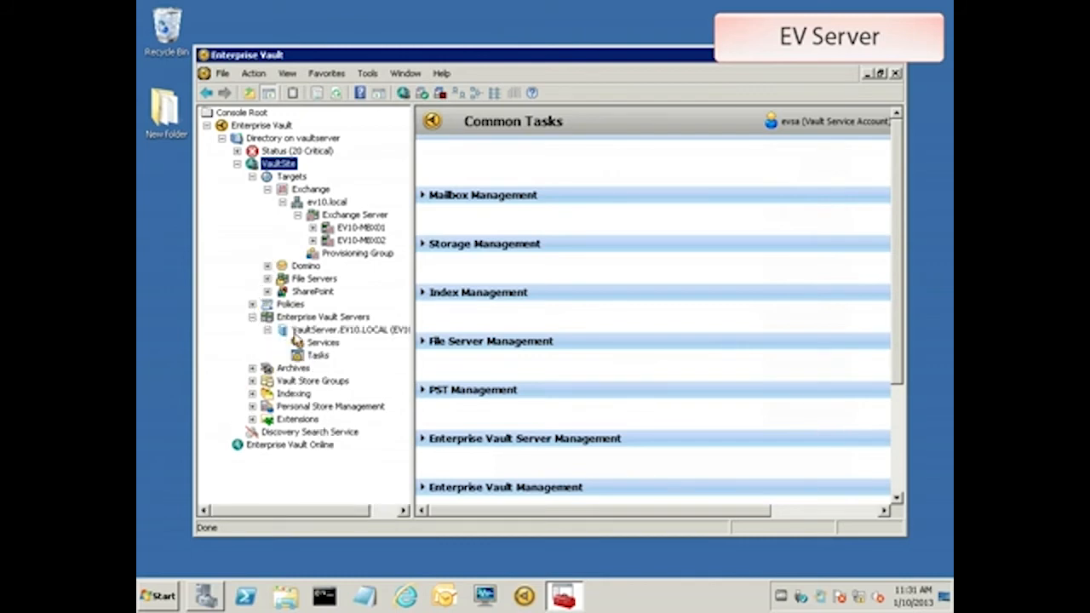
pyautogui.click(317, 356)
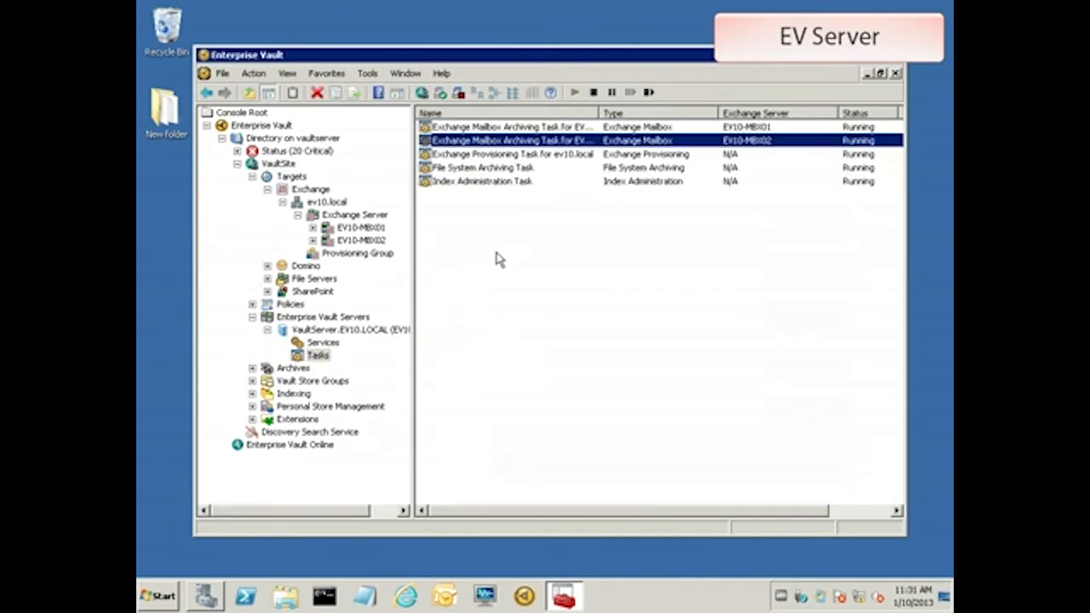
pyautogui.rightClick(508, 140)
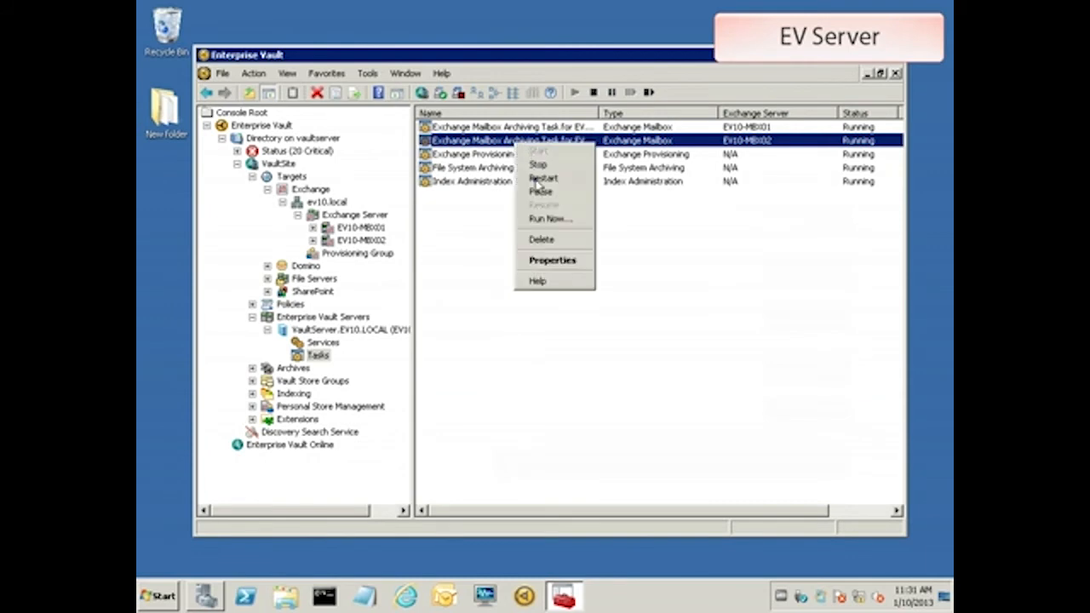
pyautogui.click(543, 179)
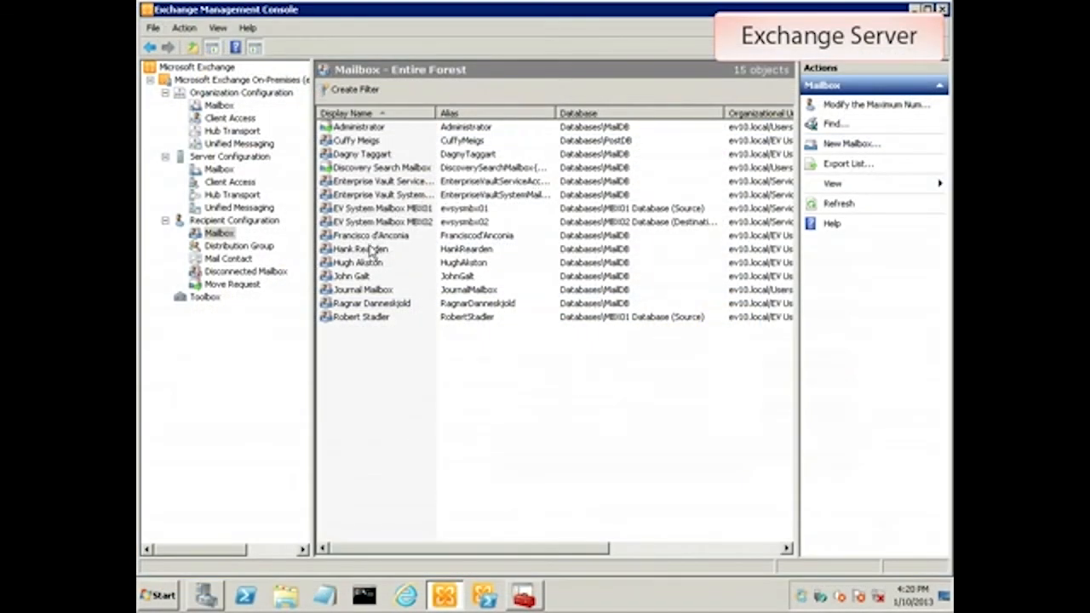
pyautogui.rightClick(361, 317)
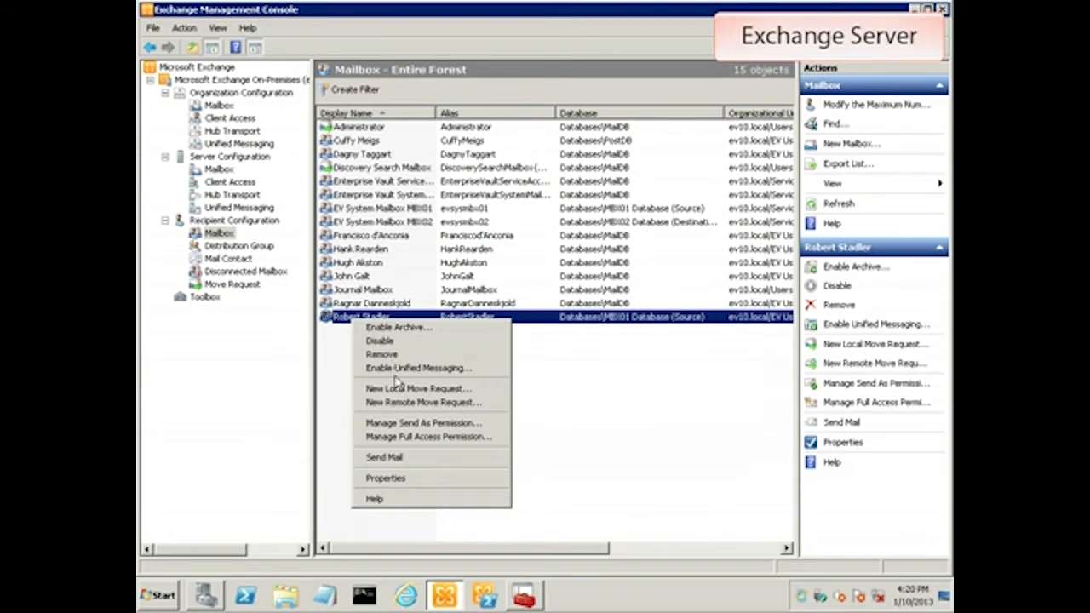
pyautogui.click(417, 389)
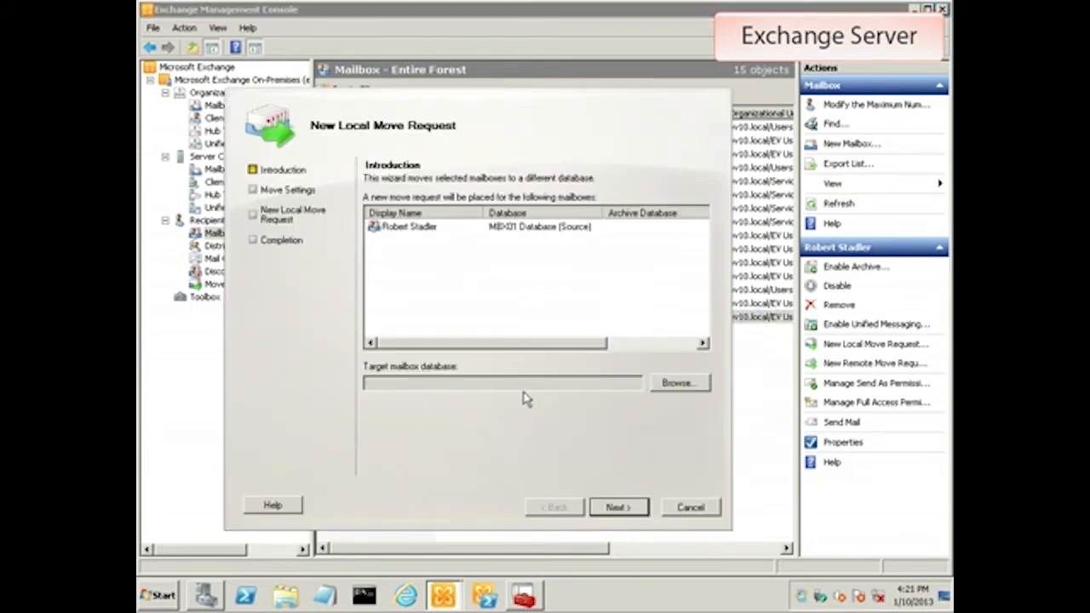
pyautogui.moveTo(664, 390)
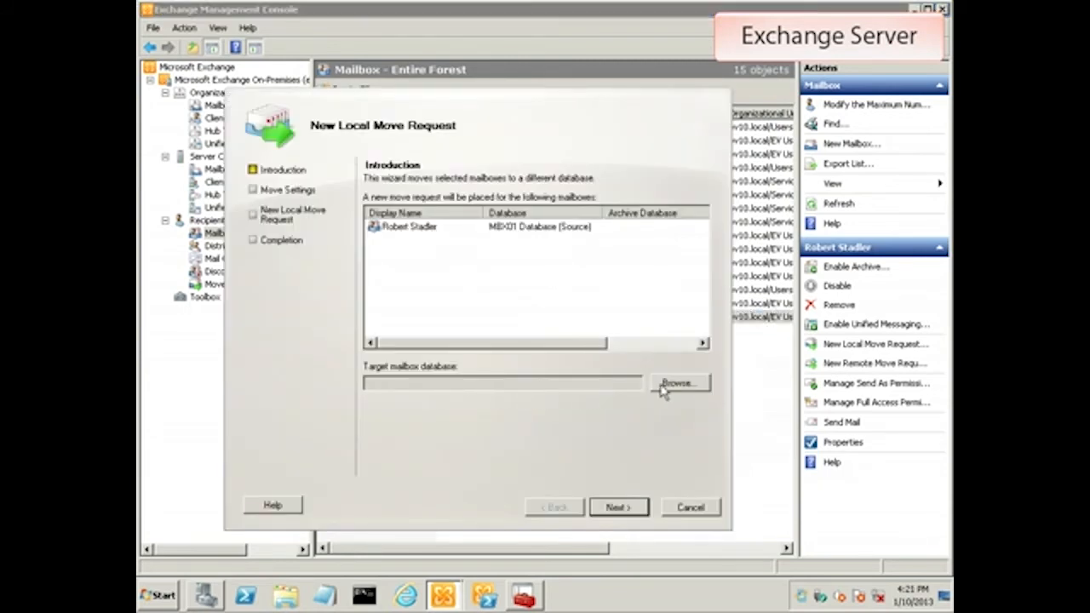
pyautogui.click(678, 382)
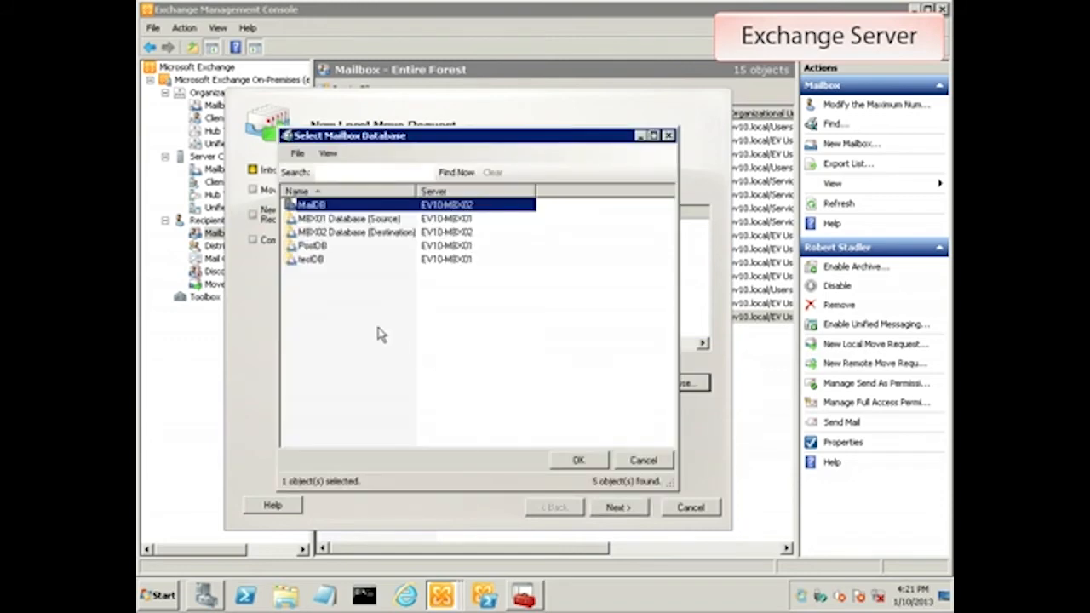
pyautogui.click(356, 232)
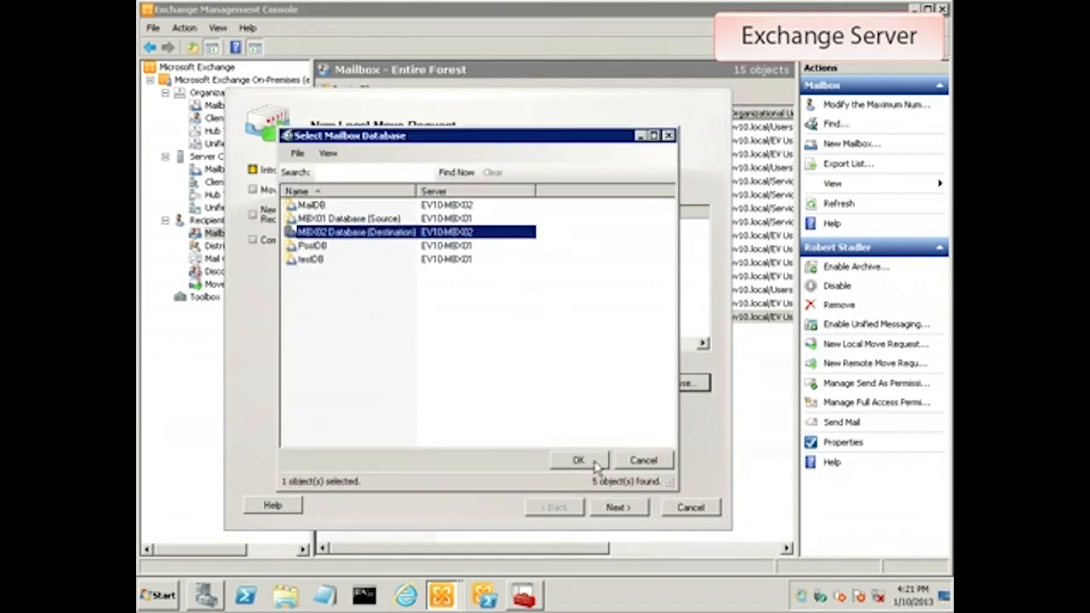
pyautogui.click(579, 460)
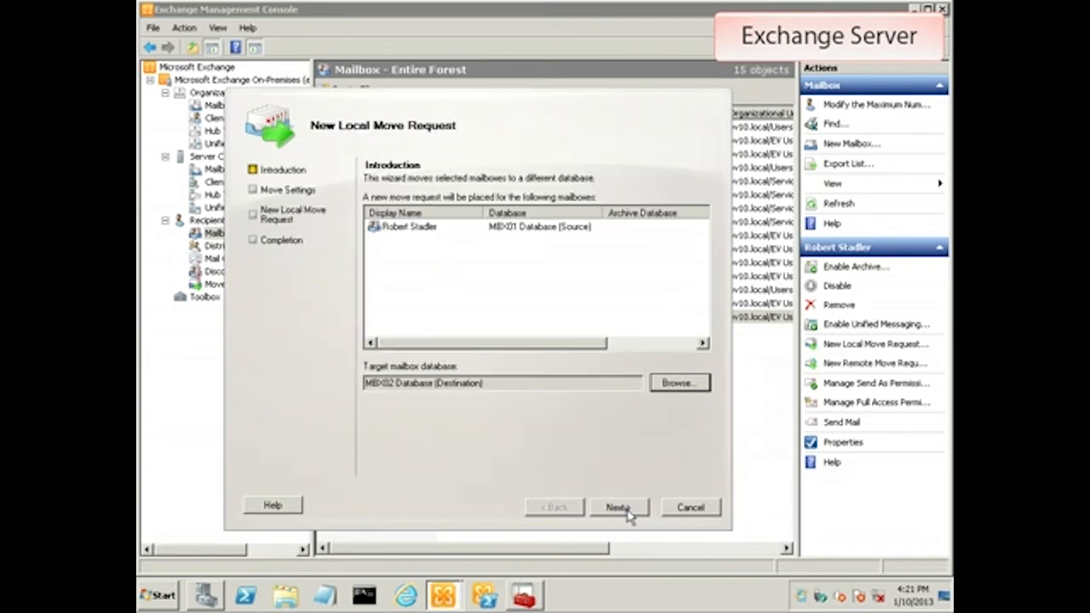
# Run the move request with default settings through to completion.
pyautogui.click(618, 508)
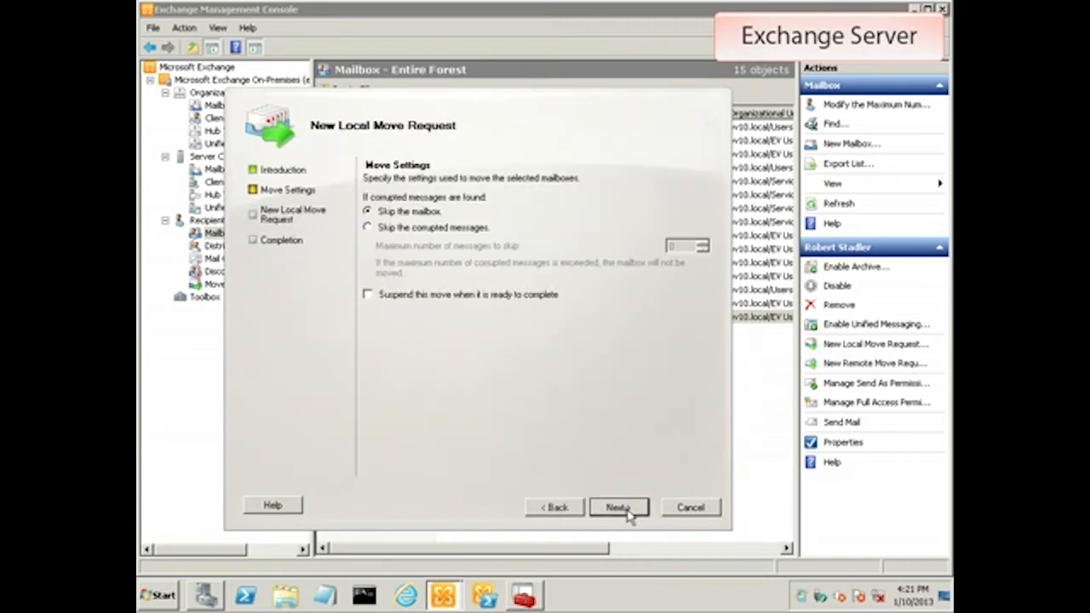
pyautogui.click(617, 507)
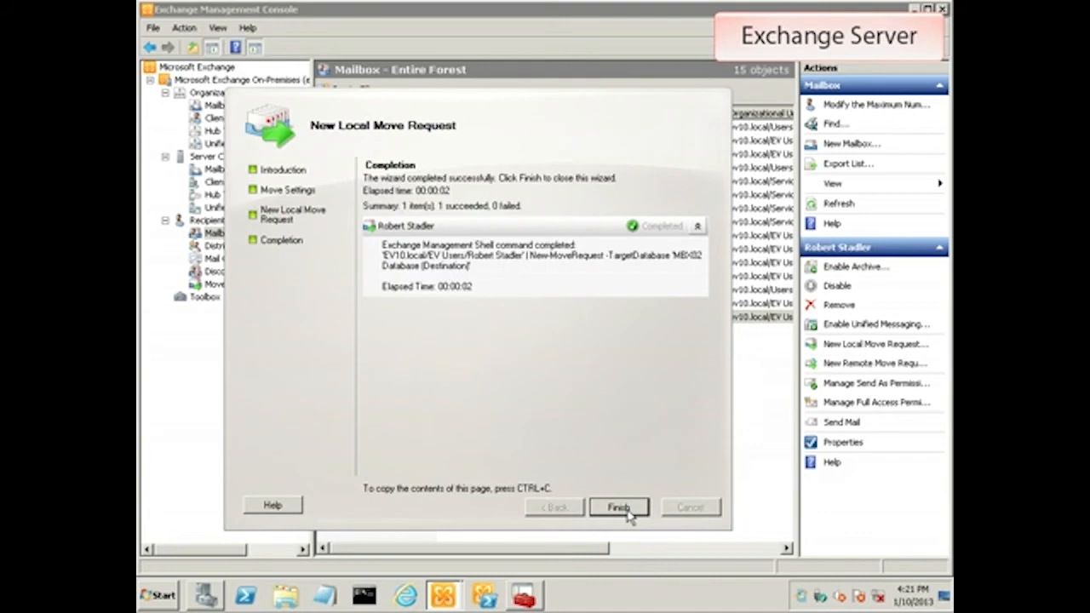
pyautogui.click(618, 508)
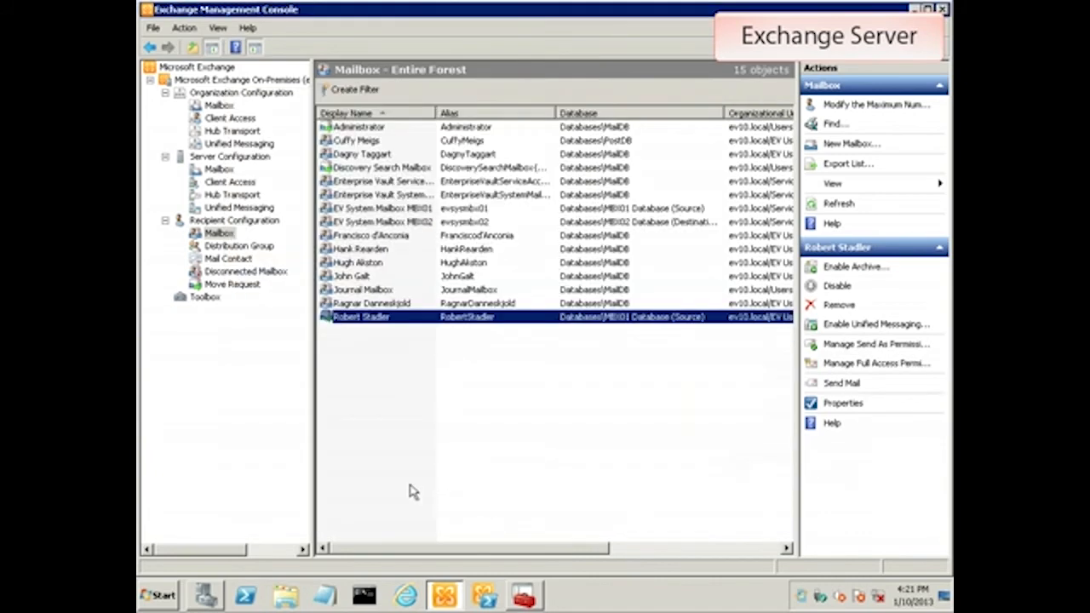
pyautogui.moveTo(240, 287)
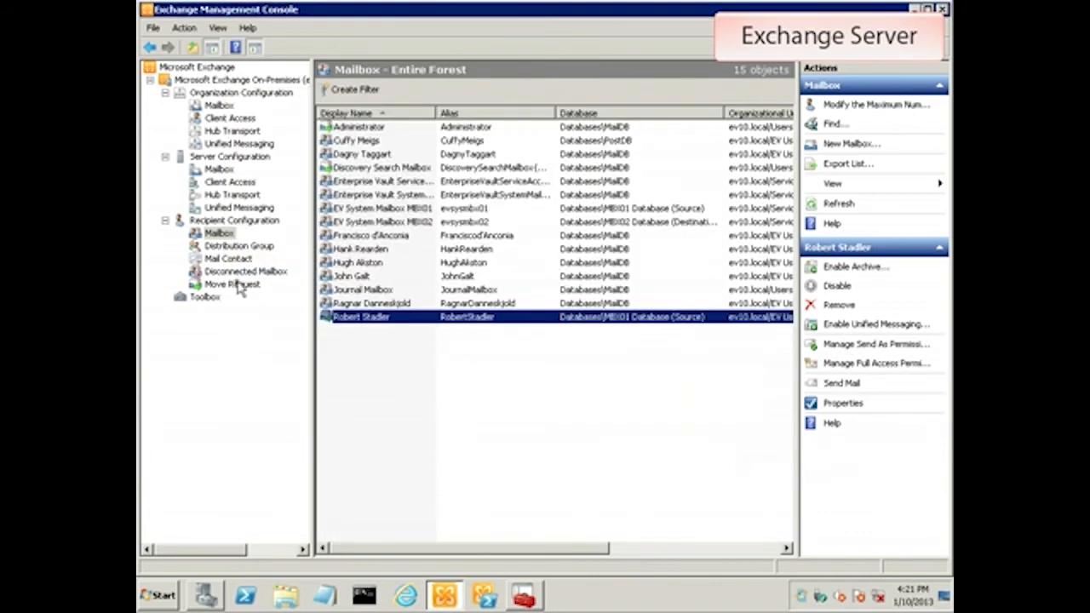
pyautogui.click(232, 284)
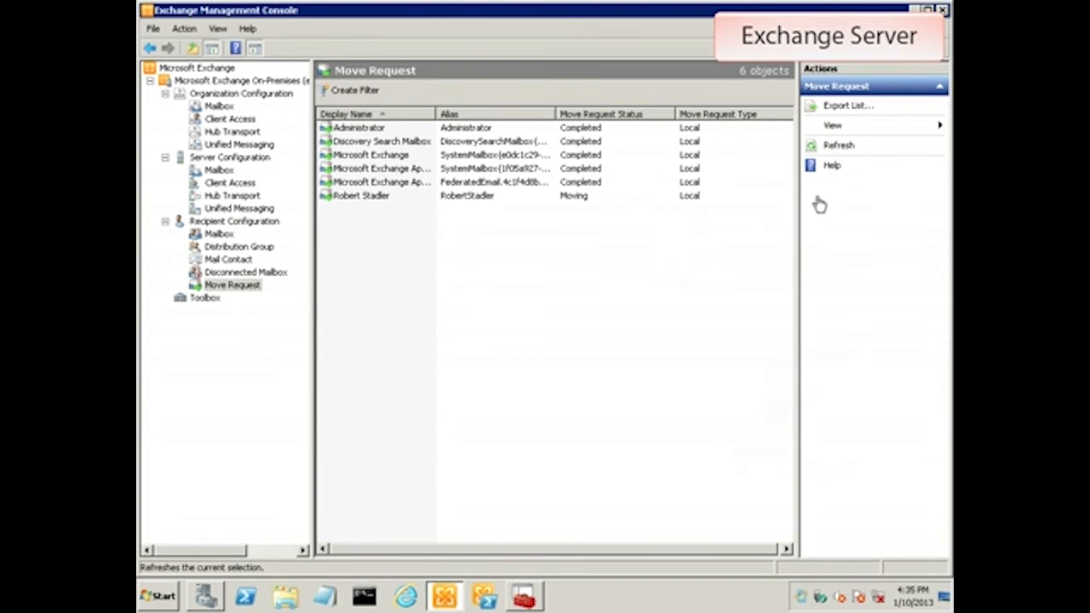
pyautogui.click(838, 144)
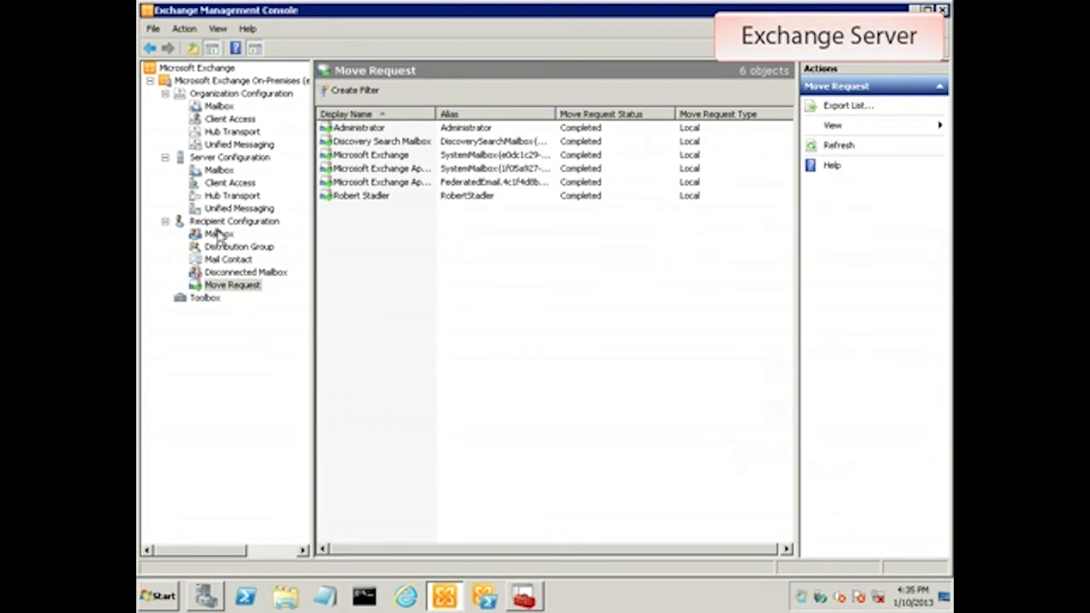
pyautogui.click(218, 234)
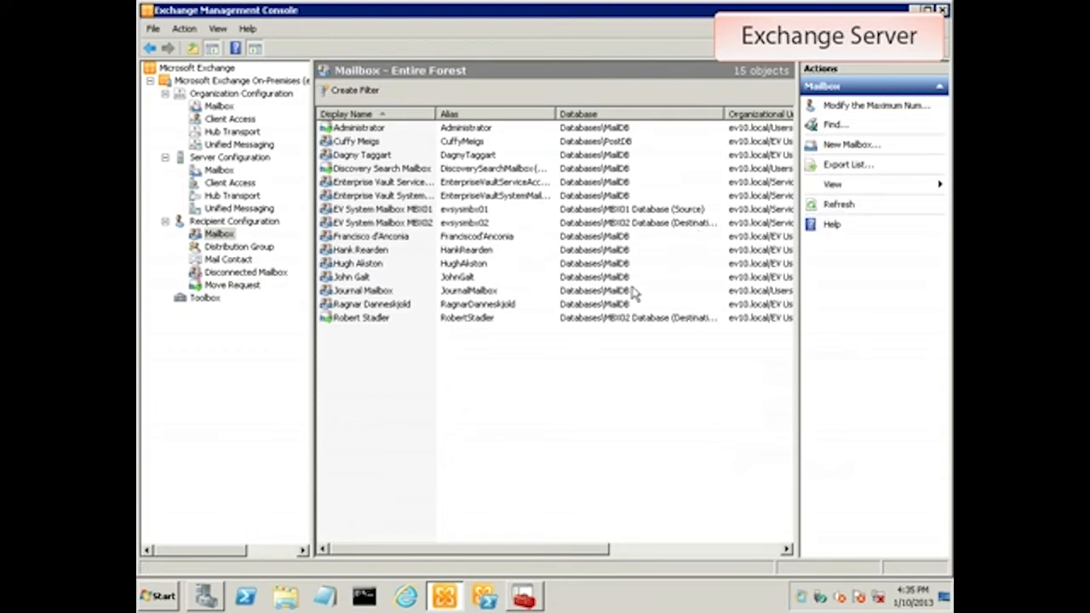
pyautogui.click(362, 317)
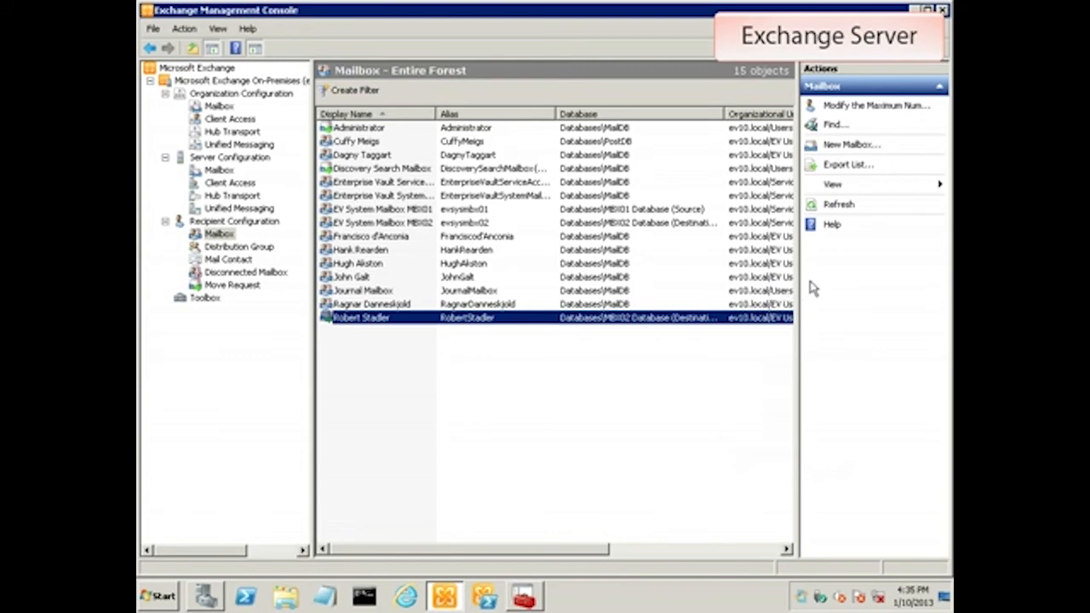
pyautogui.moveTo(947, 26)
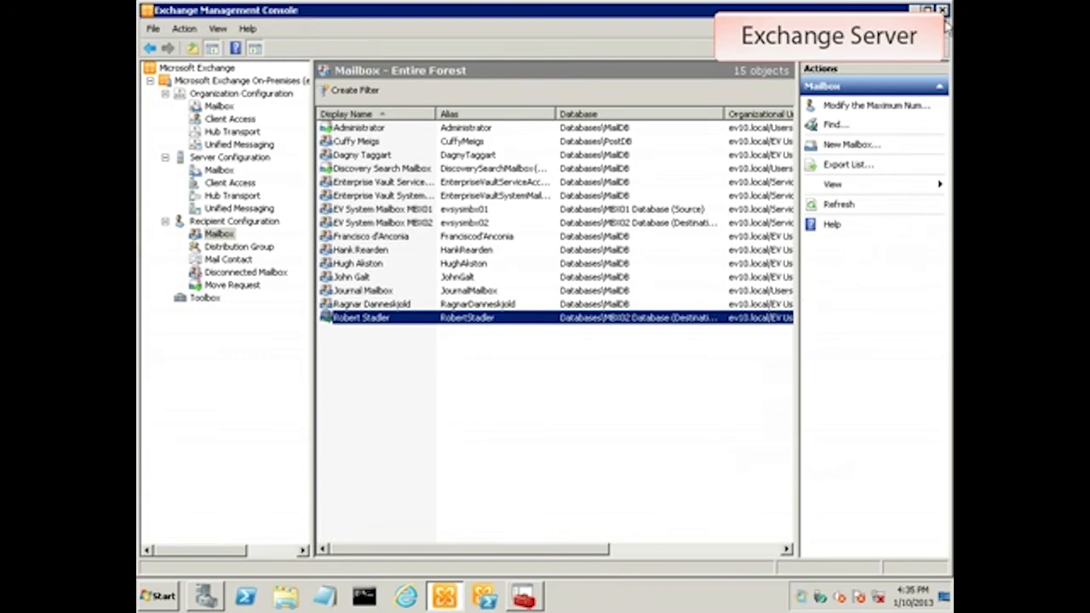
pyautogui.click(944, 10)
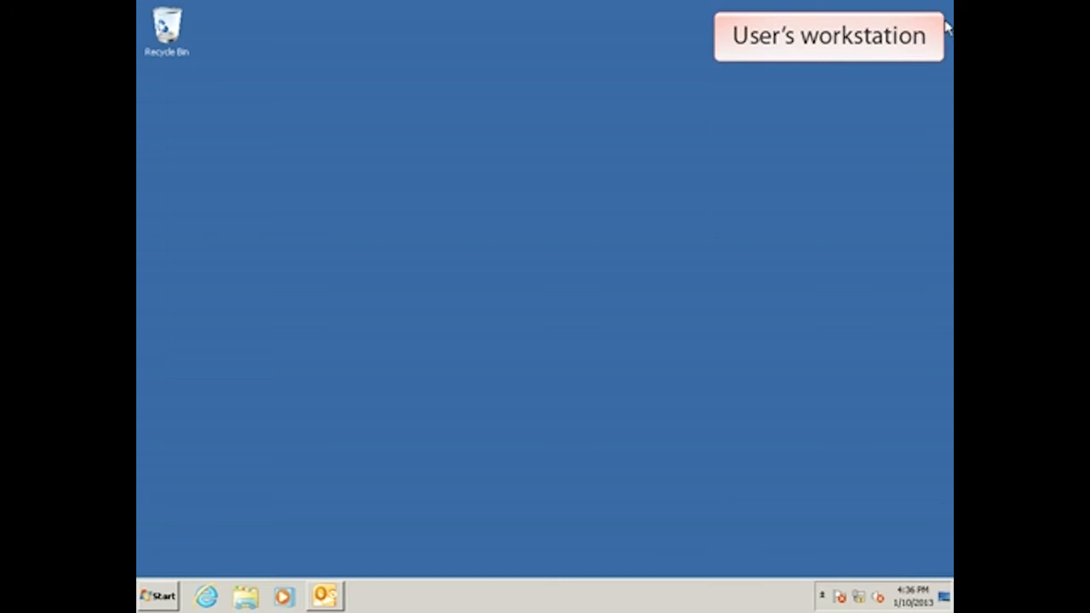
pyautogui.moveTo(507, 146)
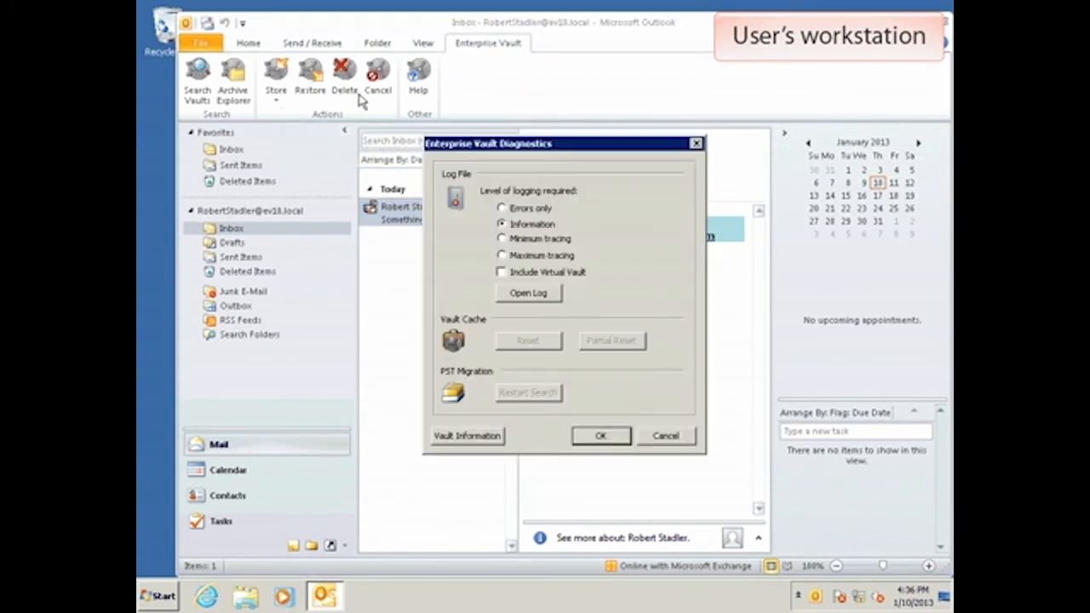
pyautogui.moveTo(463, 444)
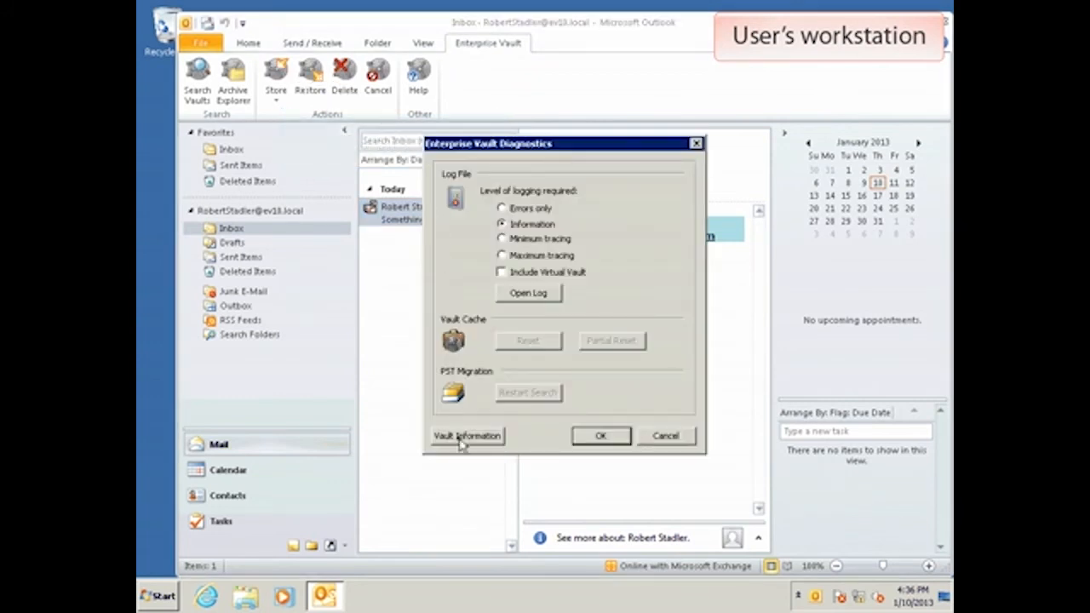
# Read MAILBOXSERVER as EV10-MBX01 in the Enterprise Vault Information window, then dismiss it.
pyautogui.click(467, 436)
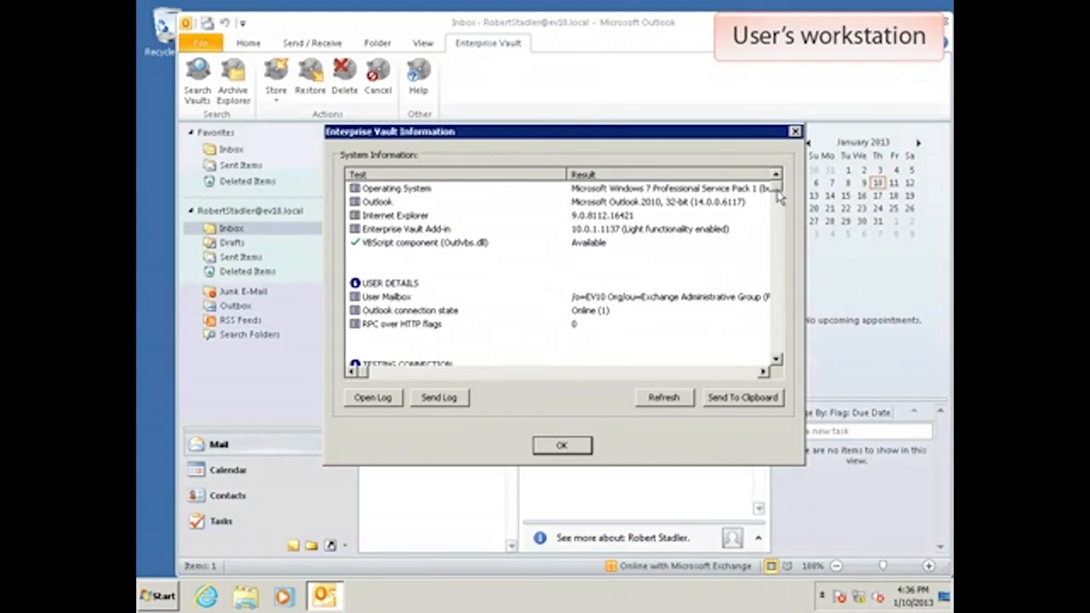
pyautogui.scroll(-3)
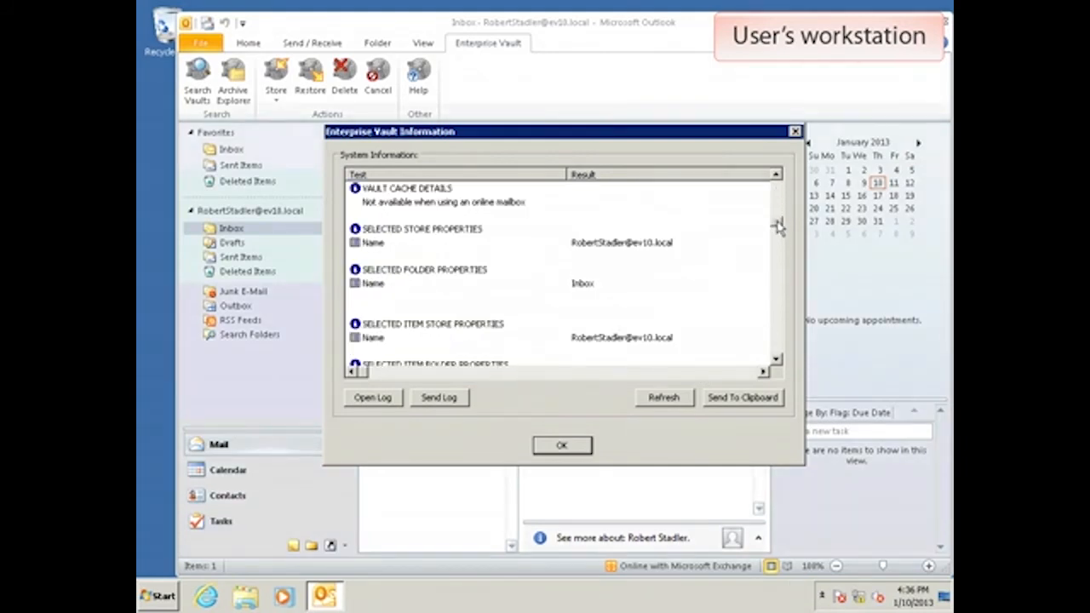
pyautogui.scroll(-3)
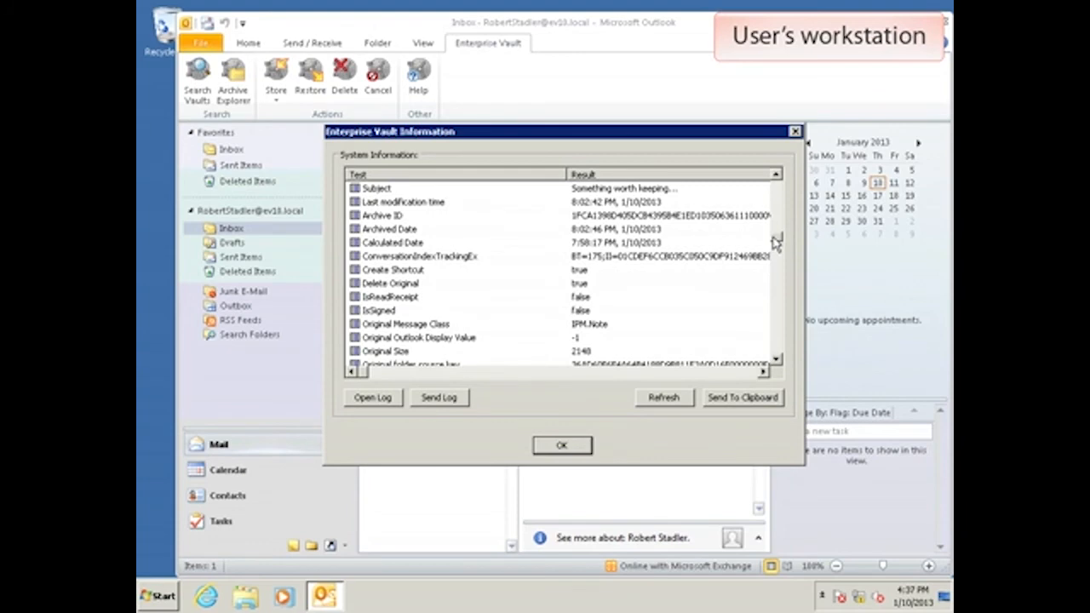
pyautogui.scroll(-3)
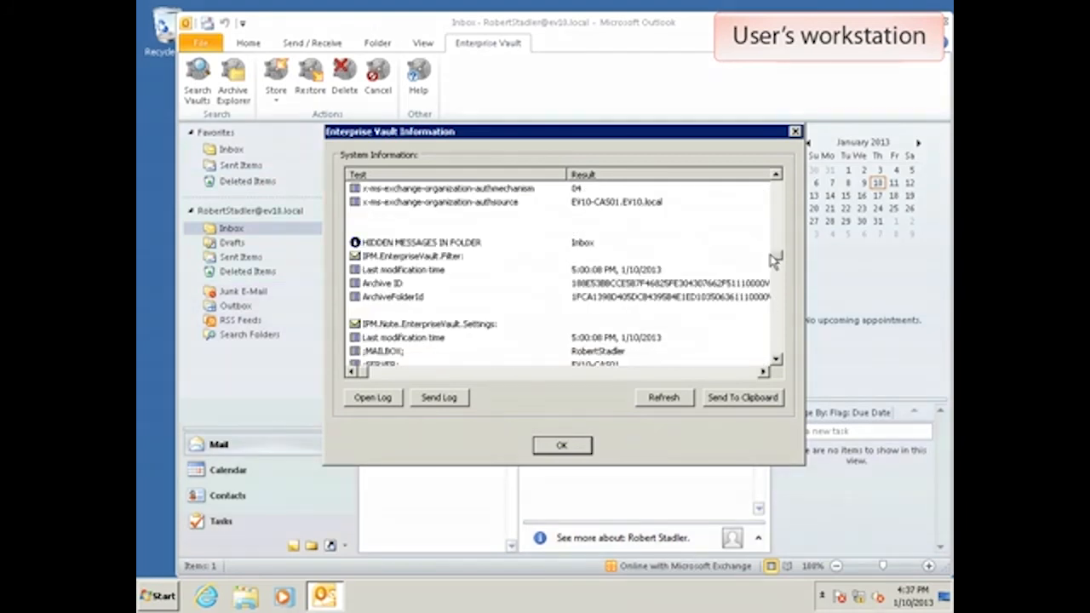
pyautogui.moveTo(746, 262)
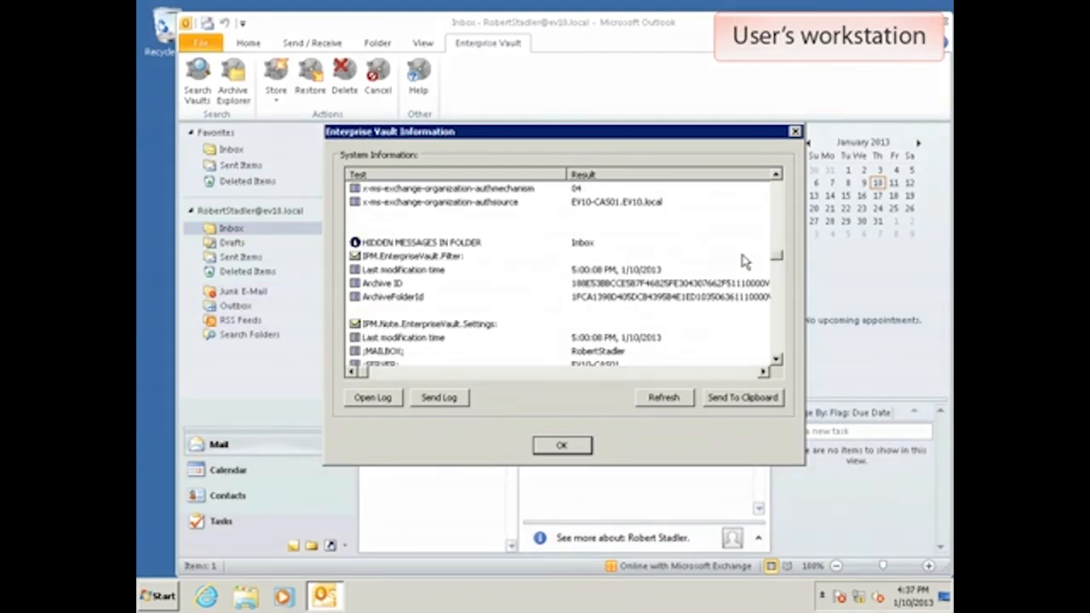
pyautogui.moveTo(439, 332)
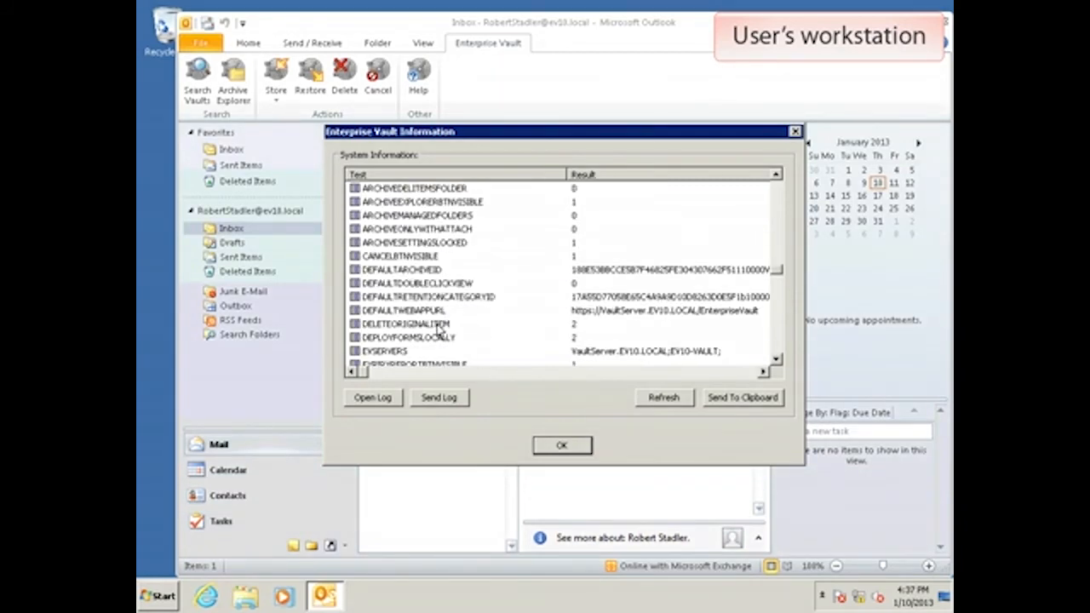
pyautogui.scroll(-3)
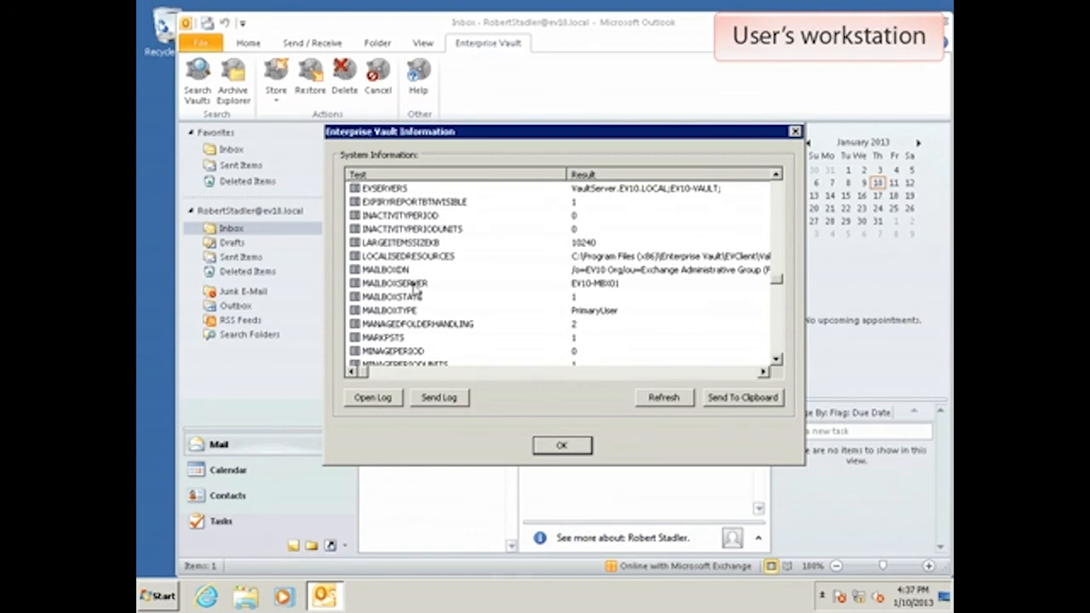
pyautogui.click(395, 283)
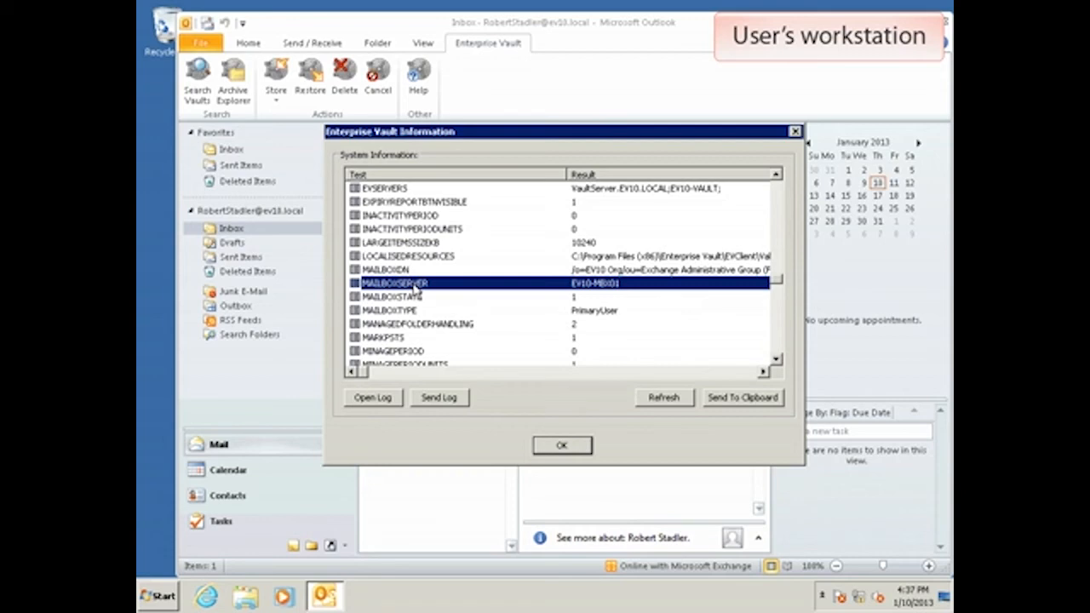
pyautogui.moveTo(473, 300)
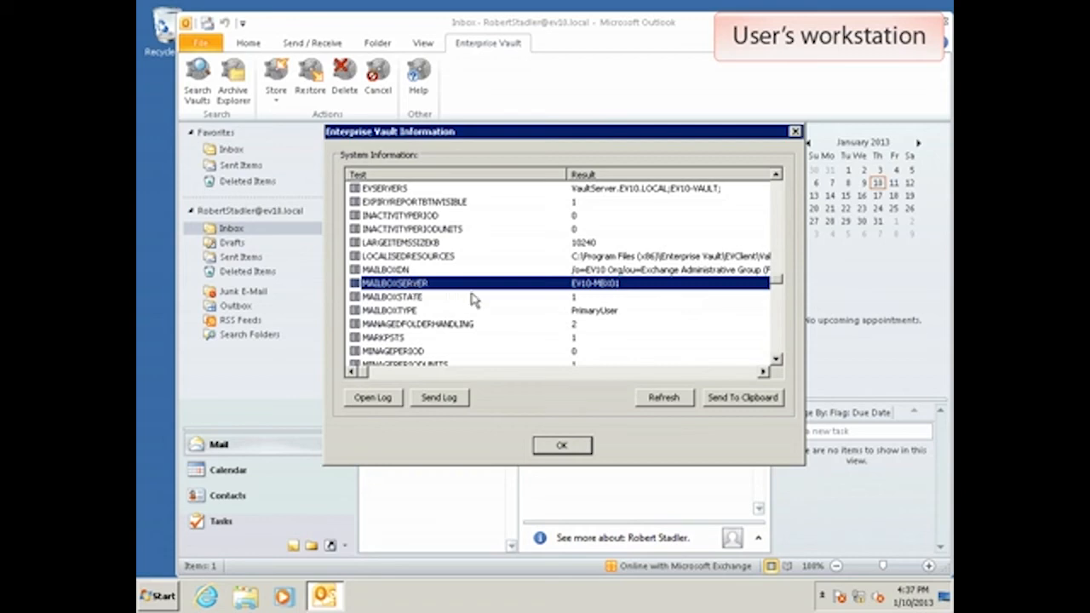
pyautogui.click(562, 446)
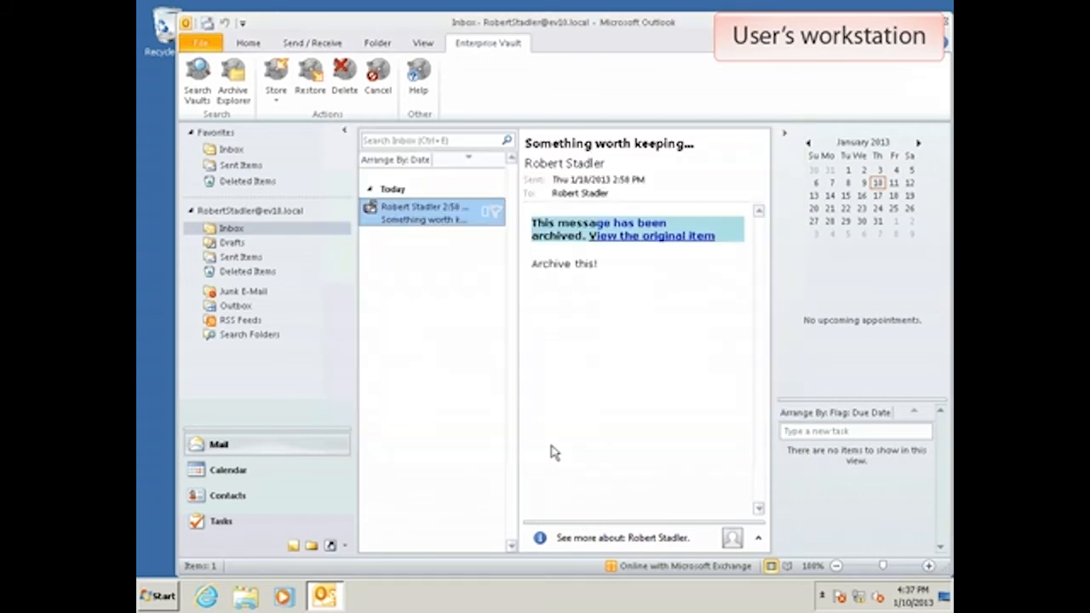
pyautogui.moveTo(817, 377)
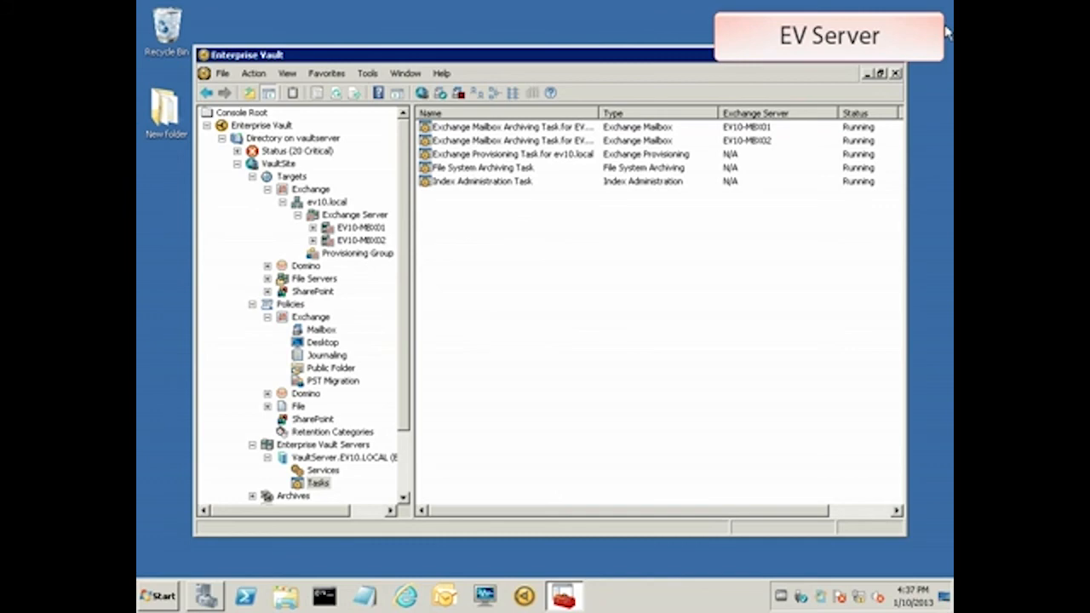
# Run the Exchange Provisioning Task for ev10.local now in normal mode and acknowledge it started.
pyautogui.rightClick(511, 154)
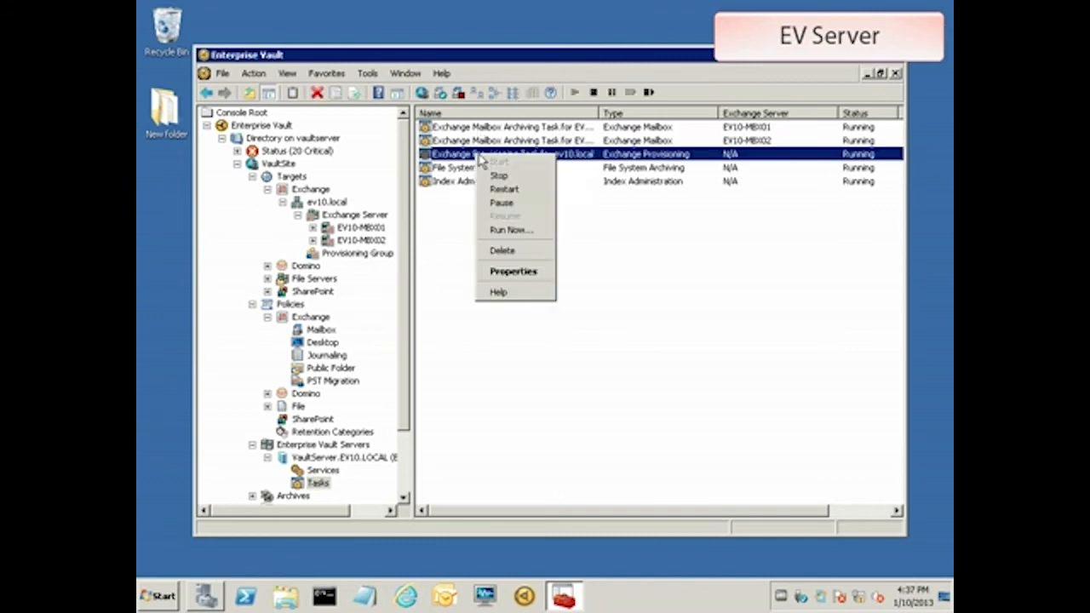
pyautogui.click(511, 230)
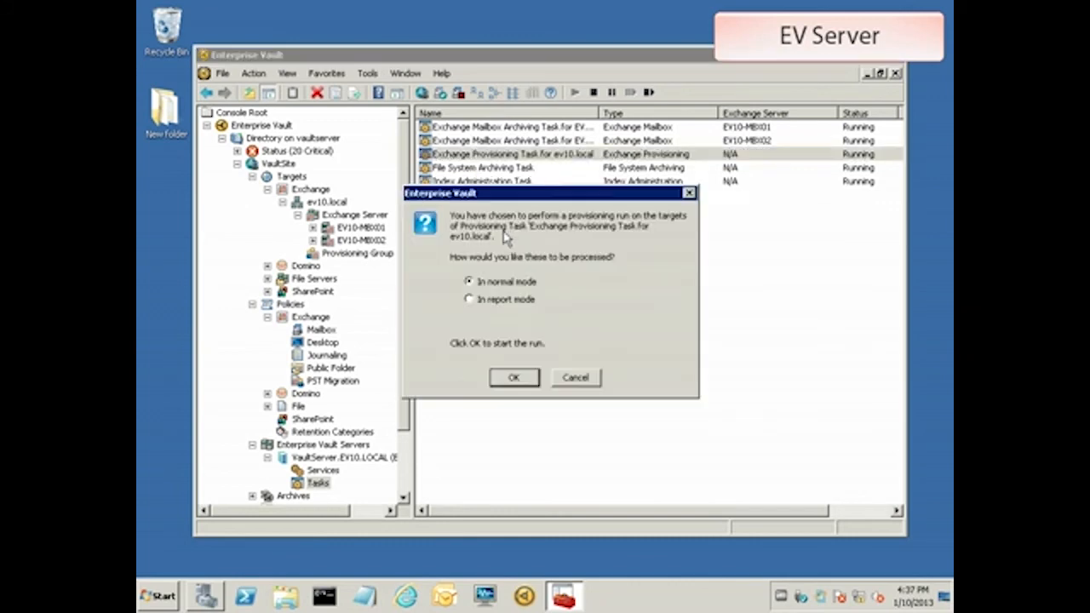
pyautogui.click(515, 378)
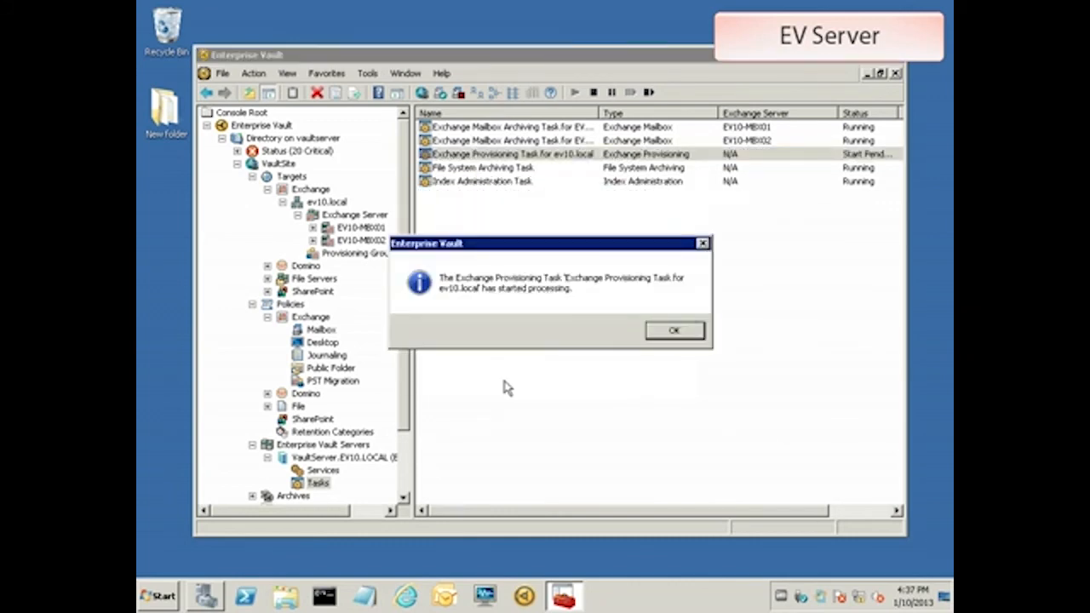
pyautogui.moveTo(579, 385)
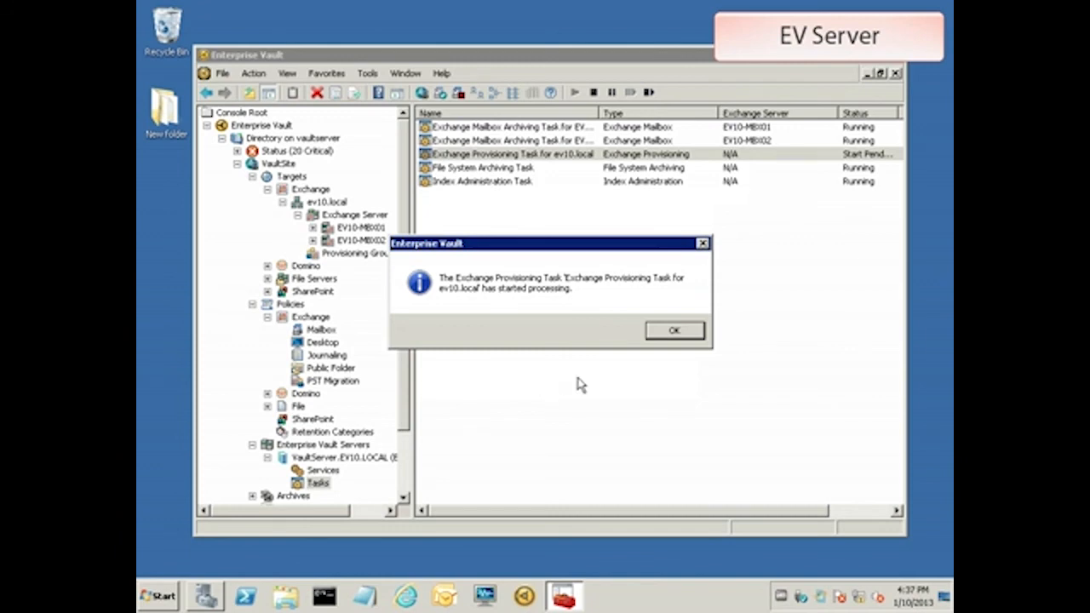
pyautogui.click(674, 331)
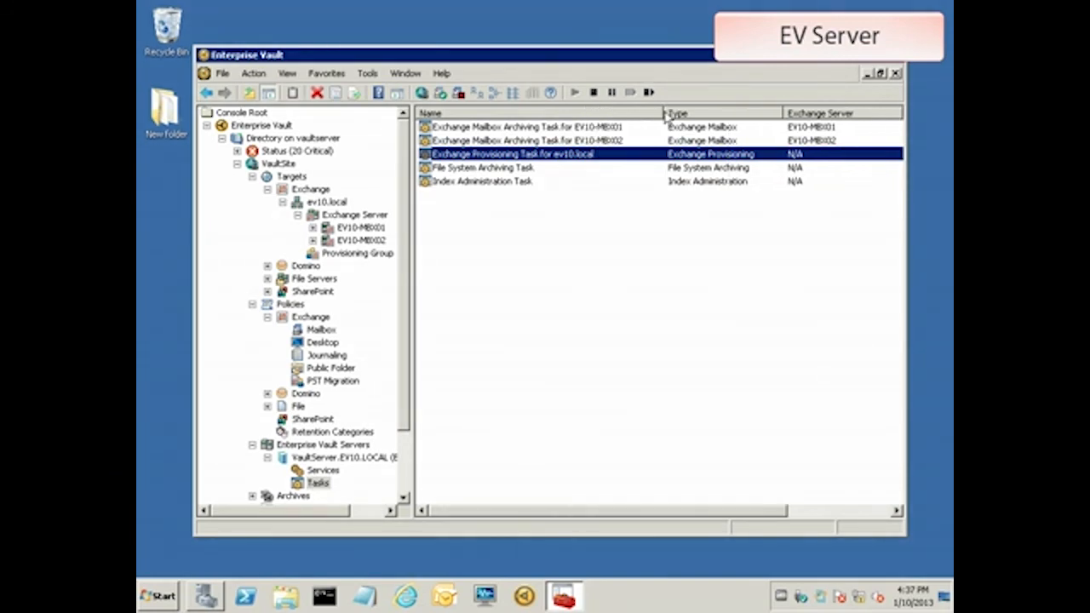
pyautogui.moveTo(570, 153)
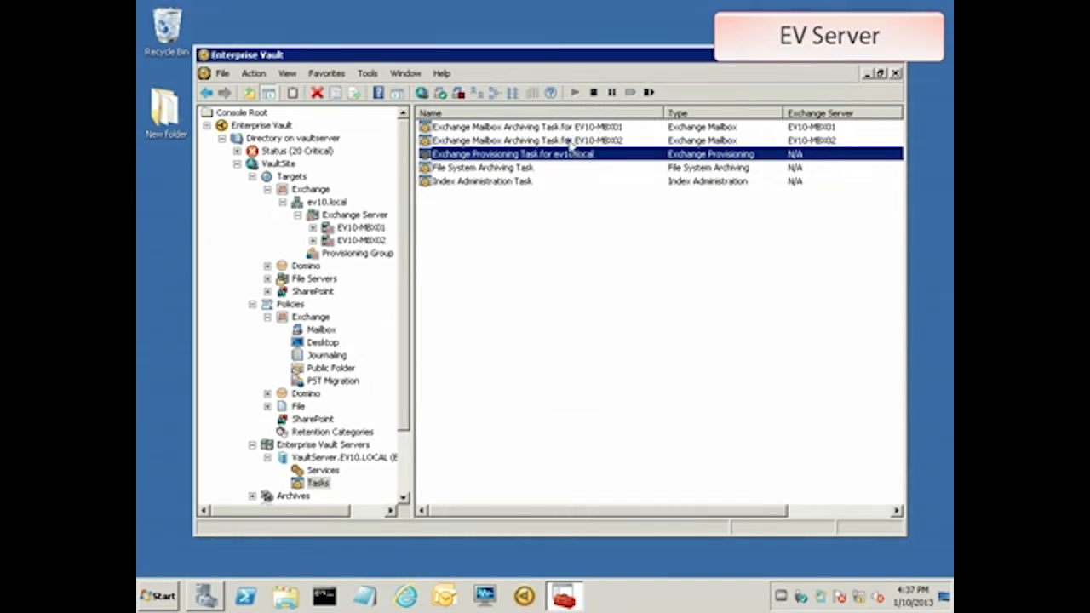
# In the EV10-MBX02 archiving task's Synchronization settings, list all available mailboxes.
pyautogui.rightClick(528, 139)
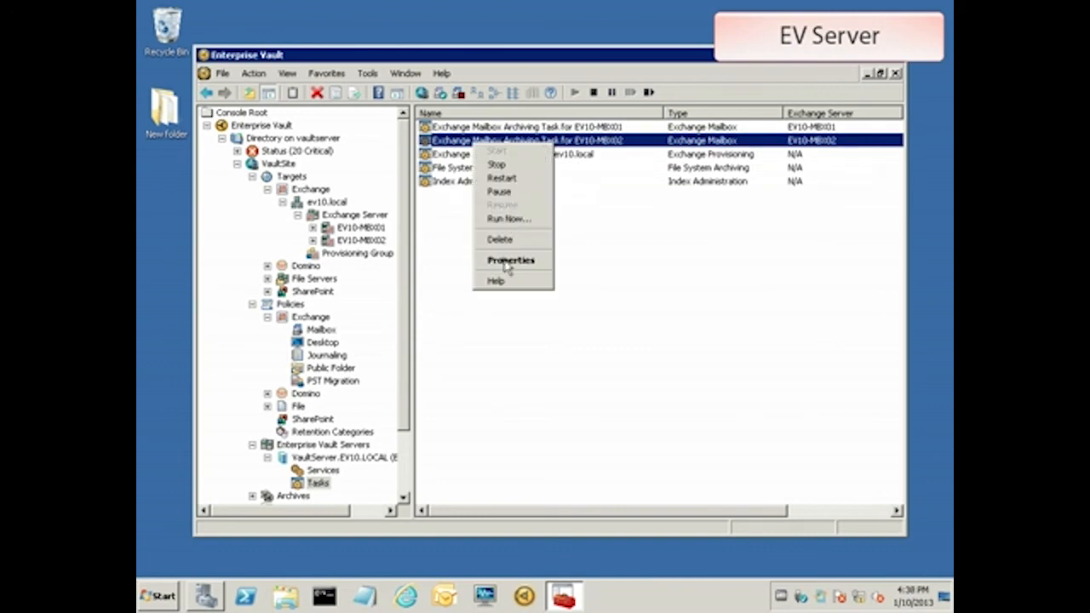
pyautogui.click(511, 259)
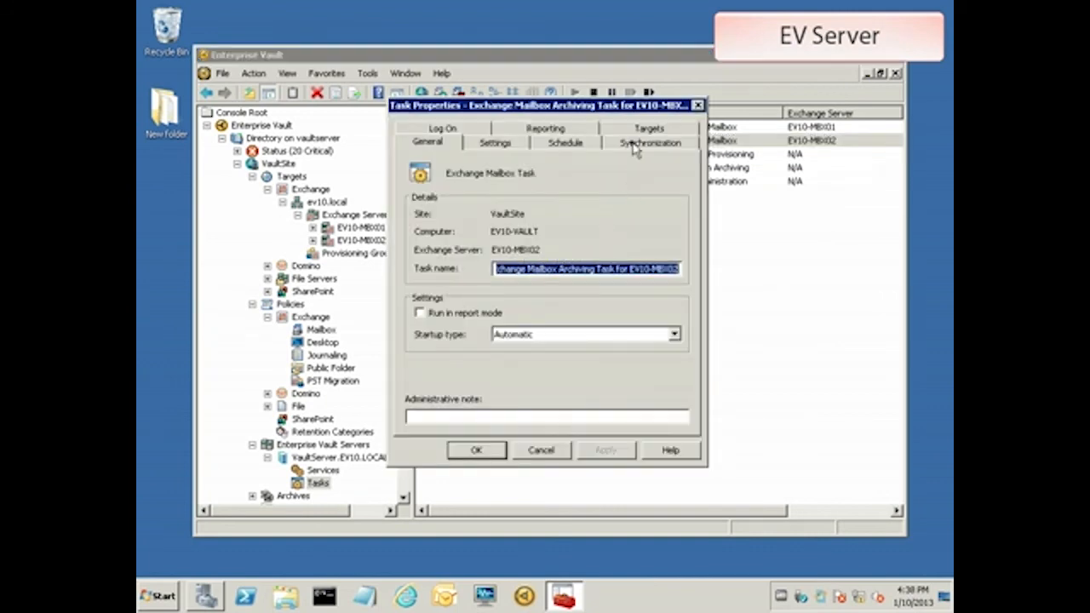
pyautogui.click(649, 142)
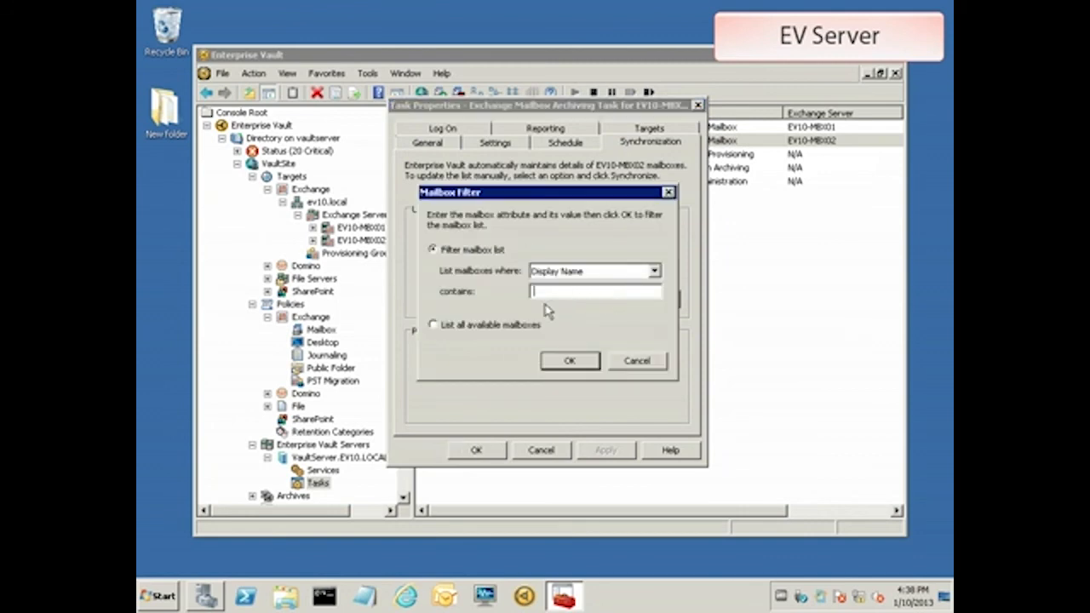
pyautogui.click(434, 324)
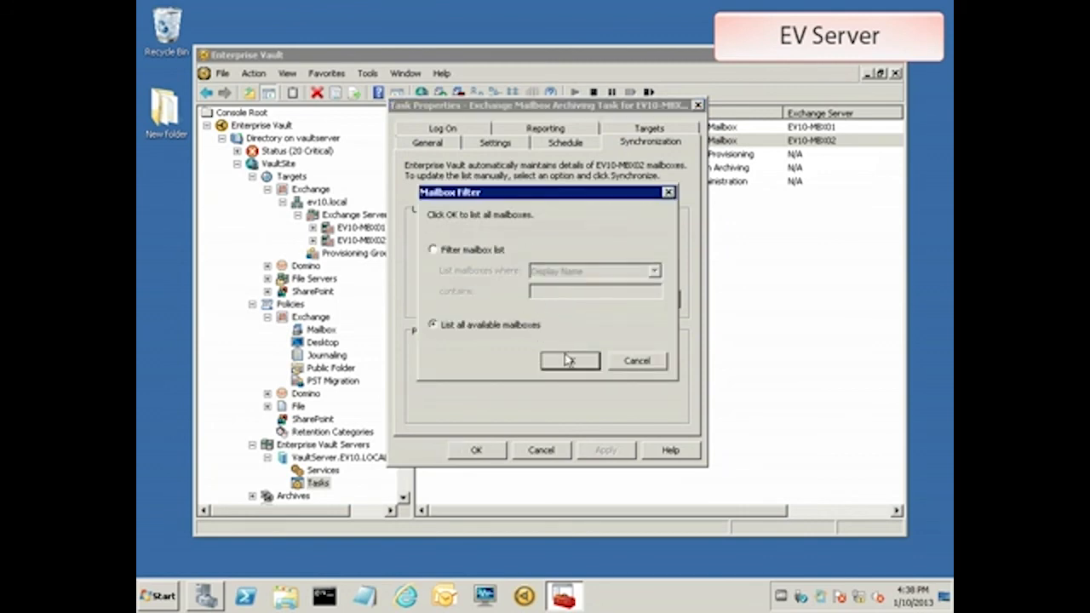
pyautogui.click(569, 362)
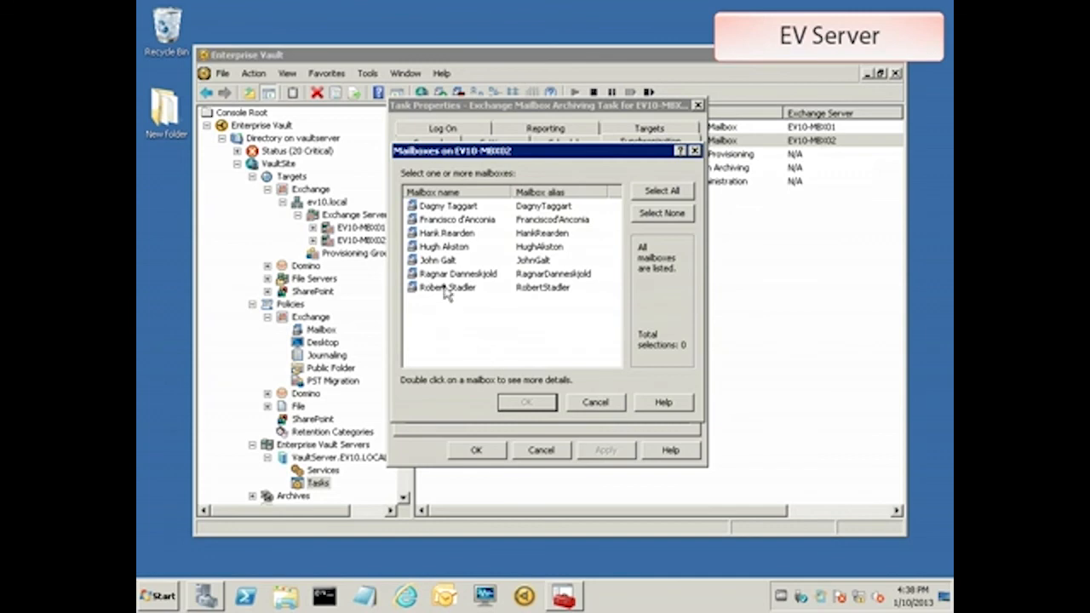
pyautogui.click(526, 402)
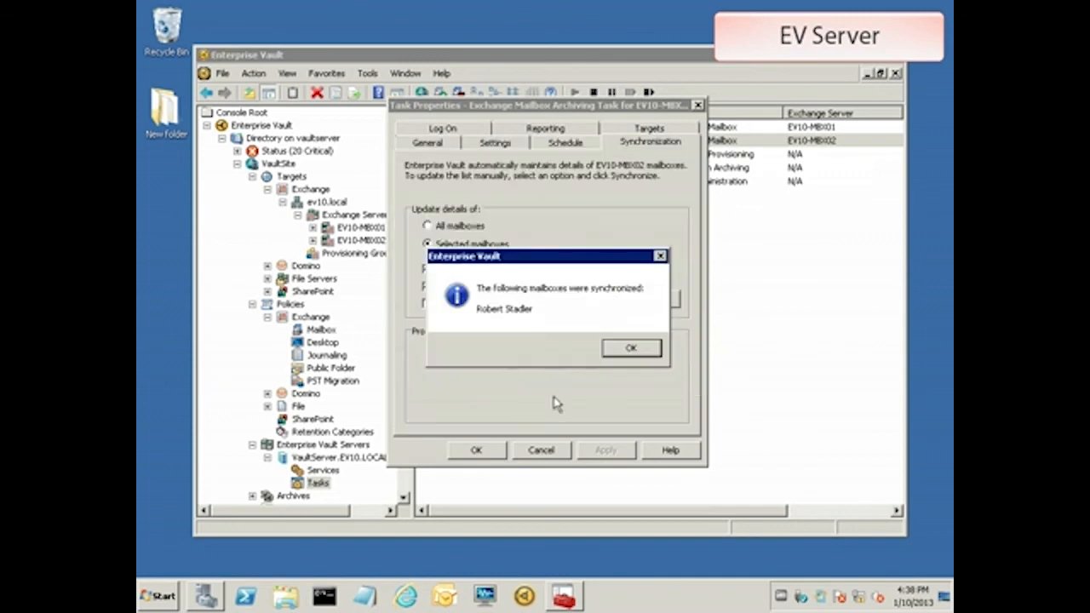
pyautogui.click(630, 347)
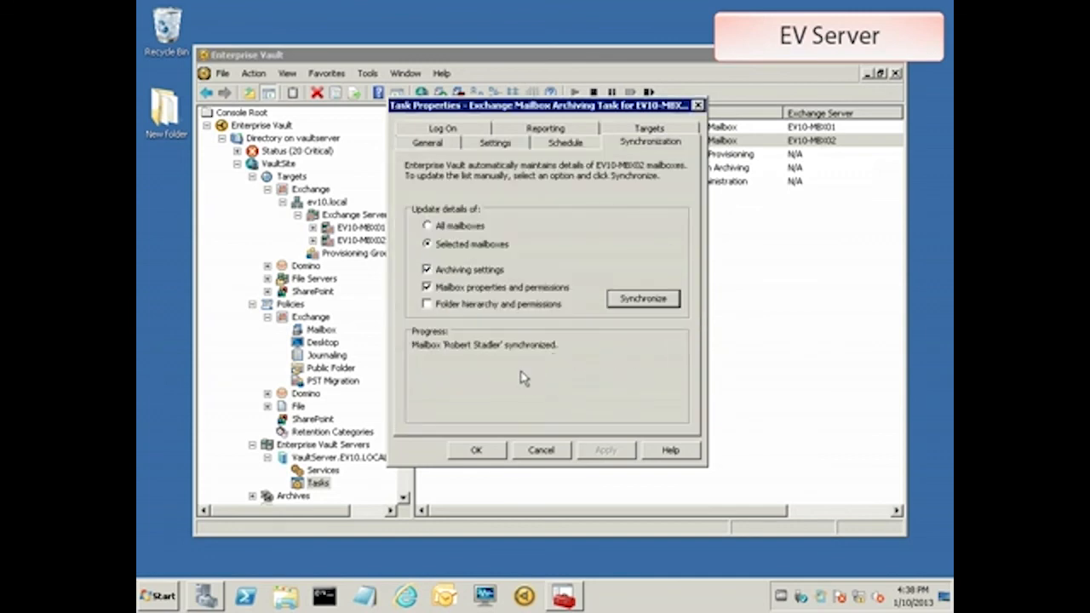
pyautogui.click(477, 450)
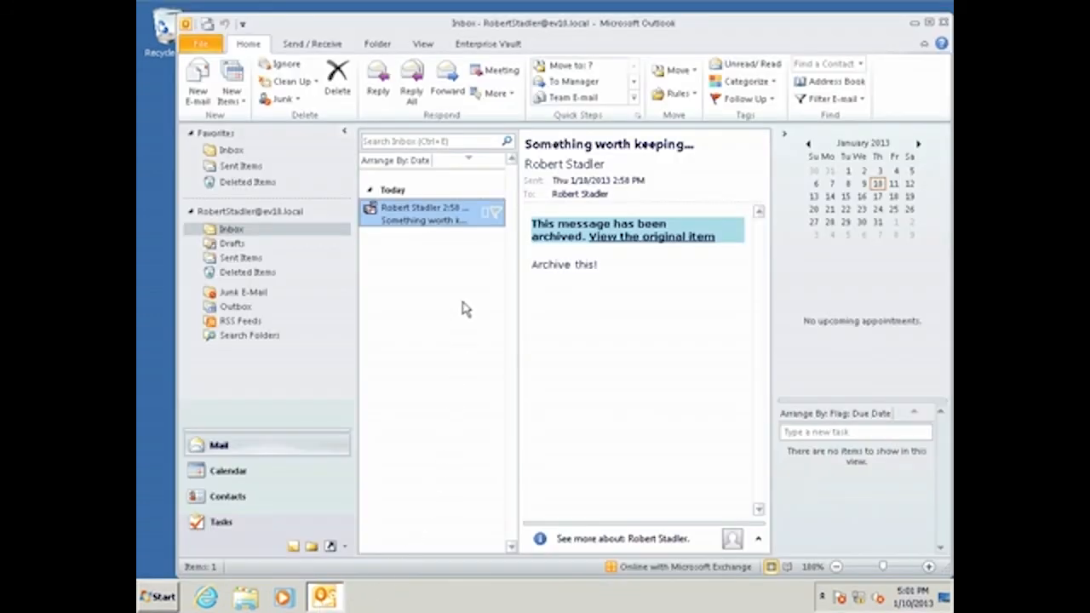
# Via Help > Diagnostics vault information, read MAILBOXSERVER now as EV10-MBX02, then dismiss it.
pyautogui.click(487, 45)
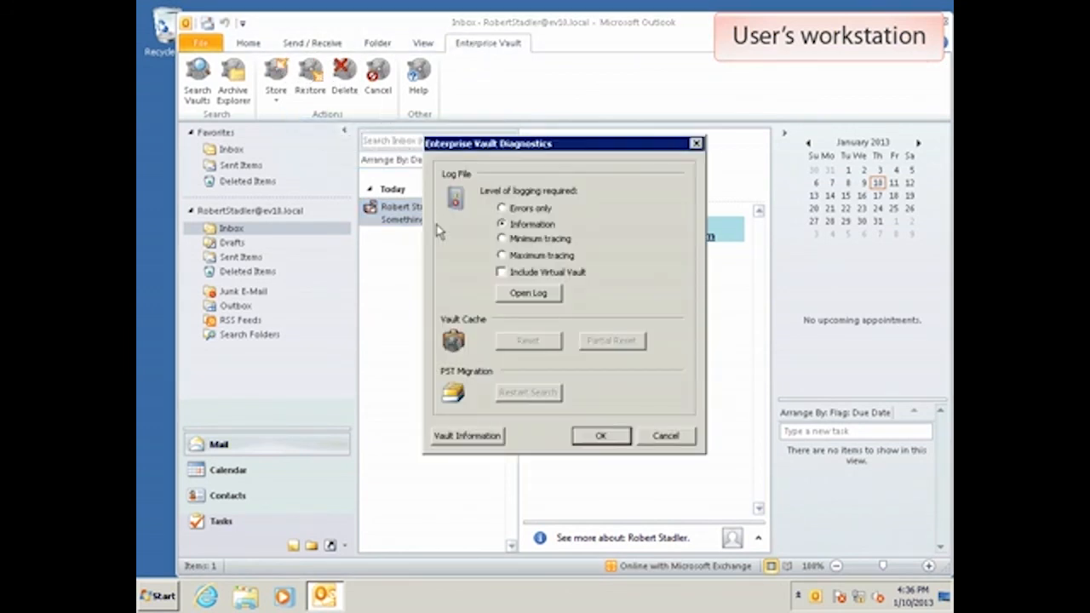
pyautogui.click(467, 436)
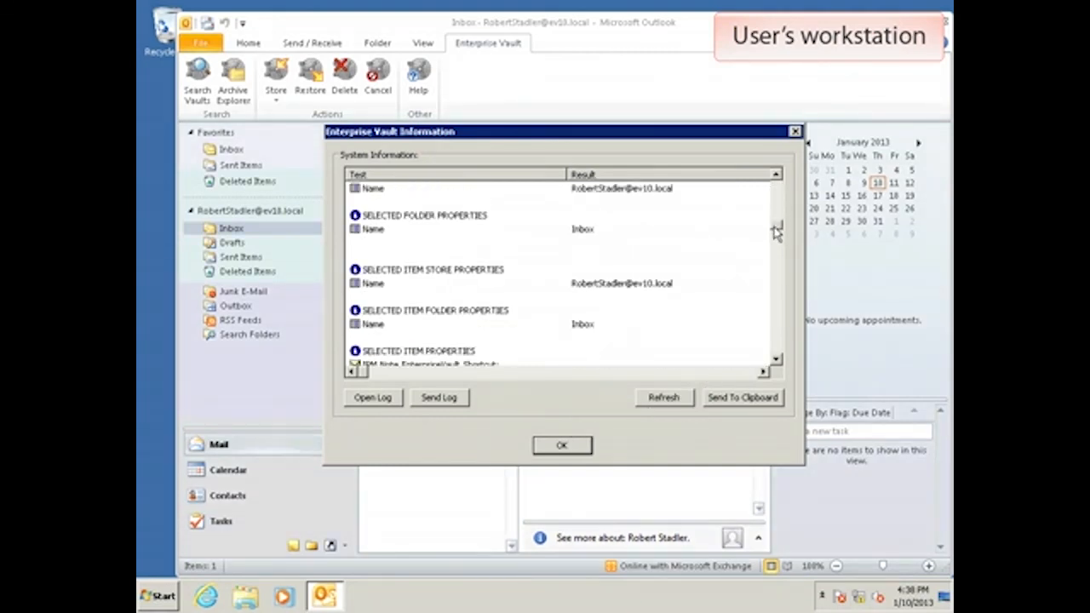
pyautogui.scroll(-3)
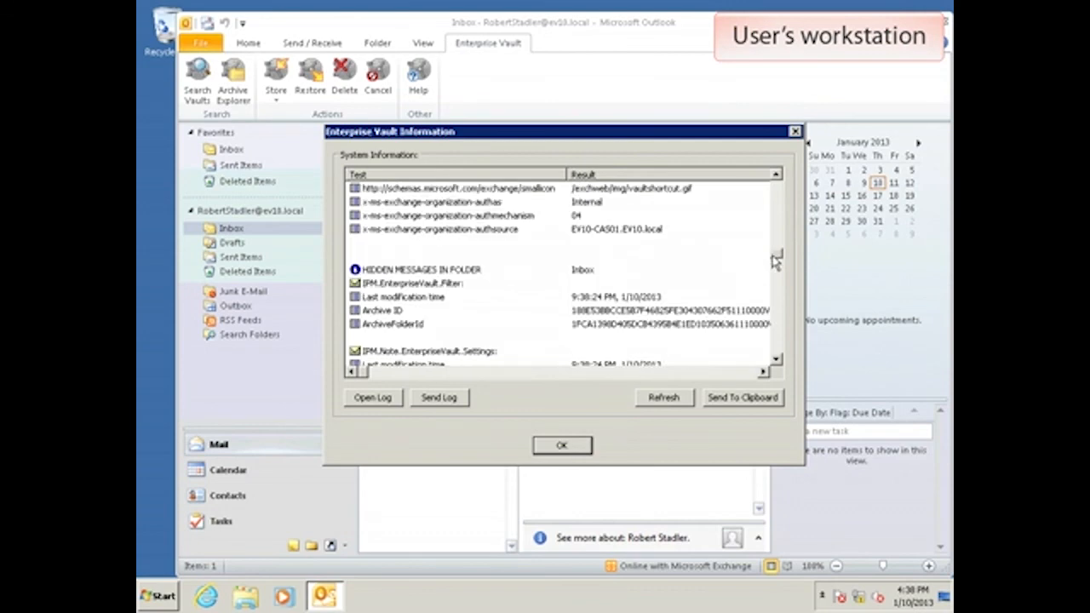
pyautogui.scroll(-3)
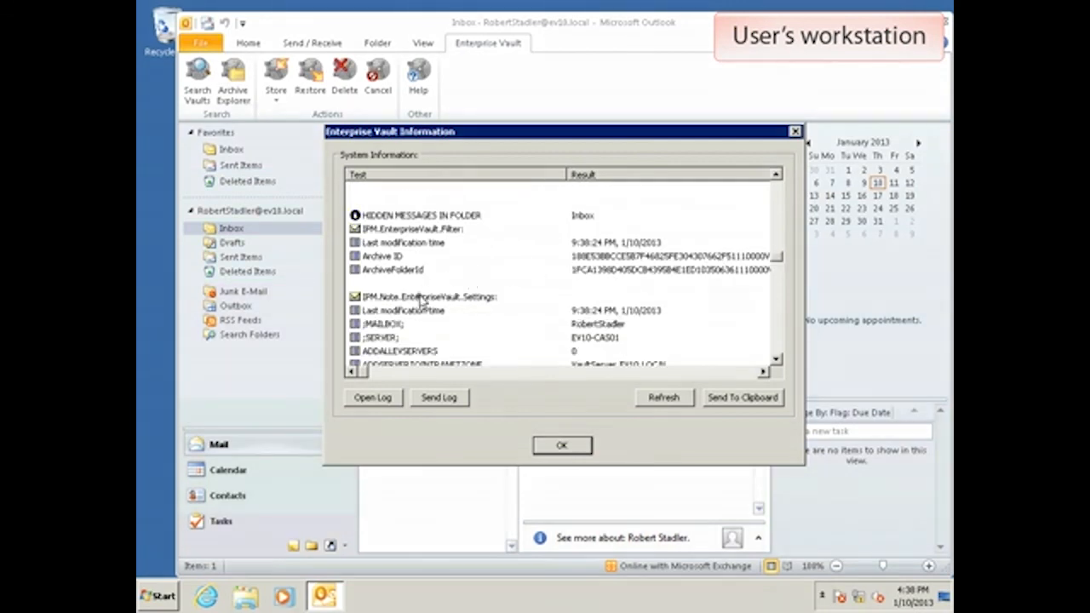
pyautogui.scroll(-3)
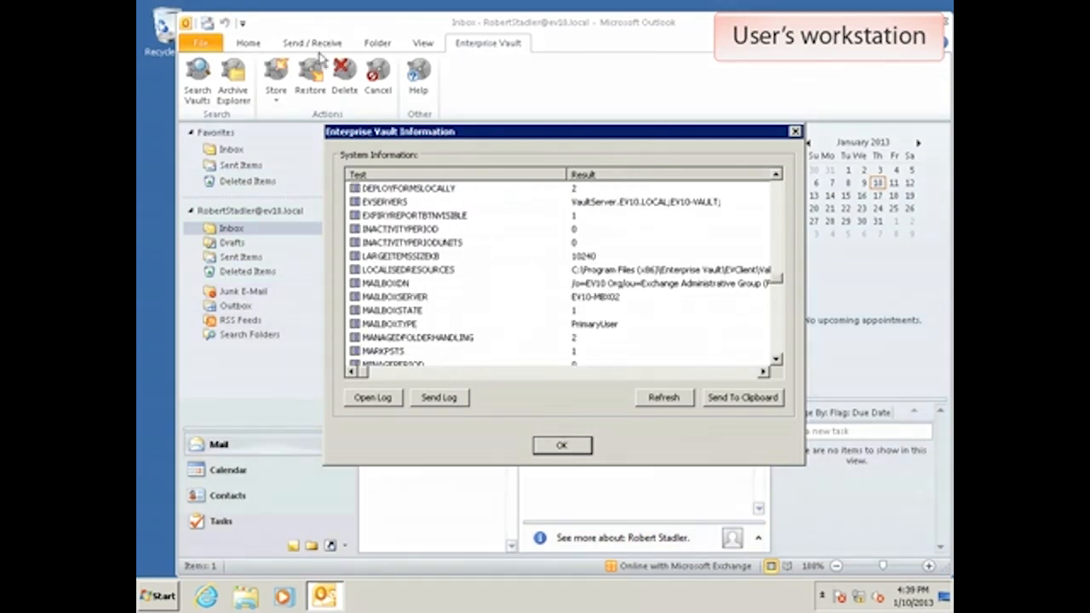
pyautogui.click(392, 297)
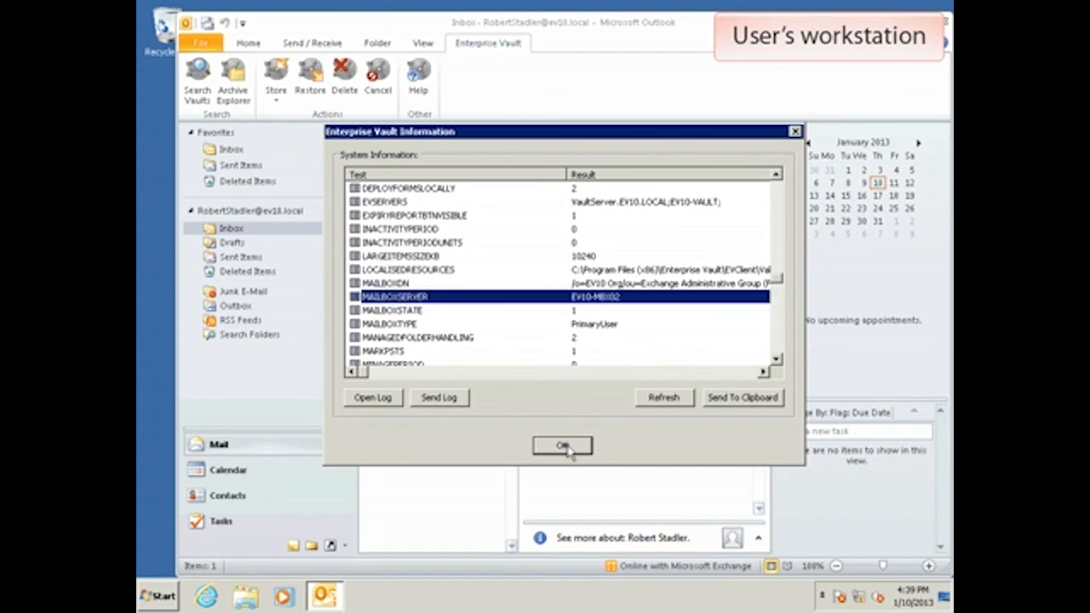
pyautogui.click(562, 446)
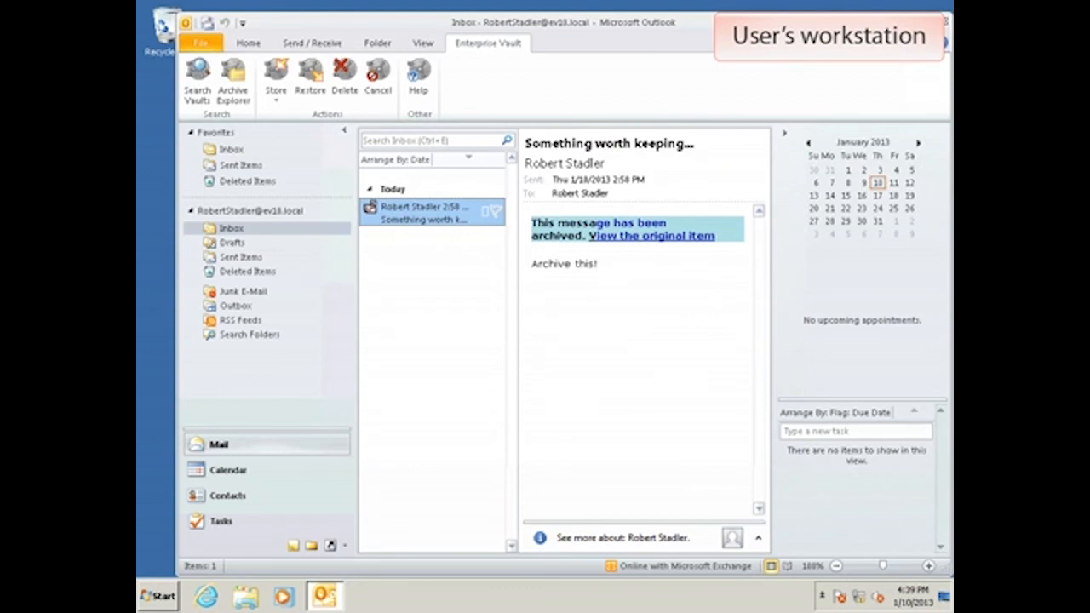